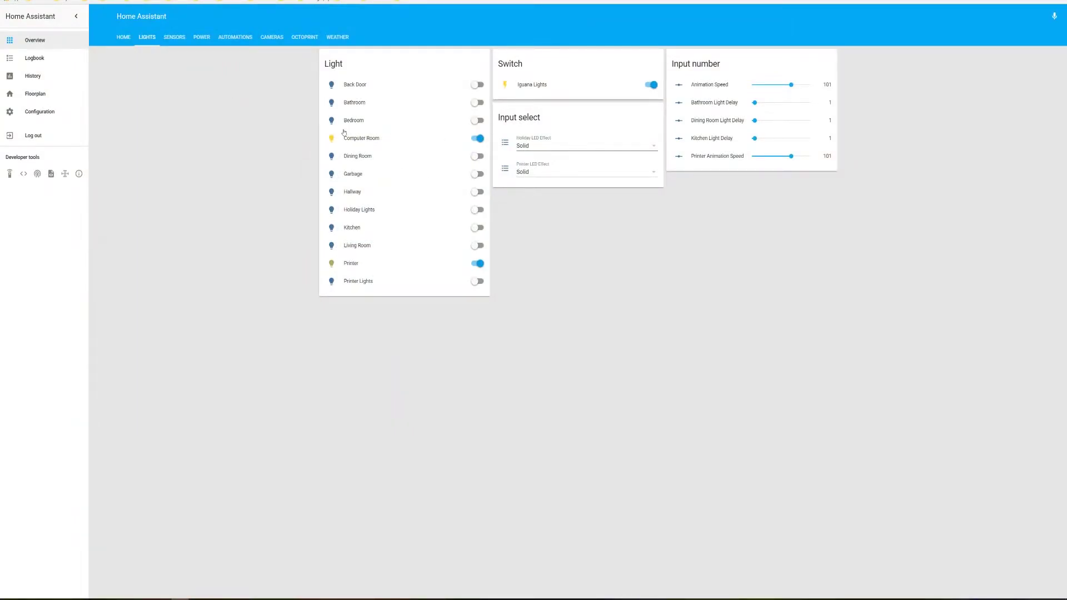
{"action": "mouse_move", "coordinate": [252, 88]}
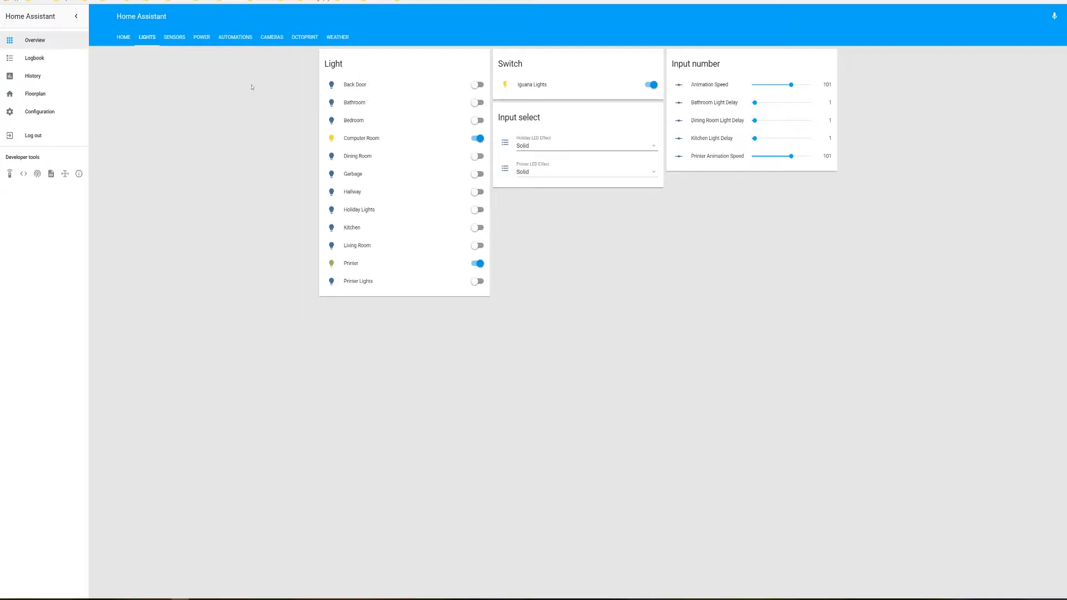
{"action": "mouse_move", "coordinate": [649, 131]}
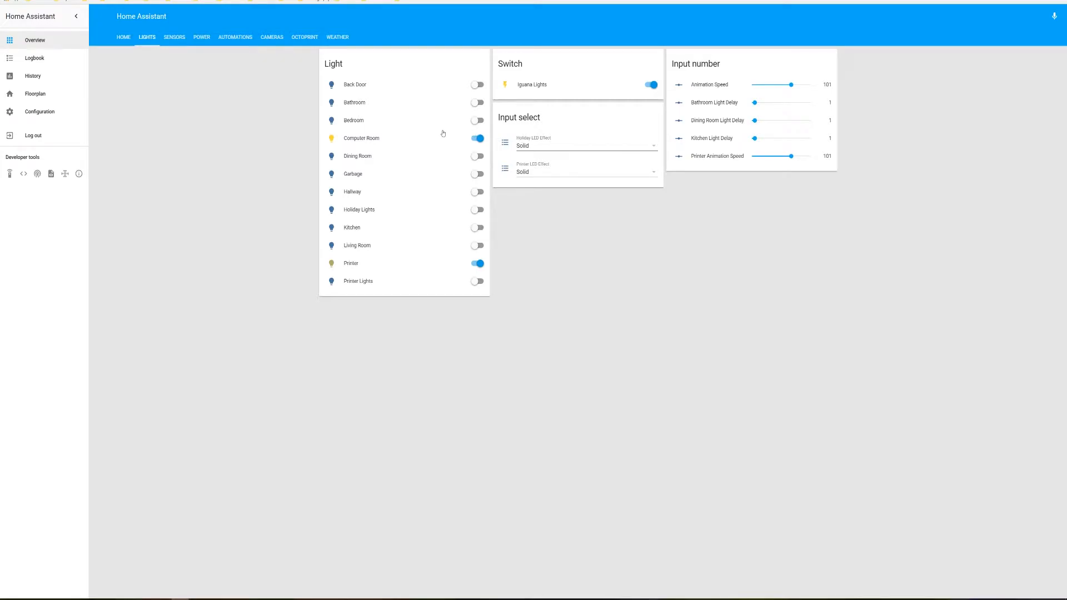
{"action": "mouse_move", "coordinate": [447, 178]}
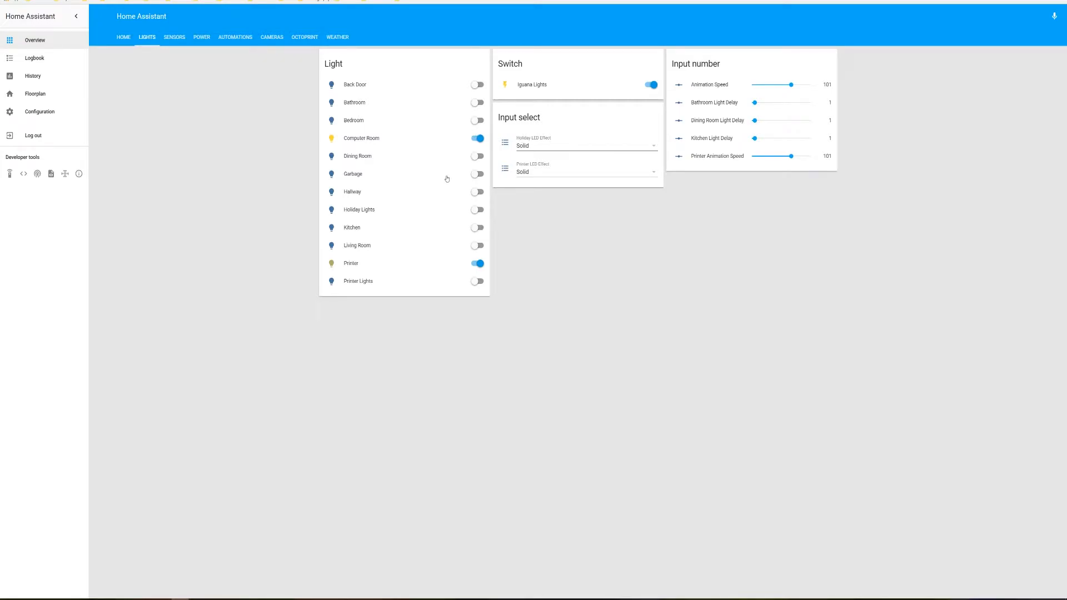
Step: Toggle the Bathroom light on and then back off from the Lights view
{"action": "left_click", "coordinate": [477, 102]}
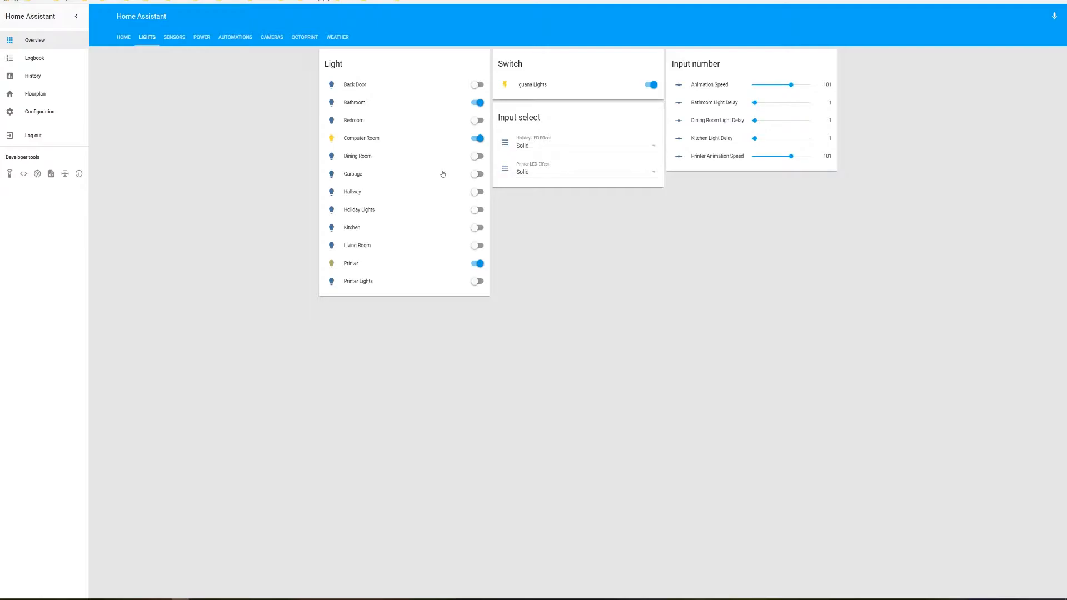
{"action": "mouse_move", "coordinate": [513, 212]}
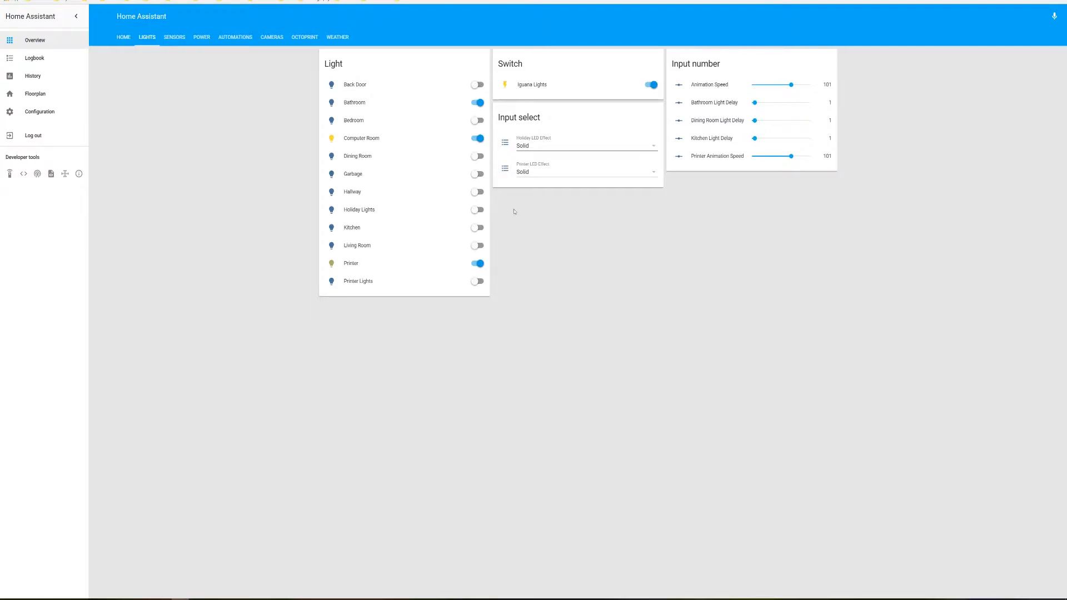
{"action": "mouse_move", "coordinate": [564, 227]}
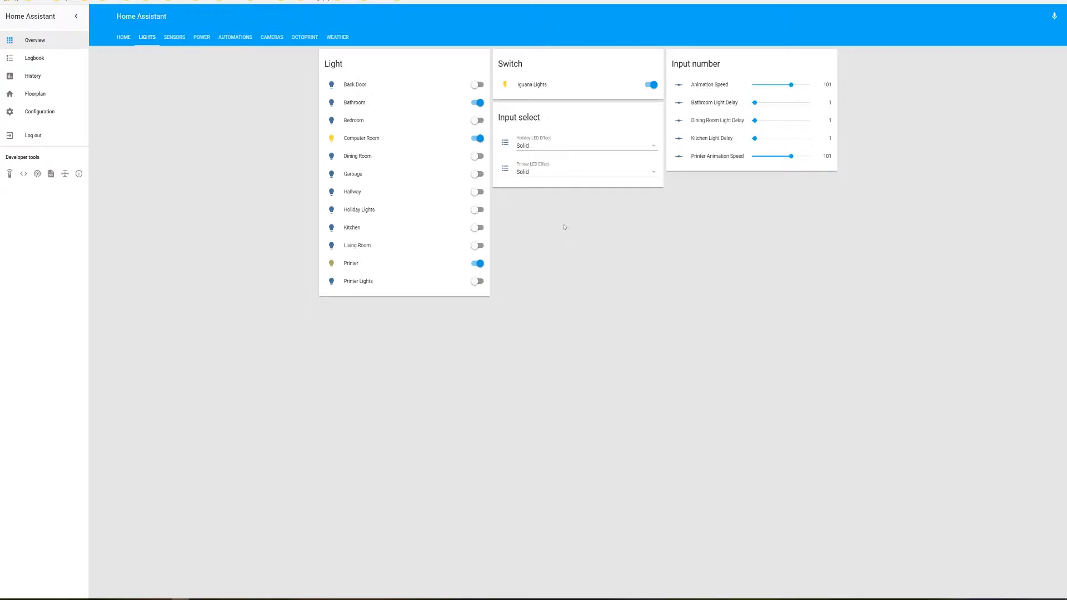
{"action": "mouse_move", "coordinate": [577, 221]}
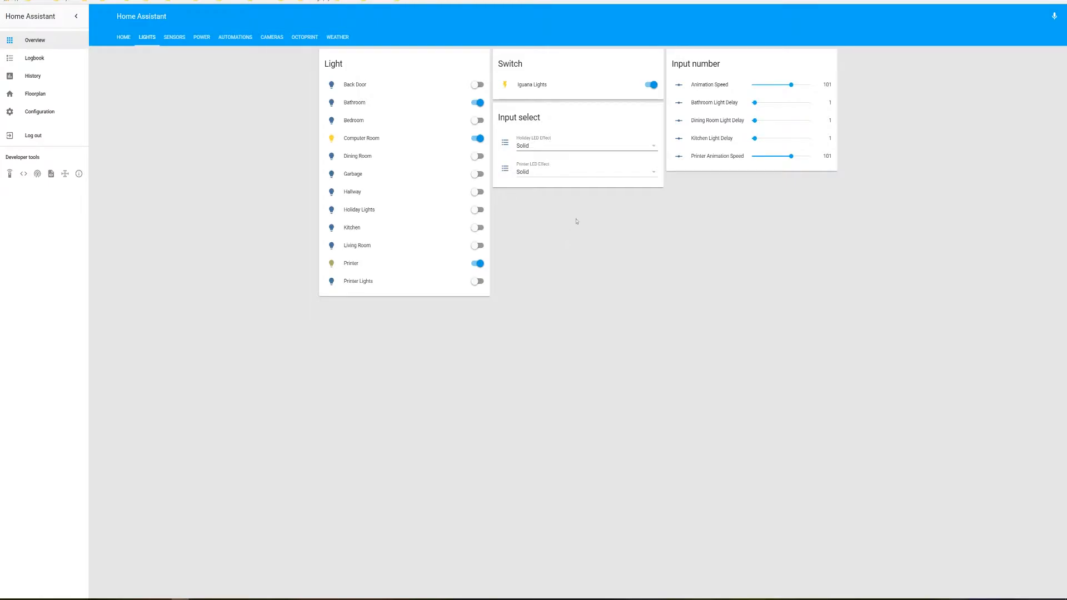
{"action": "mouse_move", "coordinate": [657, 189]}
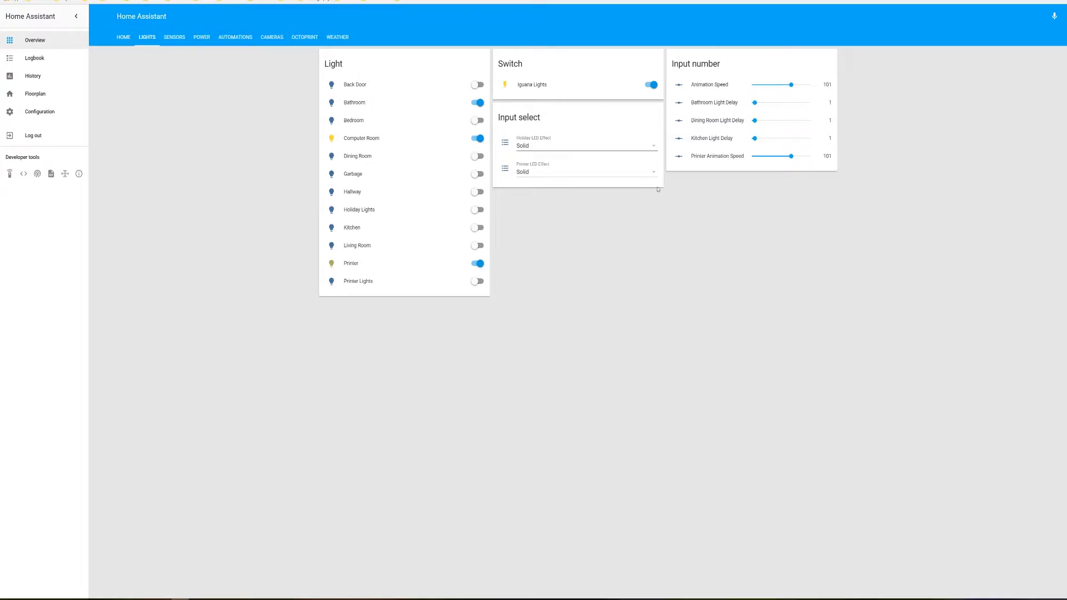
{"action": "mouse_move", "coordinate": [844, 211]}
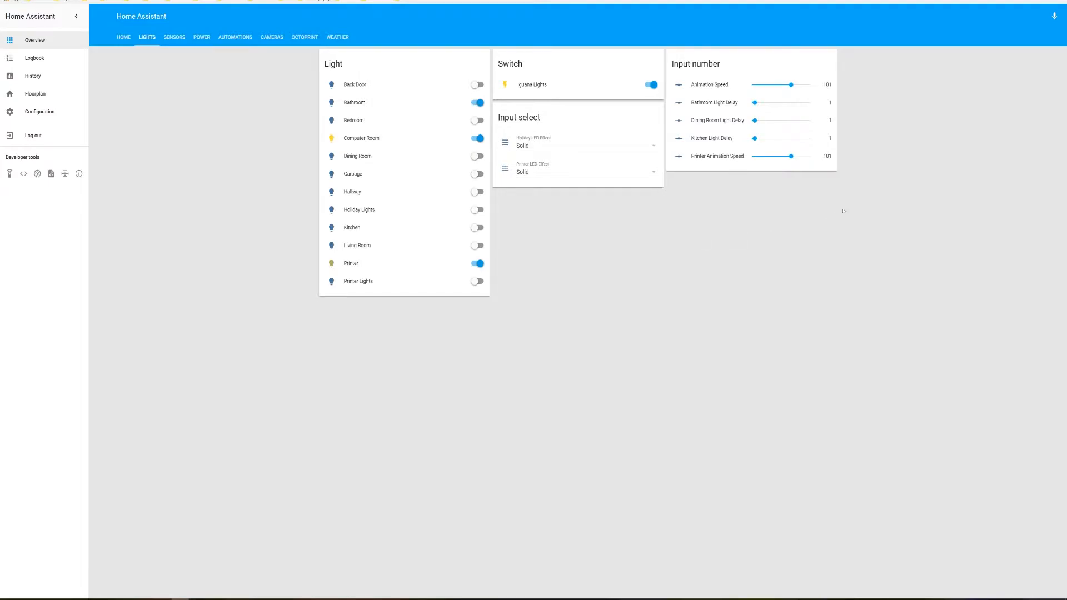
{"action": "mouse_move", "coordinate": [157, 48]}
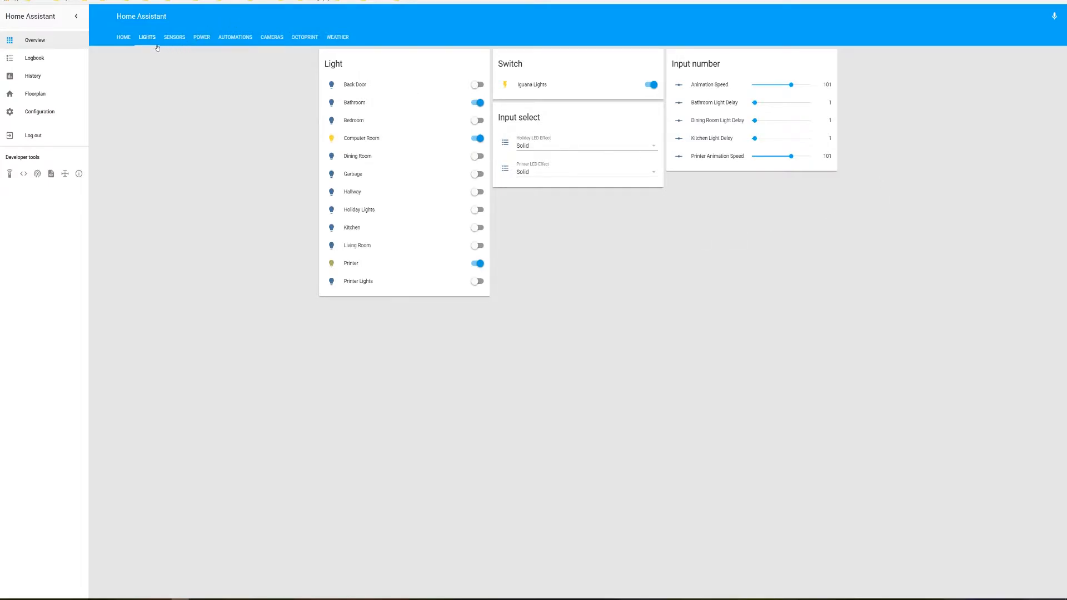
{"action": "mouse_move", "coordinate": [482, 53]}
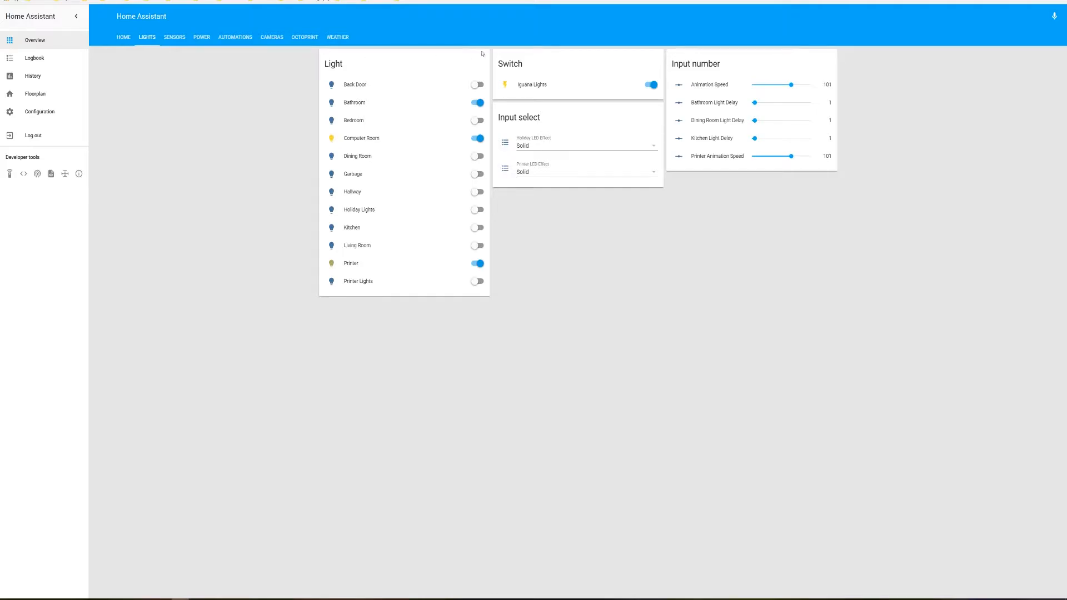
{"action": "mouse_move", "coordinate": [385, 76]}
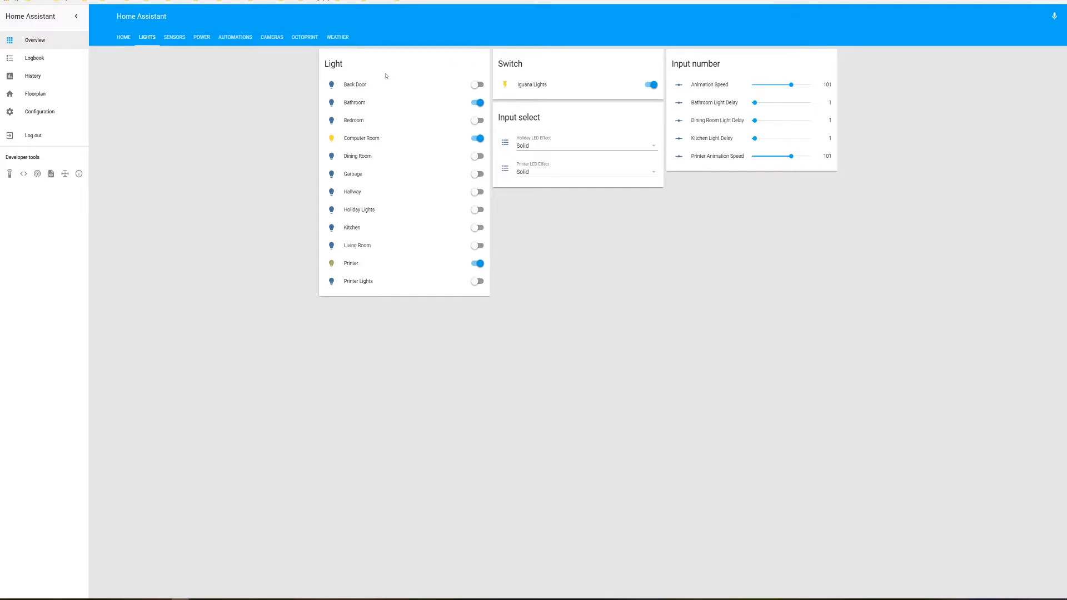
{"action": "mouse_move", "coordinate": [367, 157]}
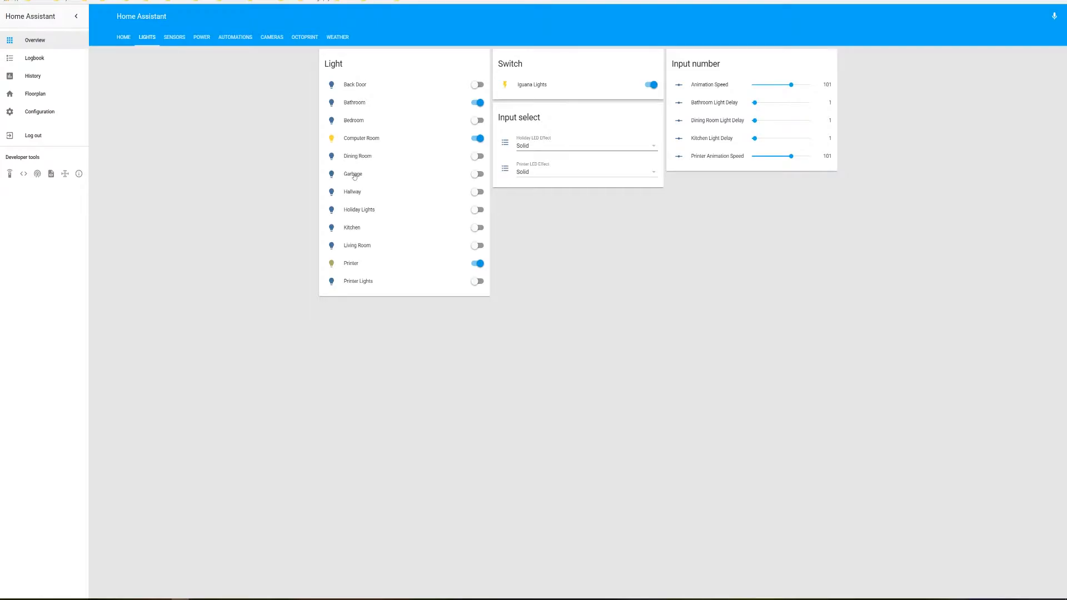
{"action": "mouse_move", "coordinate": [349, 230]}
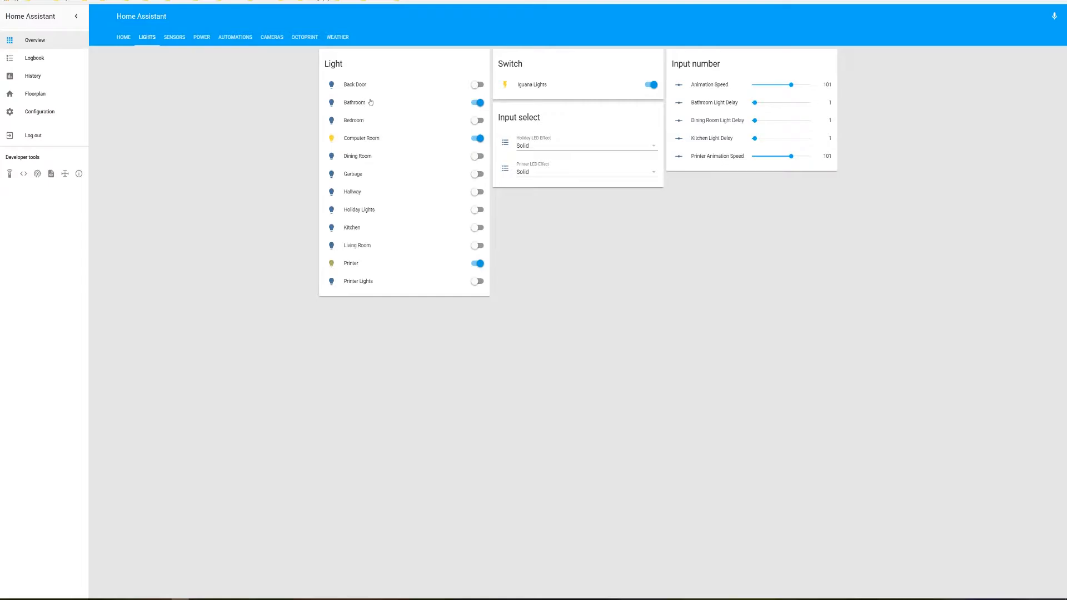
{"action": "left_click", "coordinate": [477, 102]}
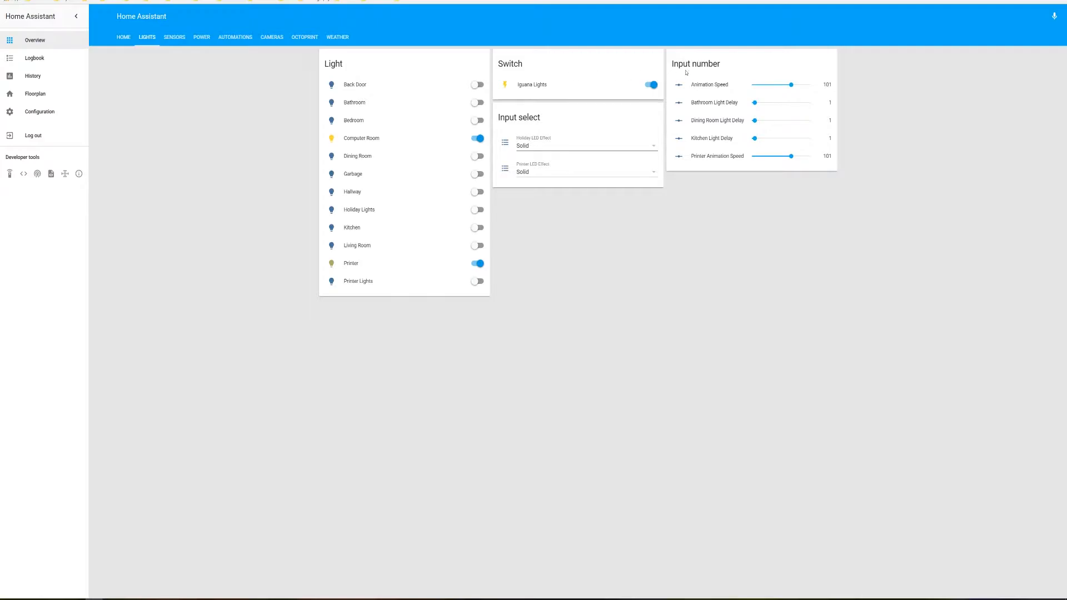
{"action": "mouse_move", "coordinate": [734, 68]}
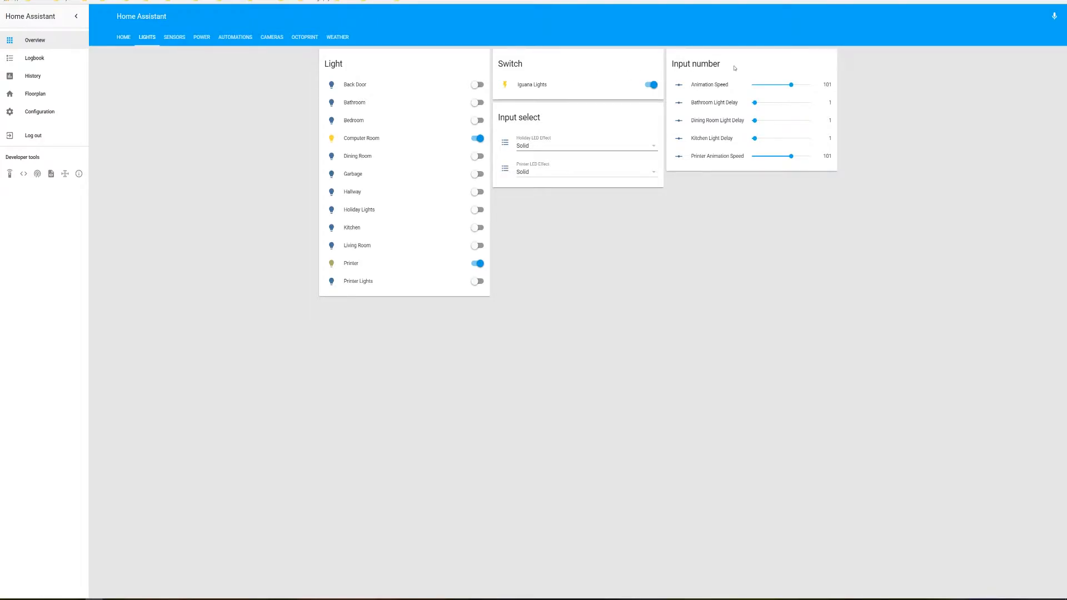
{"action": "mouse_move", "coordinate": [734, 121]}
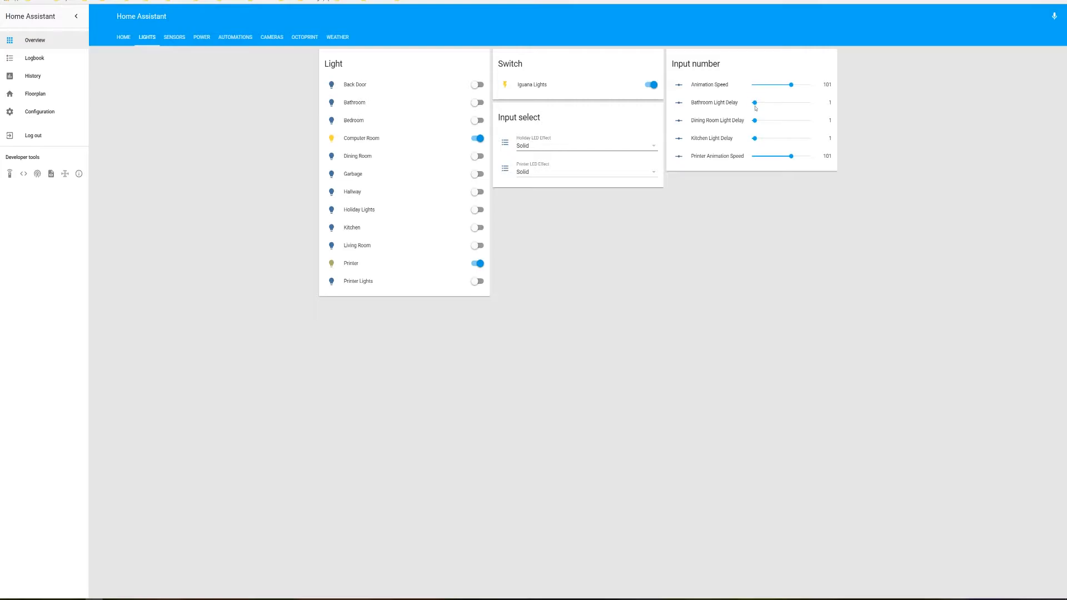
{"action": "mouse_move", "coordinate": [770, 166]}
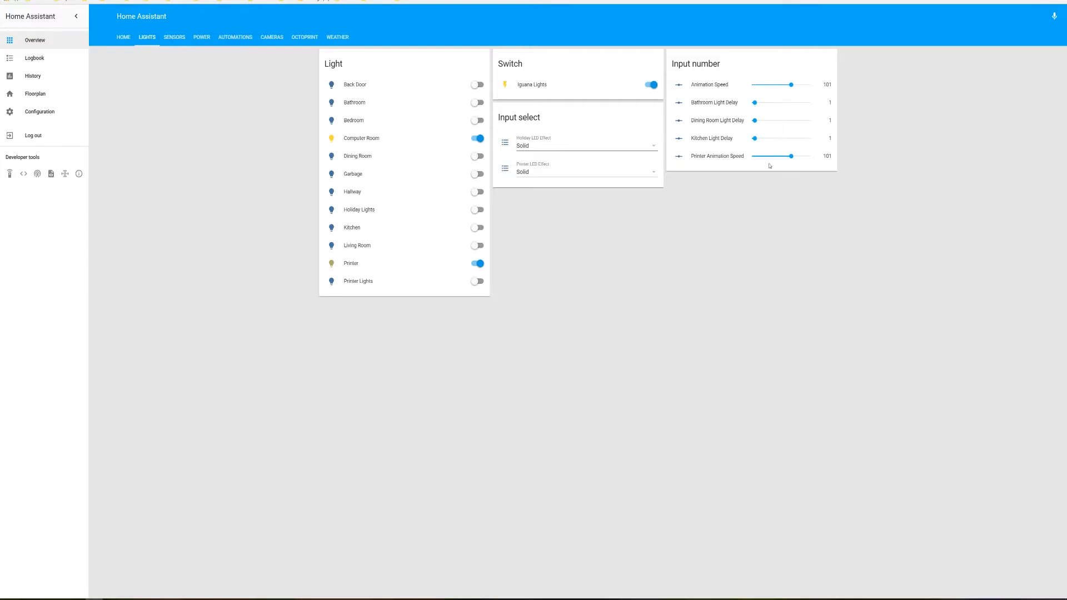
{"action": "mouse_move", "coordinate": [599, 170]}
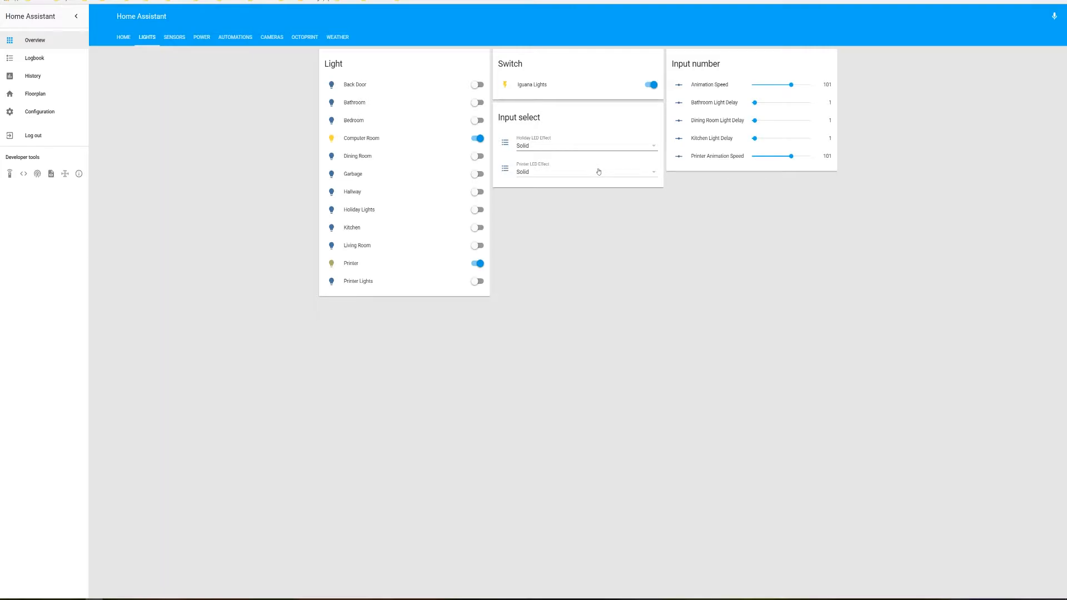
{"action": "mouse_move", "coordinate": [585, 206]}
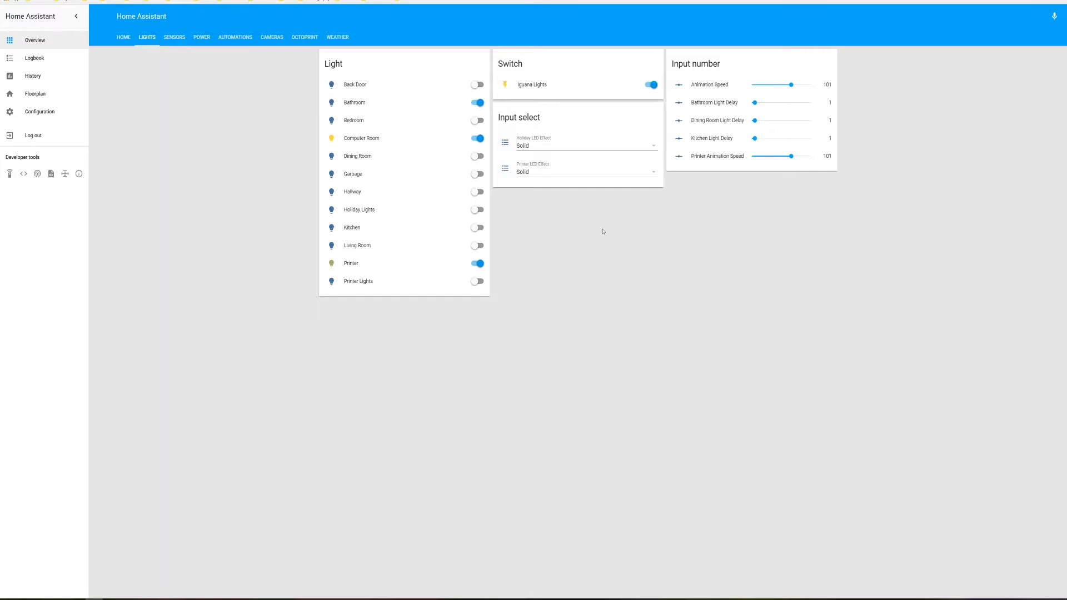
{"action": "mouse_move", "coordinate": [604, 202]}
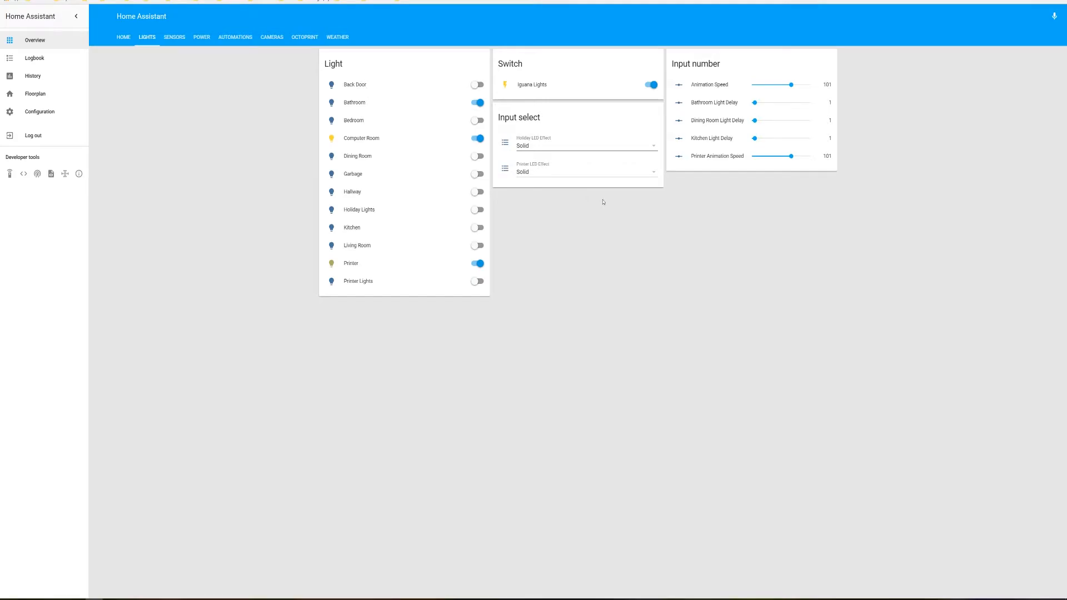
{"action": "mouse_move", "coordinate": [588, 196]}
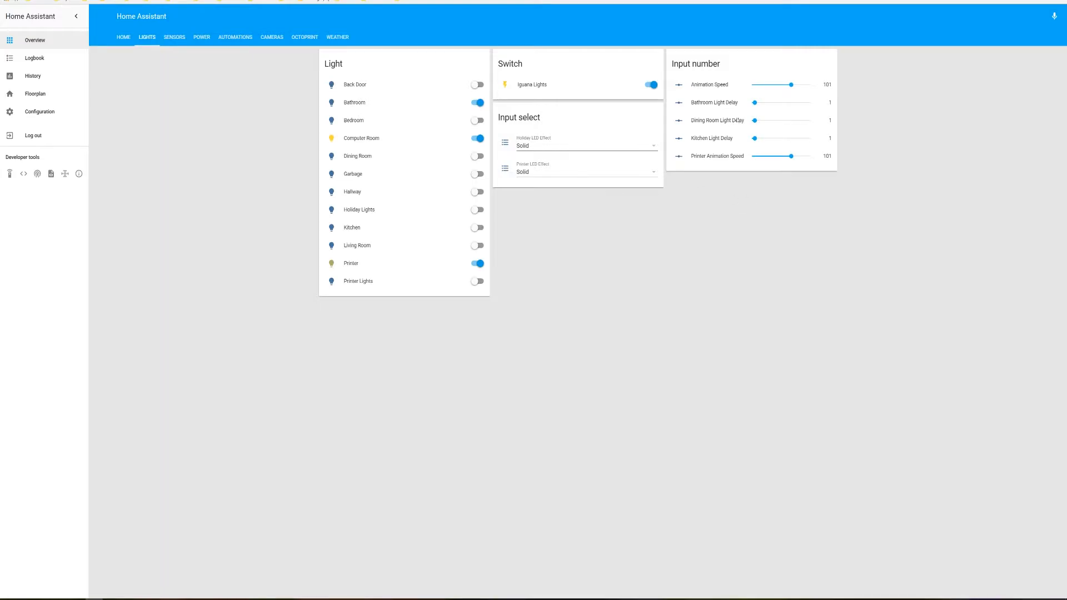
{"action": "mouse_move", "coordinate": [506, 258]}
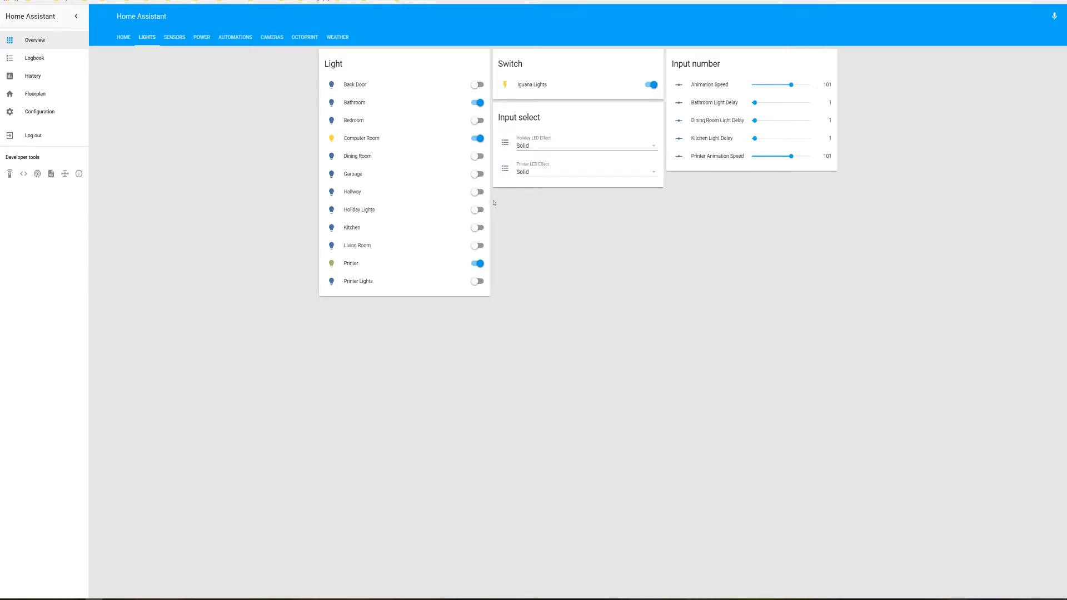
{"action": "mouse_move", "coordinate": [562, 219]}
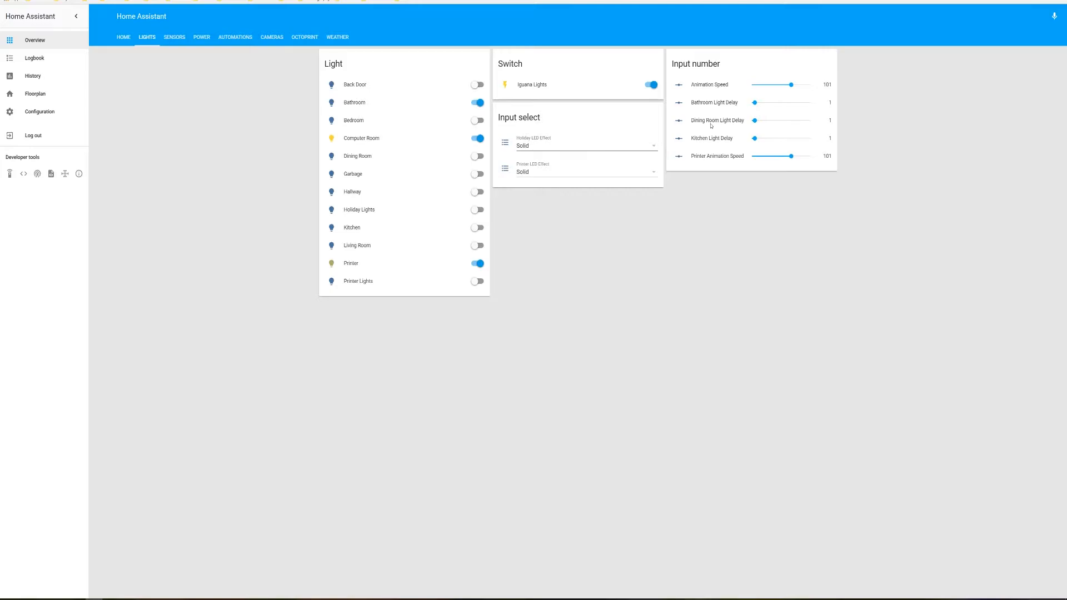
{"action": "mouse_move", "coordinate": [711, 179]}
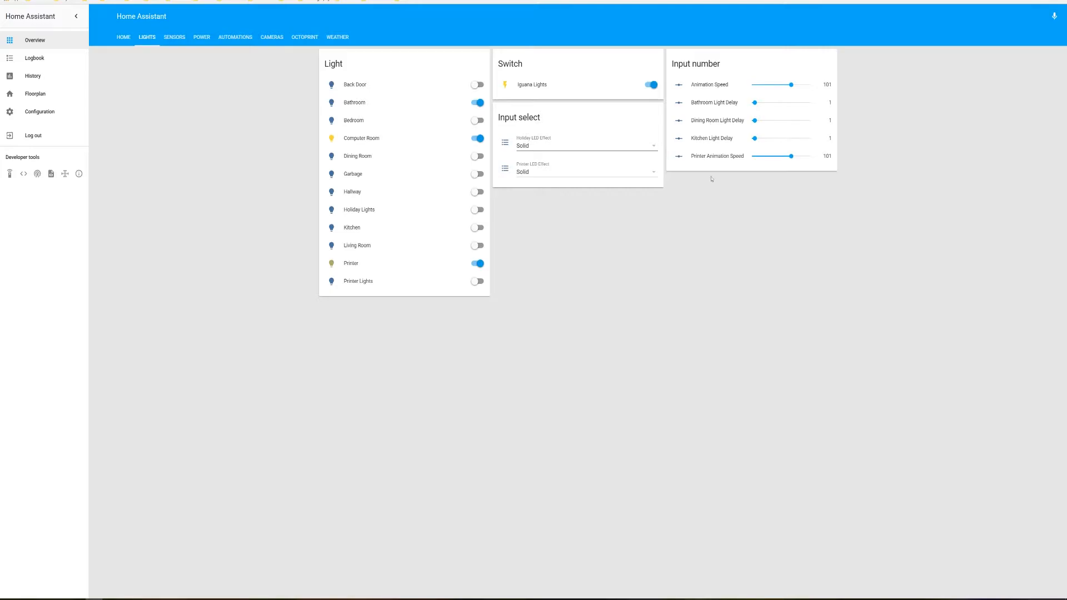
{"action": "mouse_move", "coordinate": [773, 141]}
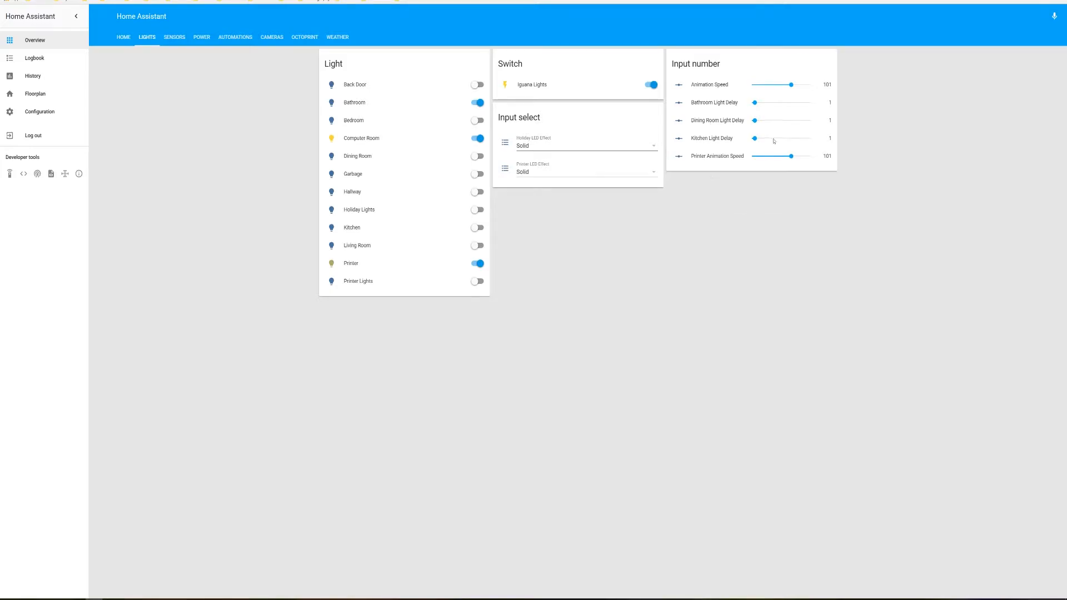
{"action": "mouse_move", "coordinate": [768, 135]}
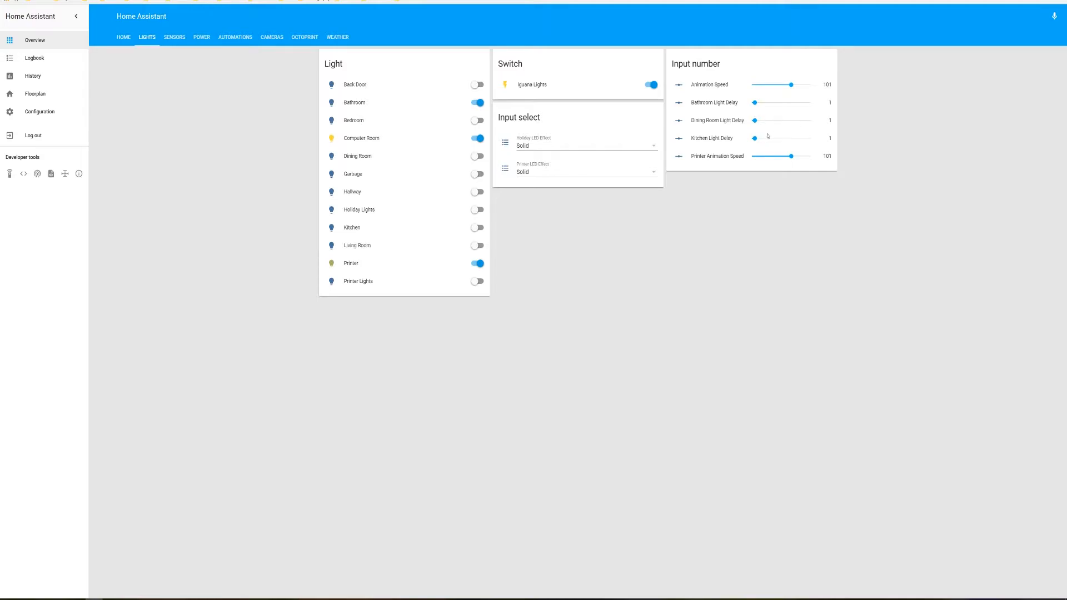
{"action": "mouse_move", "coordinate": [533, 261]}
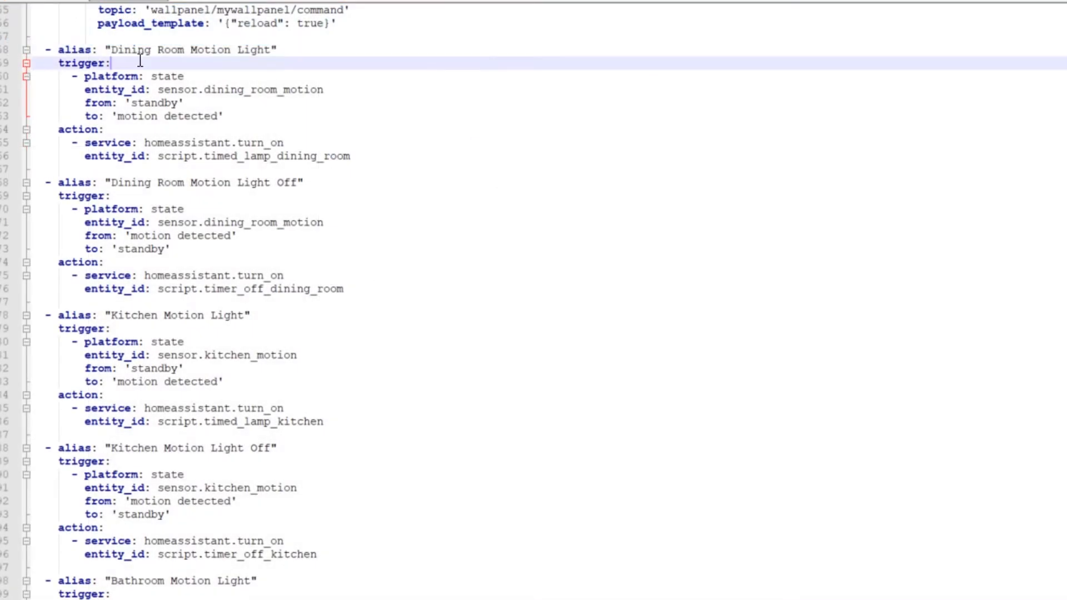
{"action": "scroll", "scroll_direction": "up", "scroll_amount": 3}
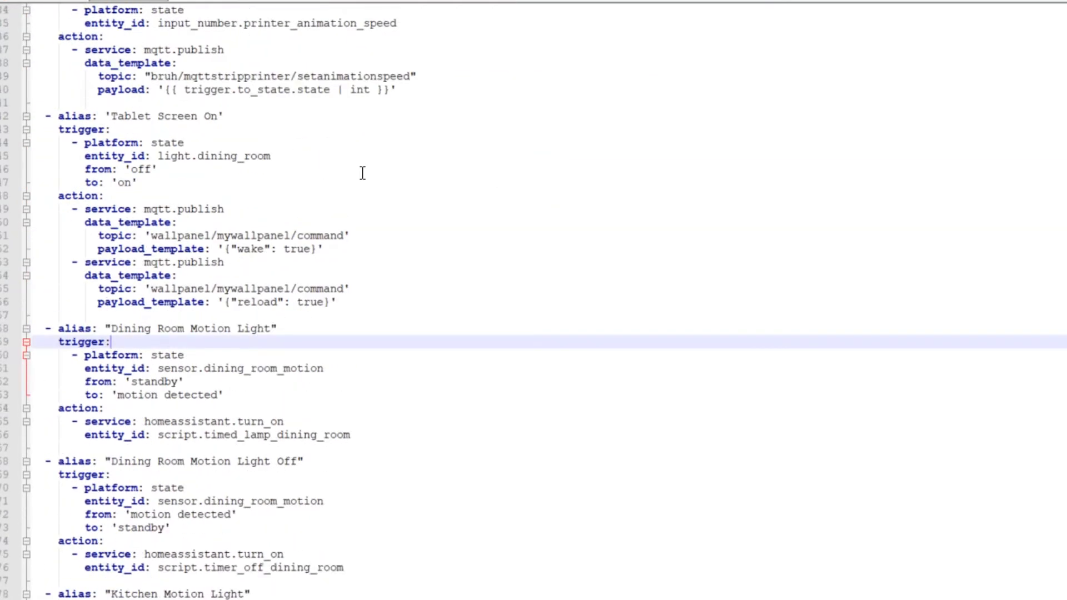
{"action": "scroll", "scroll_direction": "up", "scroll_amount": 3}
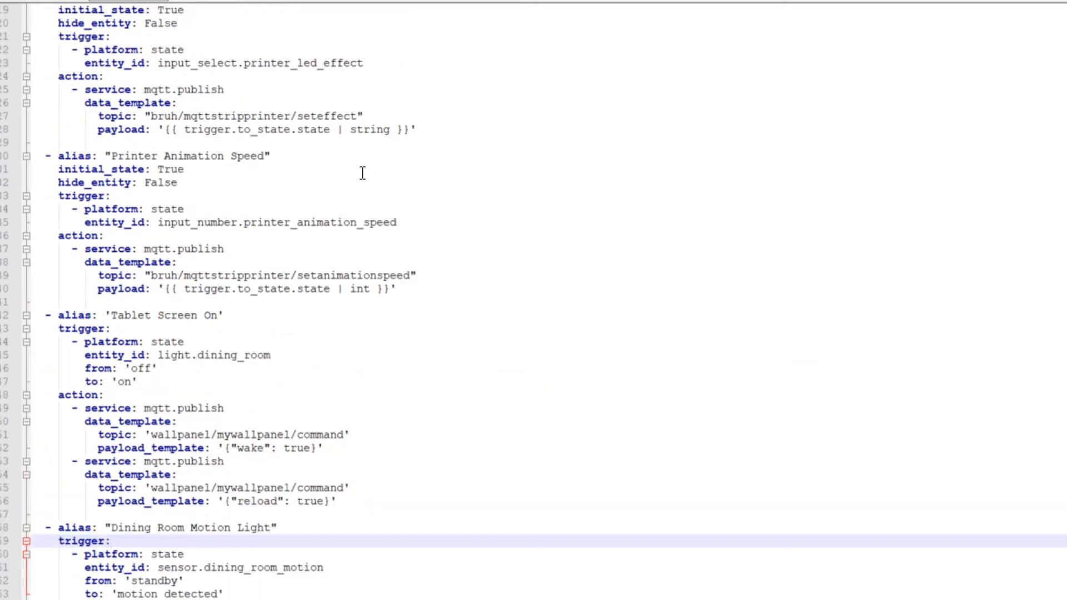
{"action": "scroll", "scroll_direction": "up", "scroll_amount": 3}
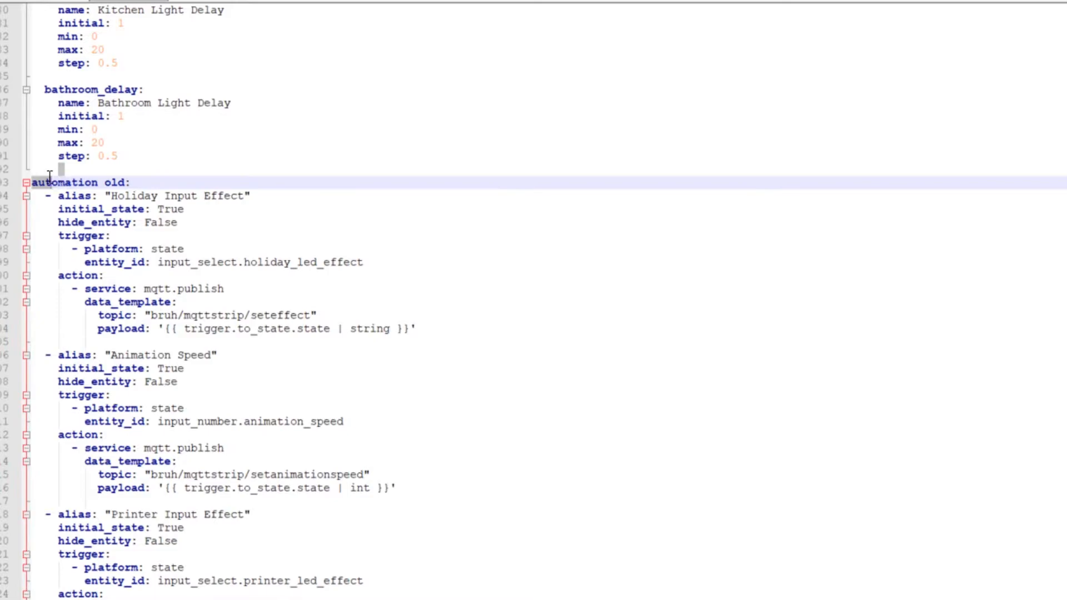
{"action": "mouse_move", "coordinate": [102, 7]}
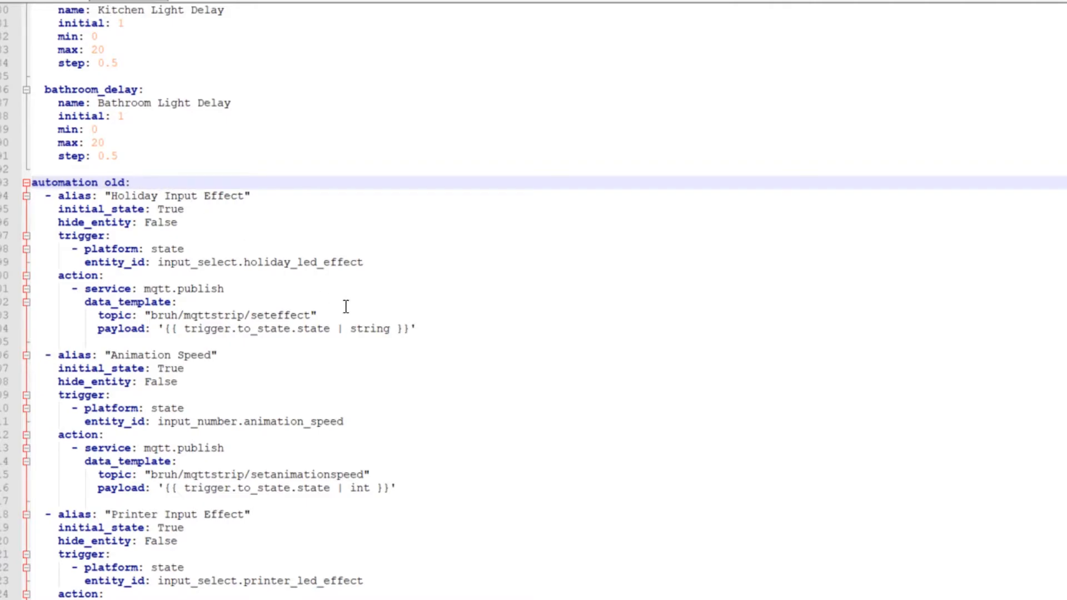
{"action": "scroll", "scroll_direction": "down", "scroll_amount": 3}
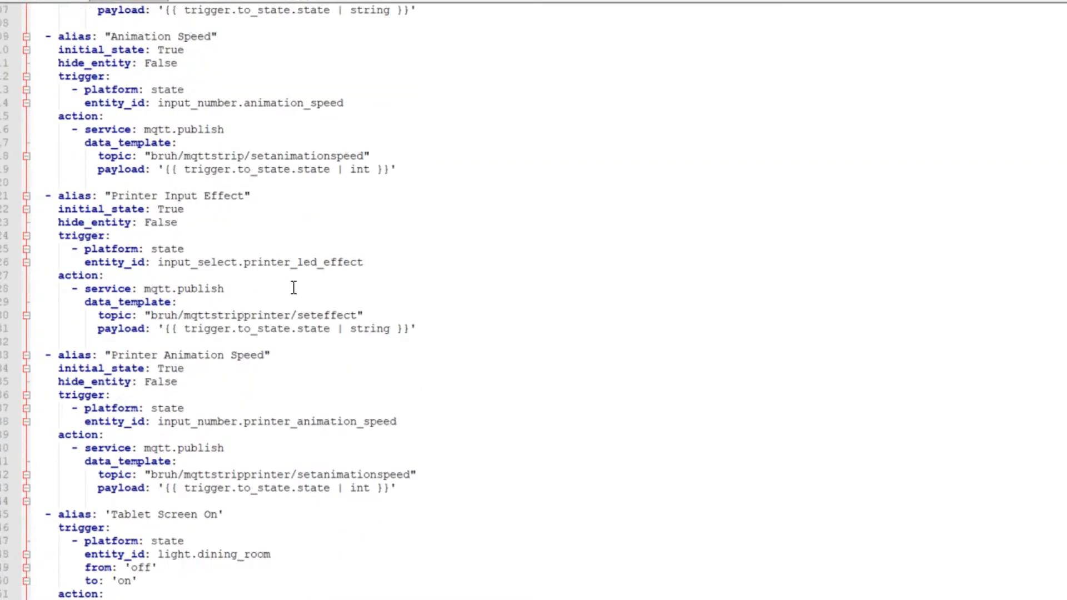
{"action": "scroll", "scroll_direction": "down", "scroll_amount": 3}
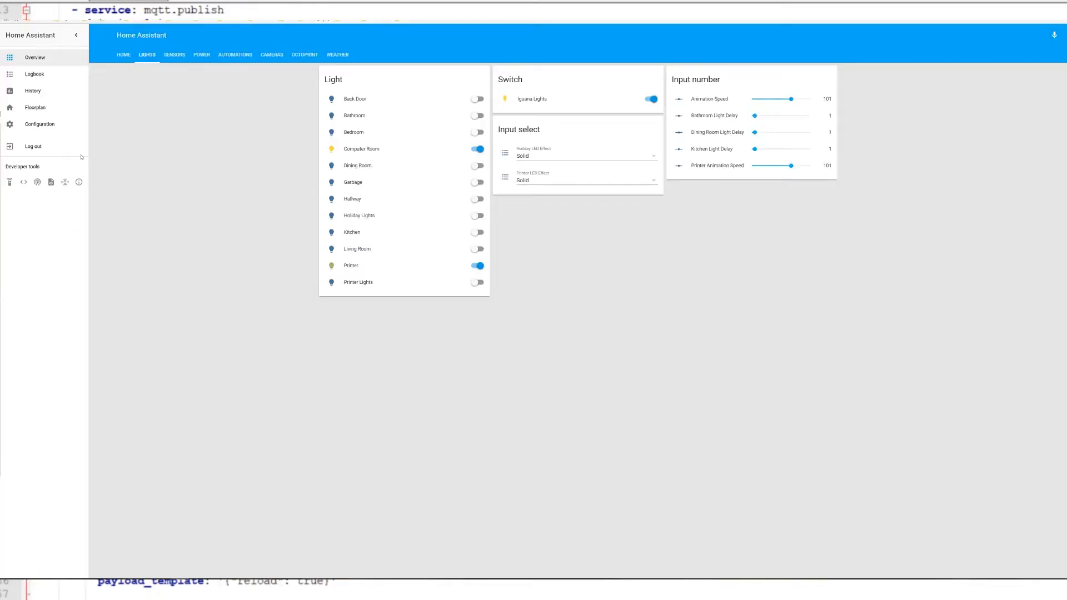
Step: Open the Furnace Home automation from the Configuration automations list
{"action": "left_click", "coordinate": [39, 124]}
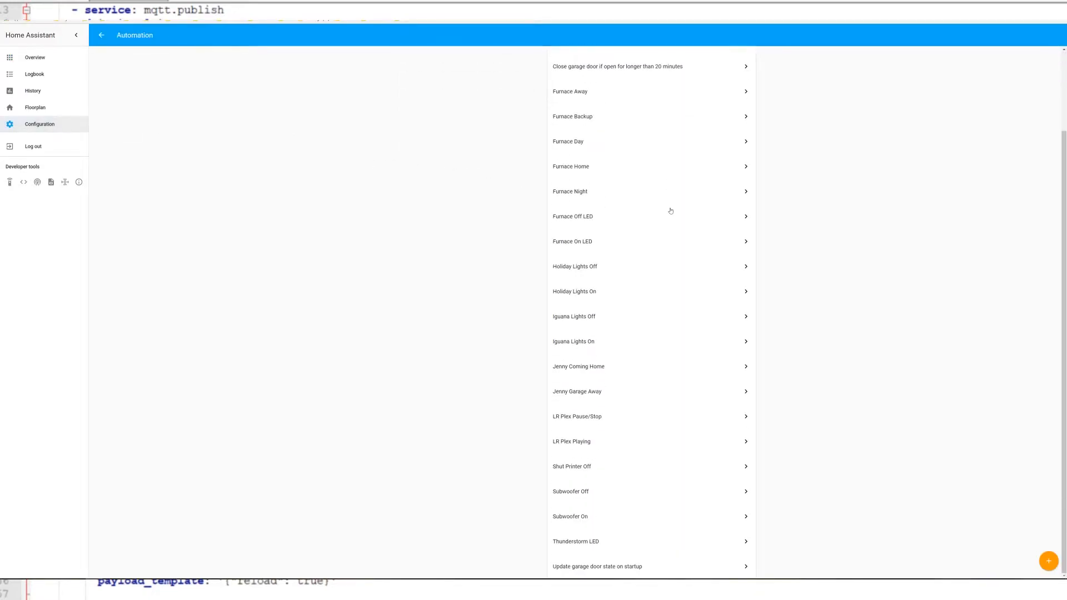
{"action": "mouse_move", "coordinate": [682, 231]}
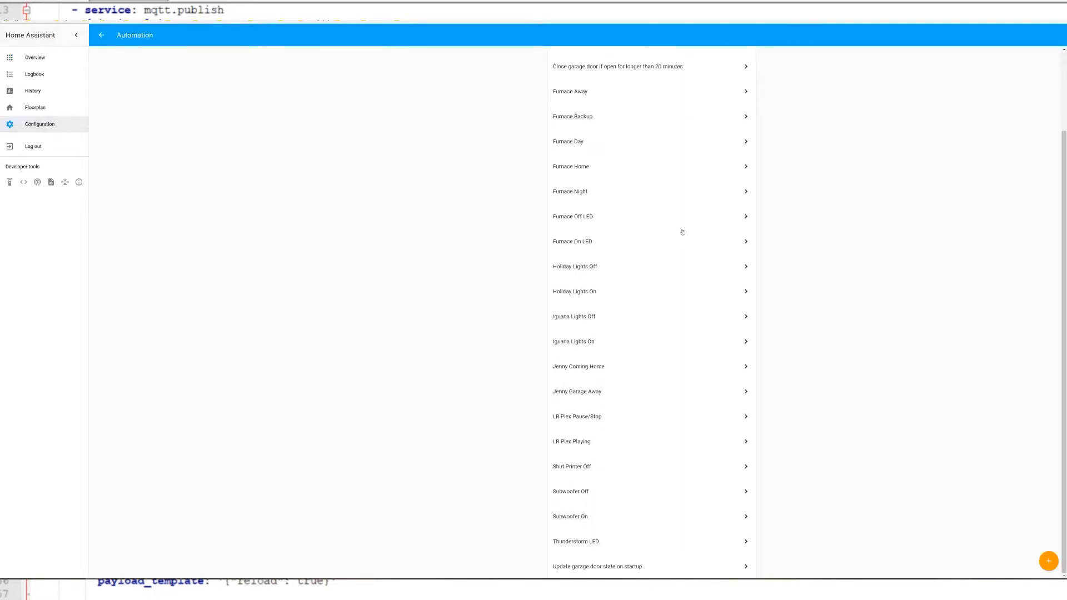
{"action": "scroll", "scroll_direction": "up", "scroll_amount": 3}
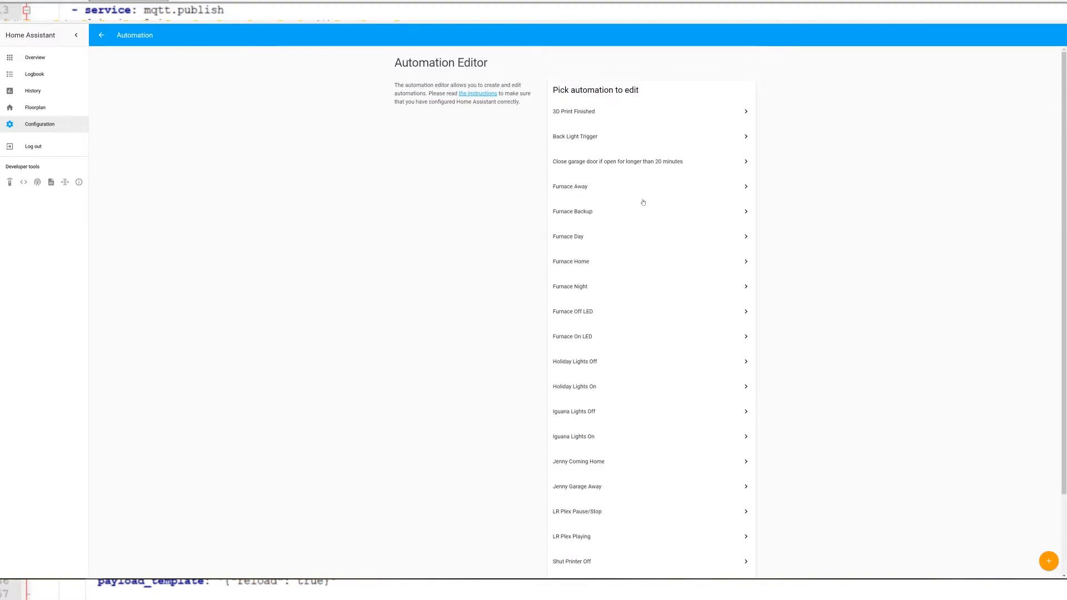
{"action": "left_click", "coordinate": [570, 261]}
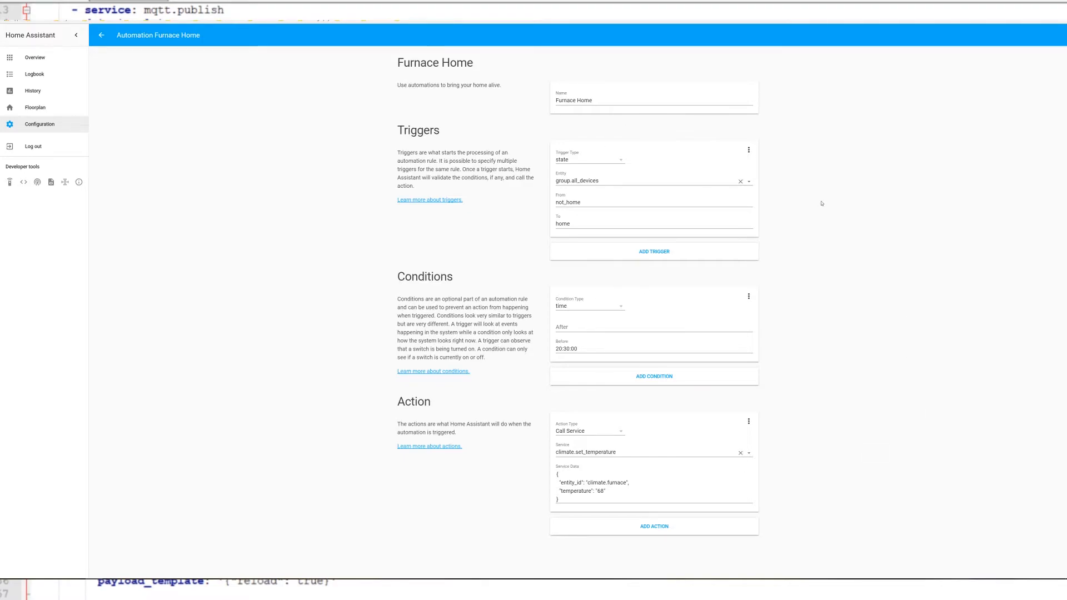
{"action": "mouse_move", "coordinate": [770, 296]}
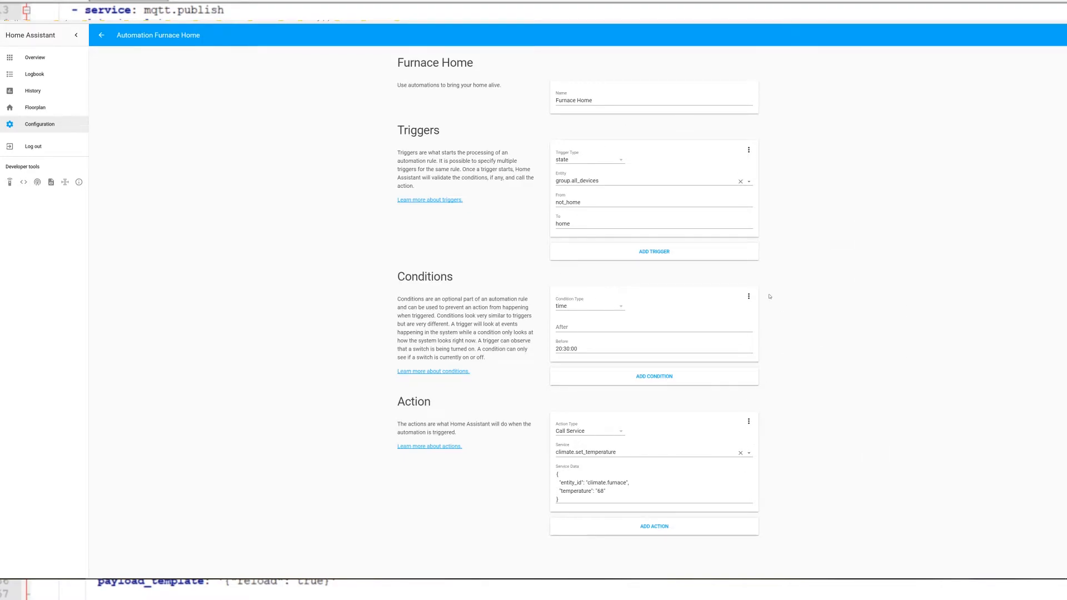
{"action": "mouse_move", "coordinate": [716, 421]}
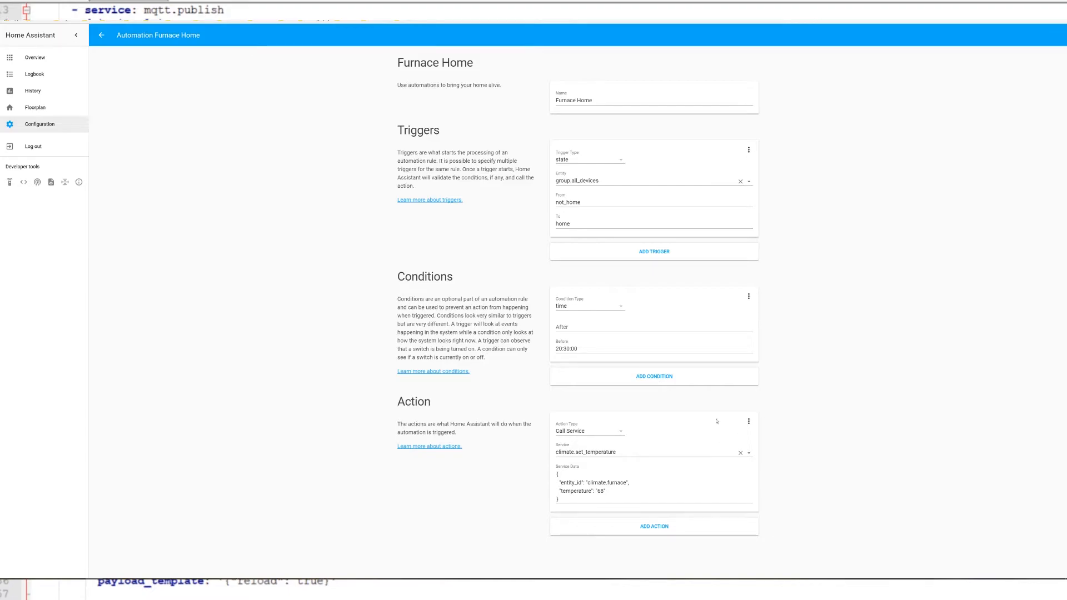
{"action": "mouse_move", "coordinate": [416, 153]}
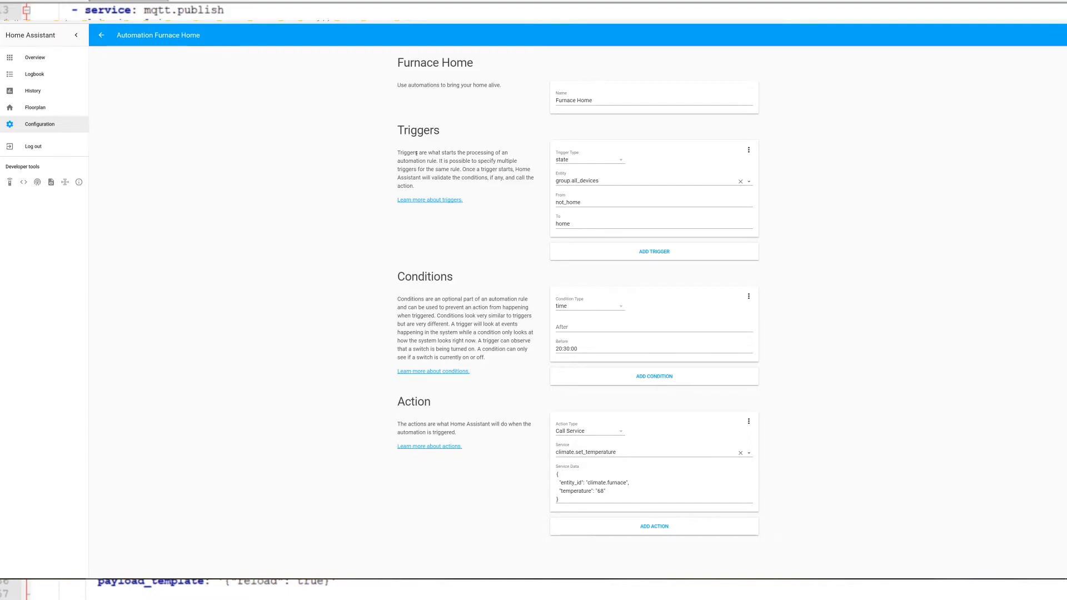
{"action": "mouse_move", "coordinate": [156, 116]}
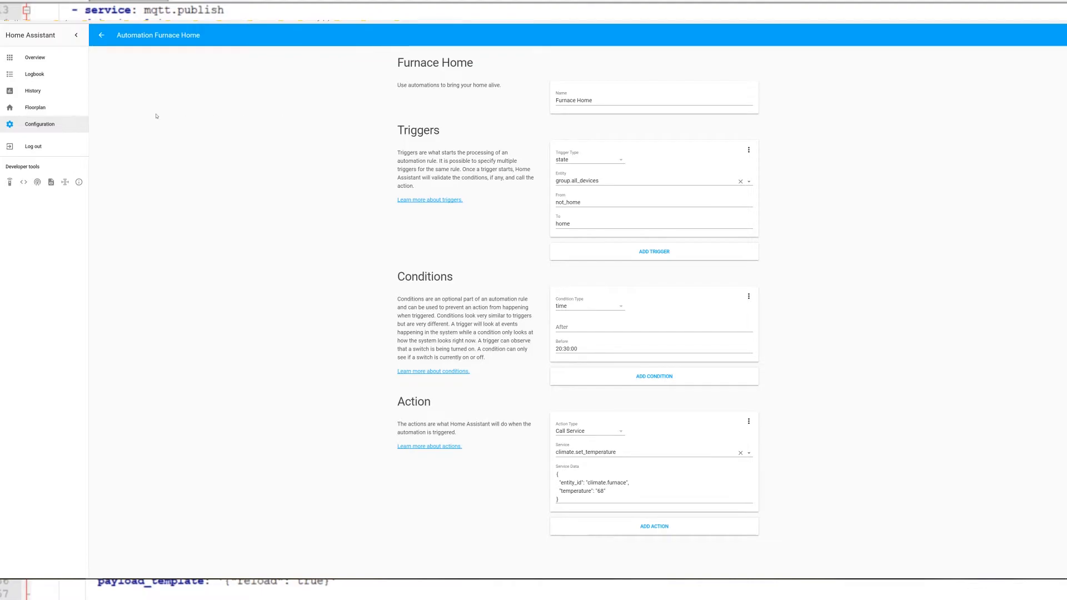
{"action": "mouse_move", "coordinate": [747, 403]}
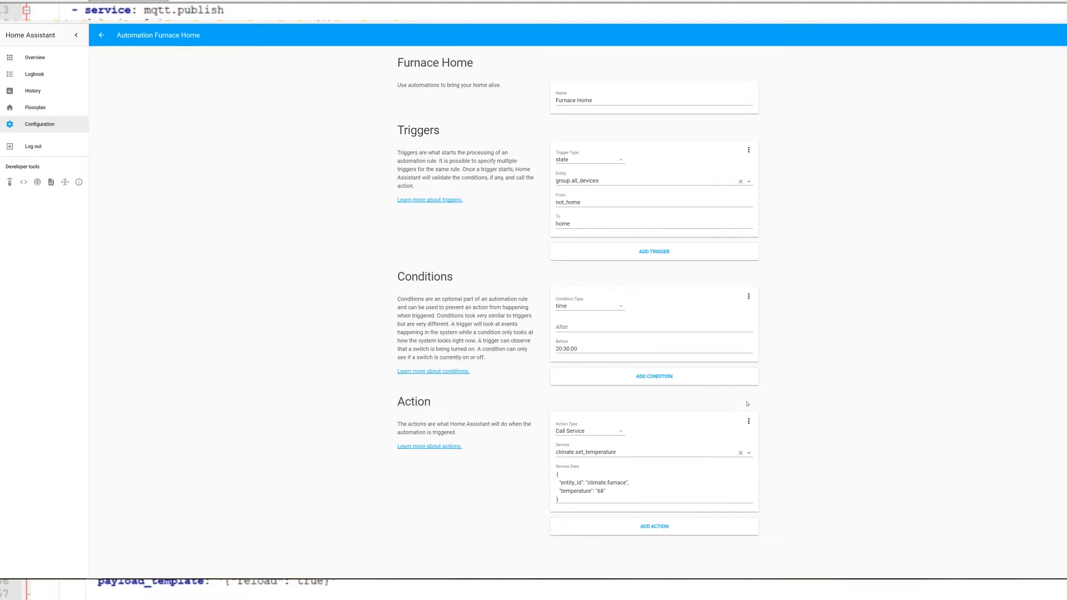
{"action": "mouse_move", "coordinate": [227, 233]}
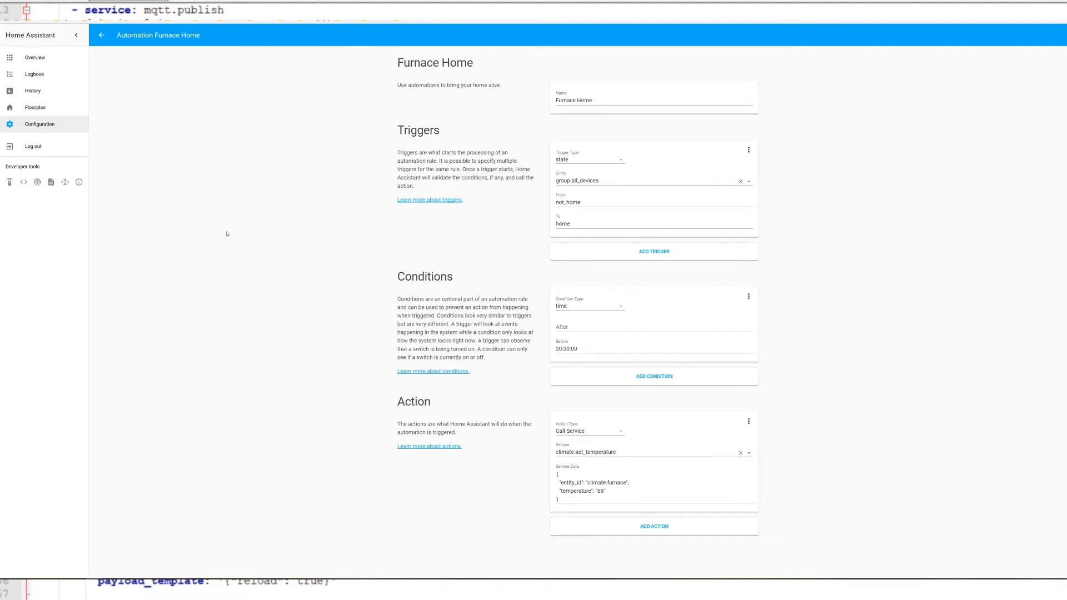
{"action": "mouse_move", "coordinate": [119, 213]}
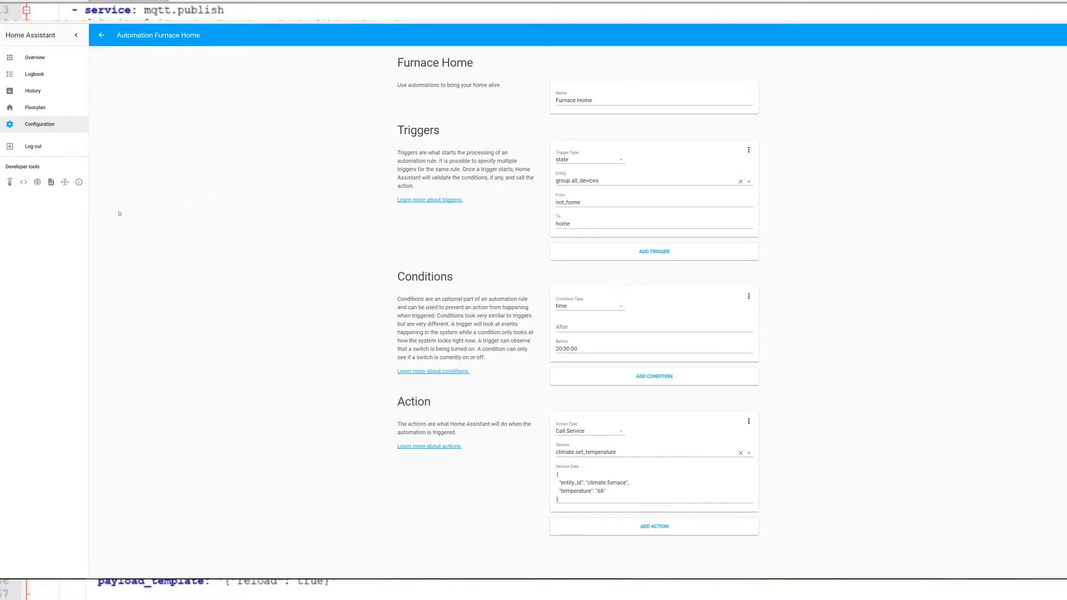
{"action": "mouse_move", "coordinate": [3, 155]}
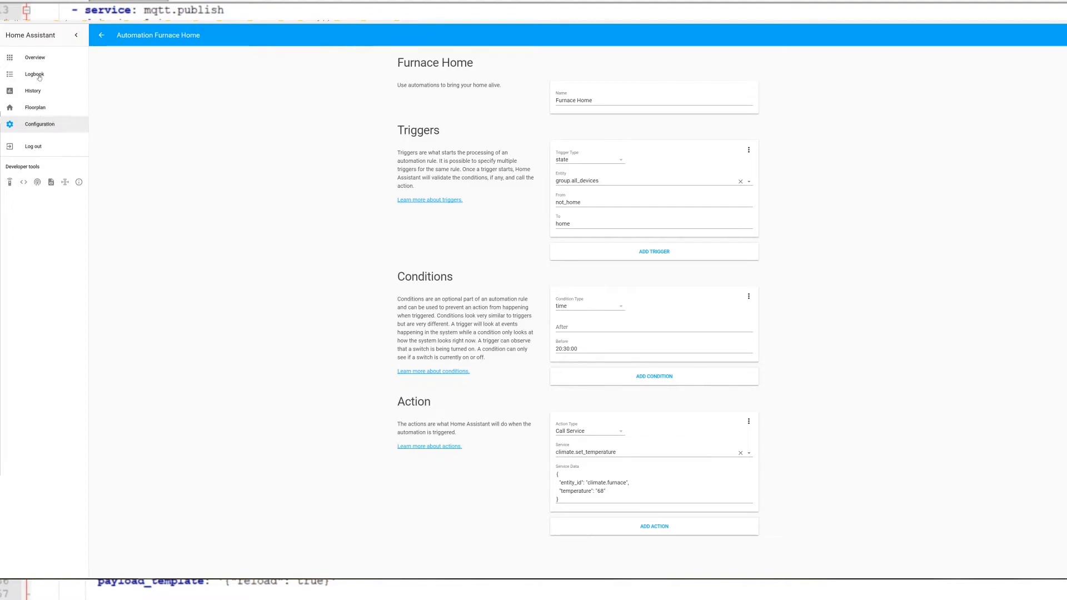
{"action": "mouse_move", "coordinate": [789, 349]}
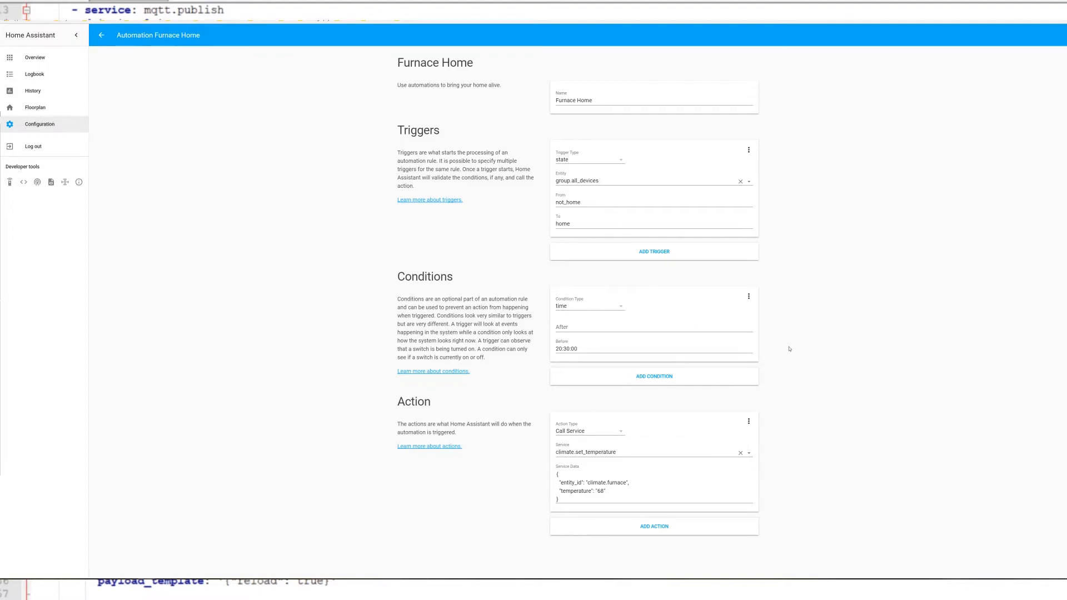
{"action": "mouse_move", "coordinate": [759, 334]}
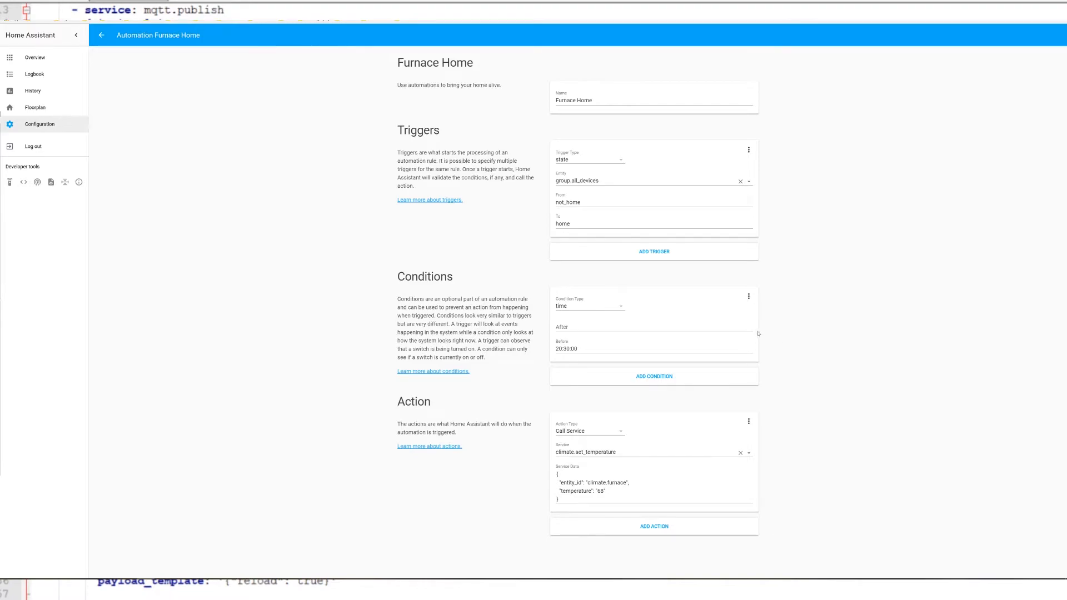
{"action": "mouse_move", "coordinate": [745, 325]}
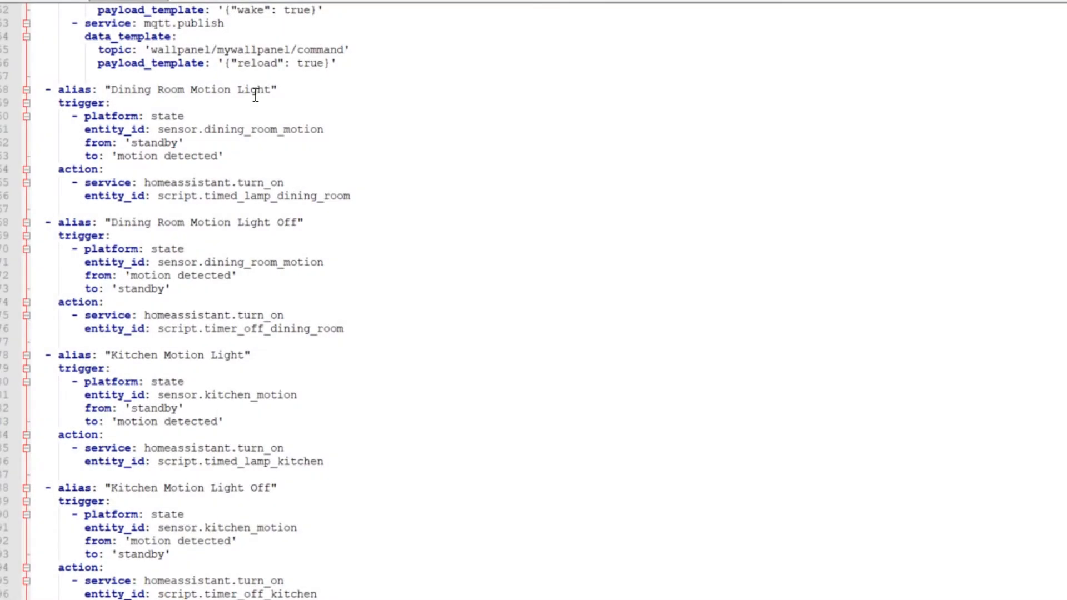
{"action": "mouse_move", "coordinate": [139, 119]}
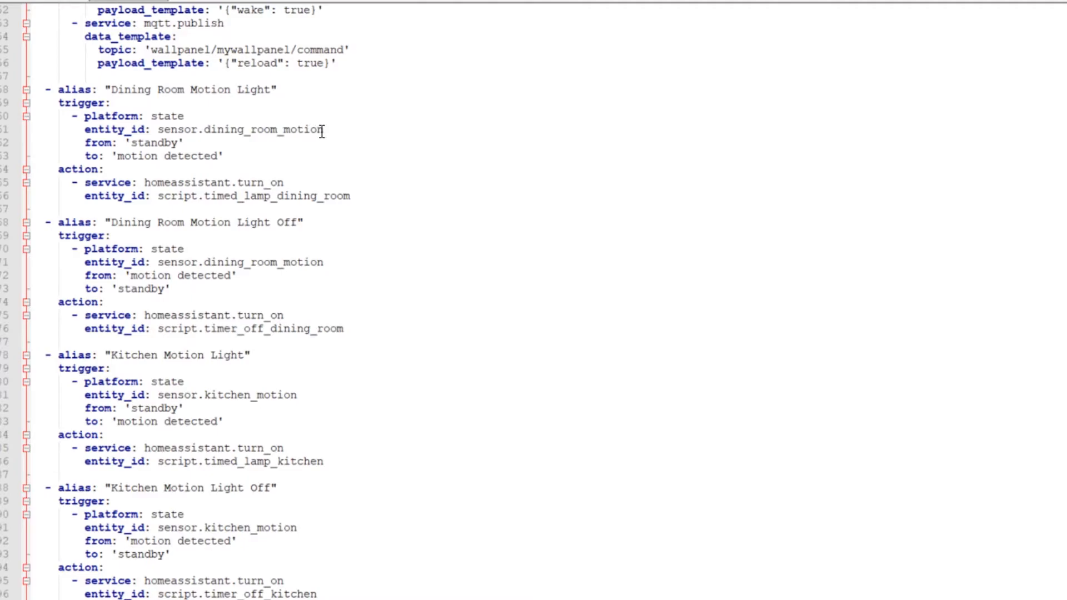
{"action": "mouse_move", "coordinate": [191, 130]}
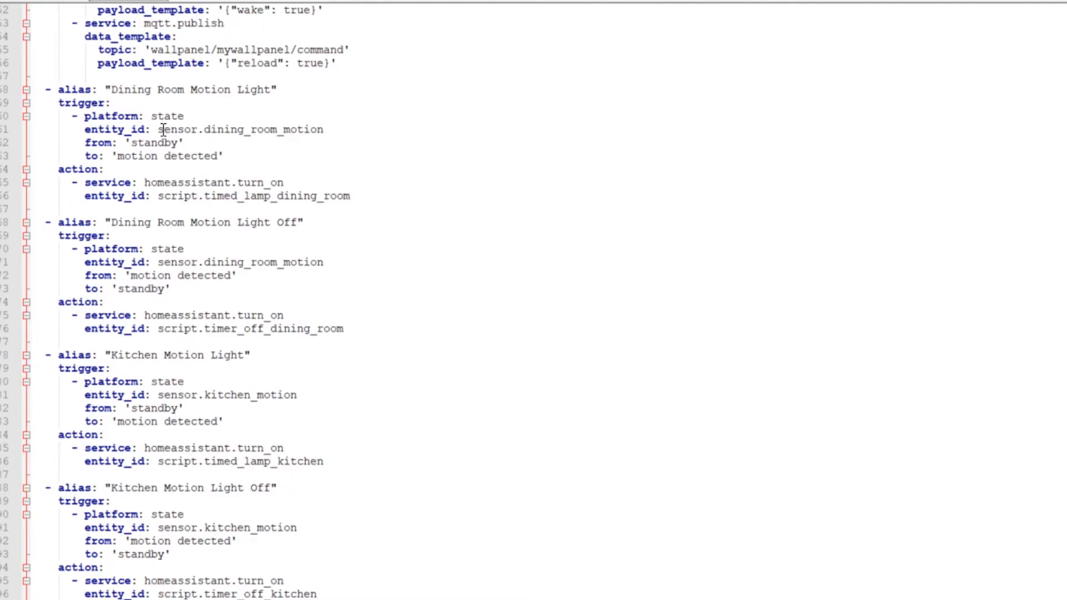
Step: Highlight the sensor.dining_room_motion entity id in the Dining Room Motion Light trigger
{"action": "left_click", "coordinate": [323, 130]}
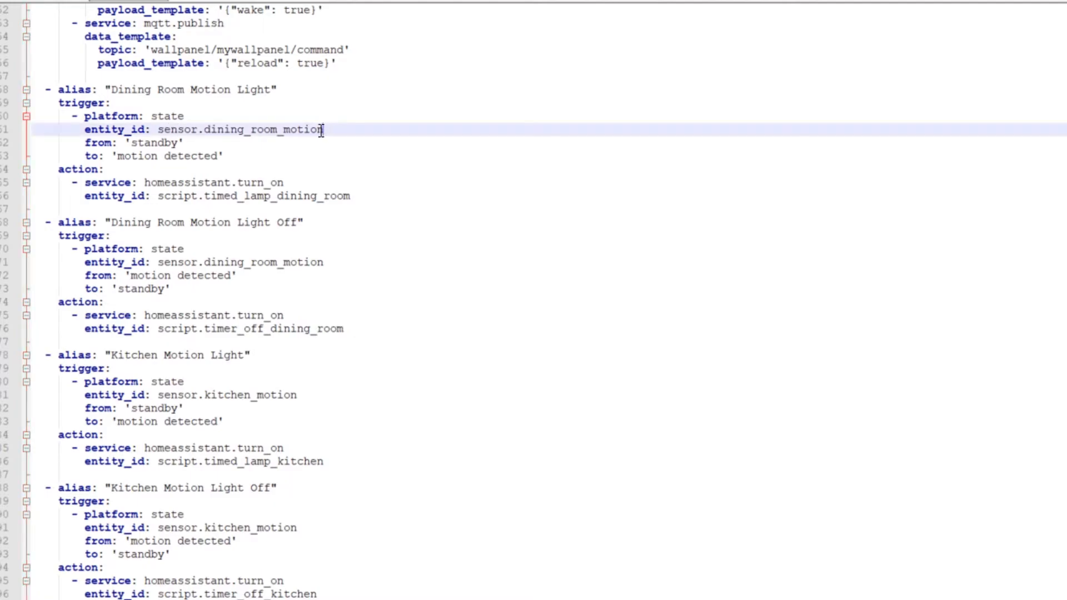
{"action": "double_click", "coordinate": [240, 130]}
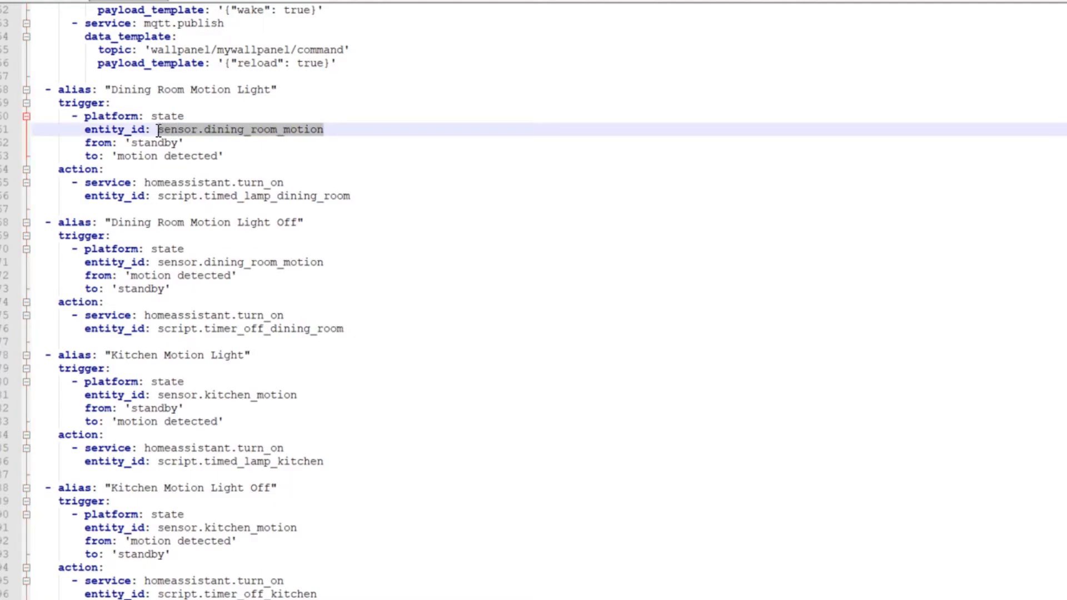
{"action": "mouse_move", "coordinate": [313, 136]}
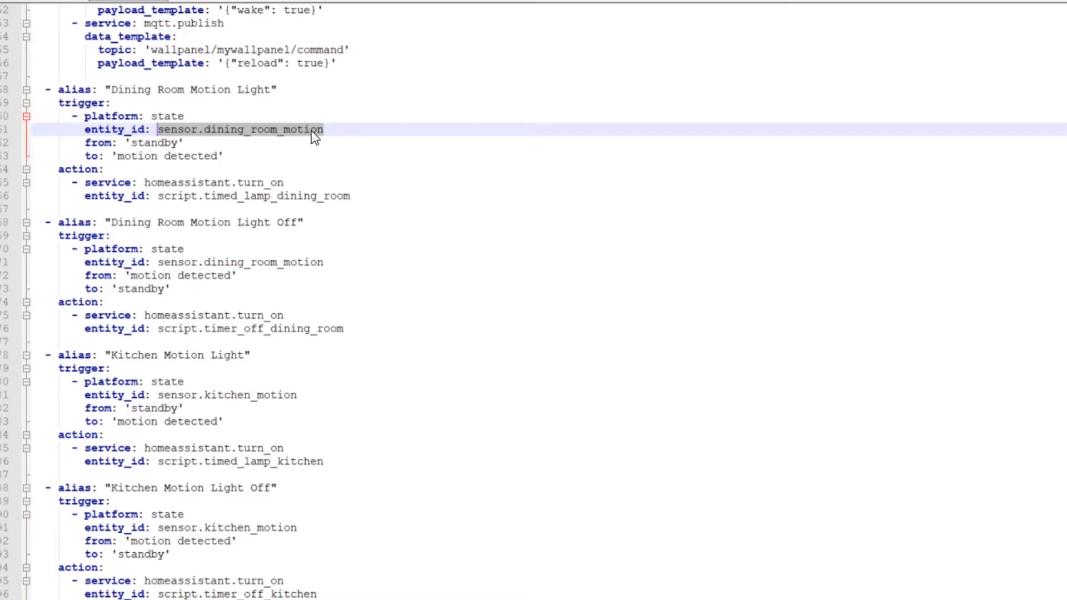
{"action": "left_click", "coordinate": [369, 131]}
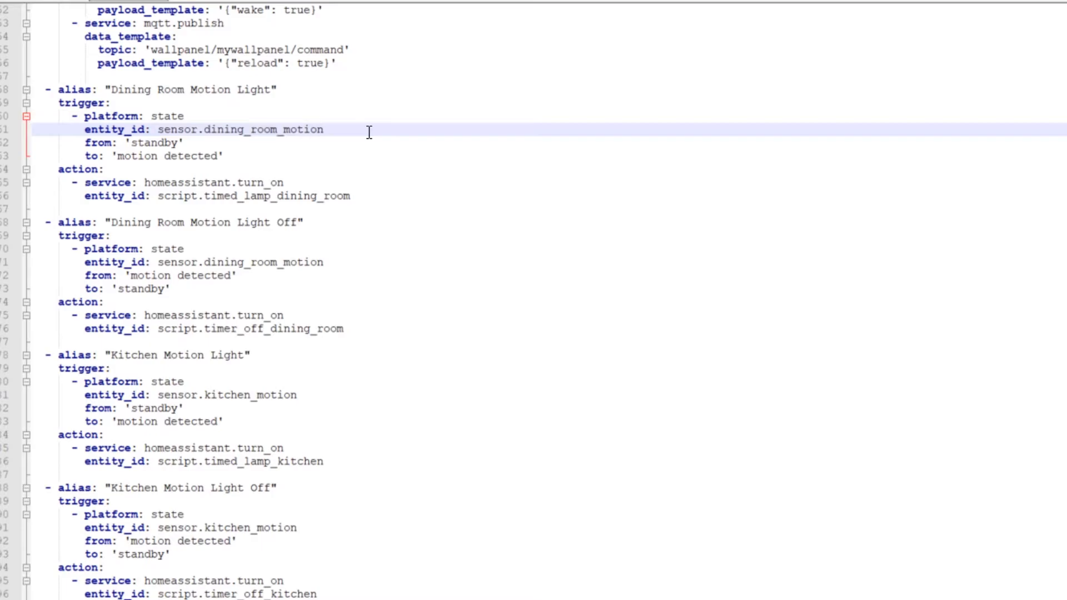
{"action": "left_click", "coordinate": [325, 130]}
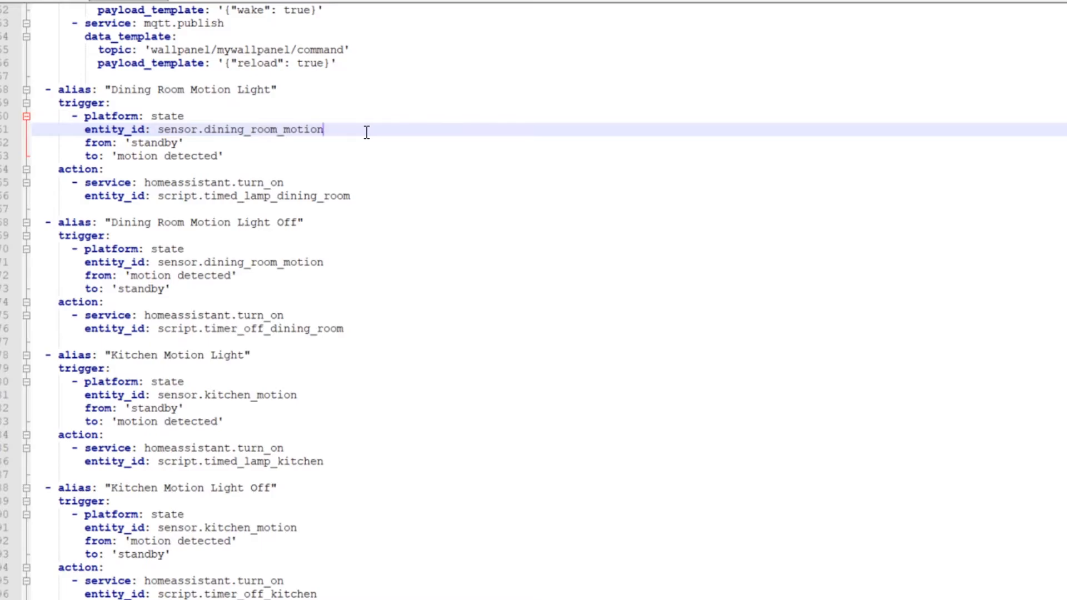
Step: Review the trigger's standby-to-motion-detected states and the timed lamp script action
{"action": "left_click", "coordinate": [184, 143]}
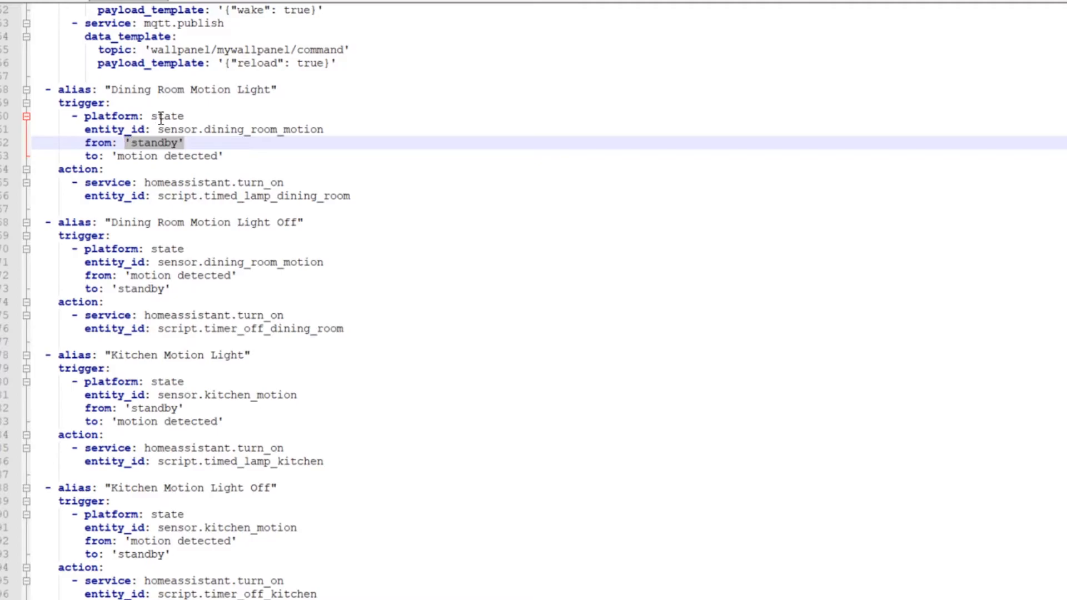
{"action": "double_click", "coordinate": [240, 130]}
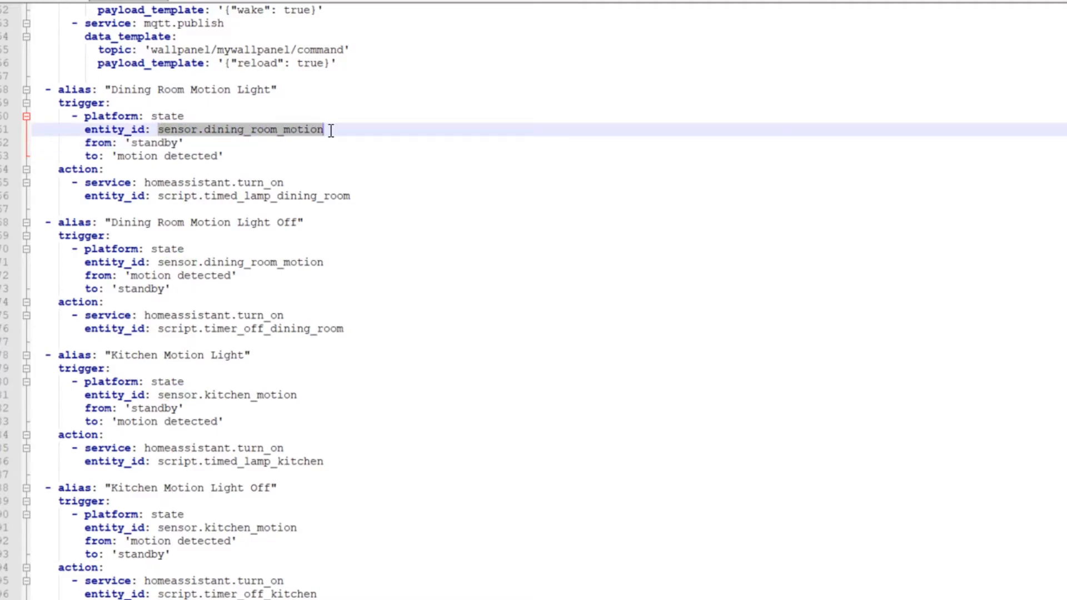
{"action": "left_click", "coordinate": [225, 156]}
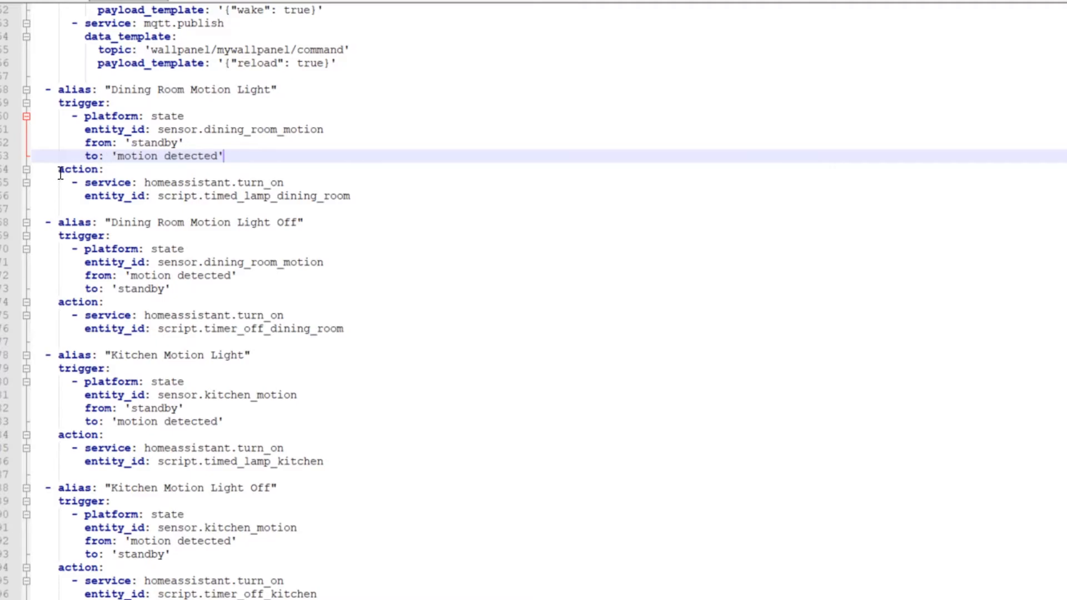
{"action": "left_click", "coordinate": [147, 183]}
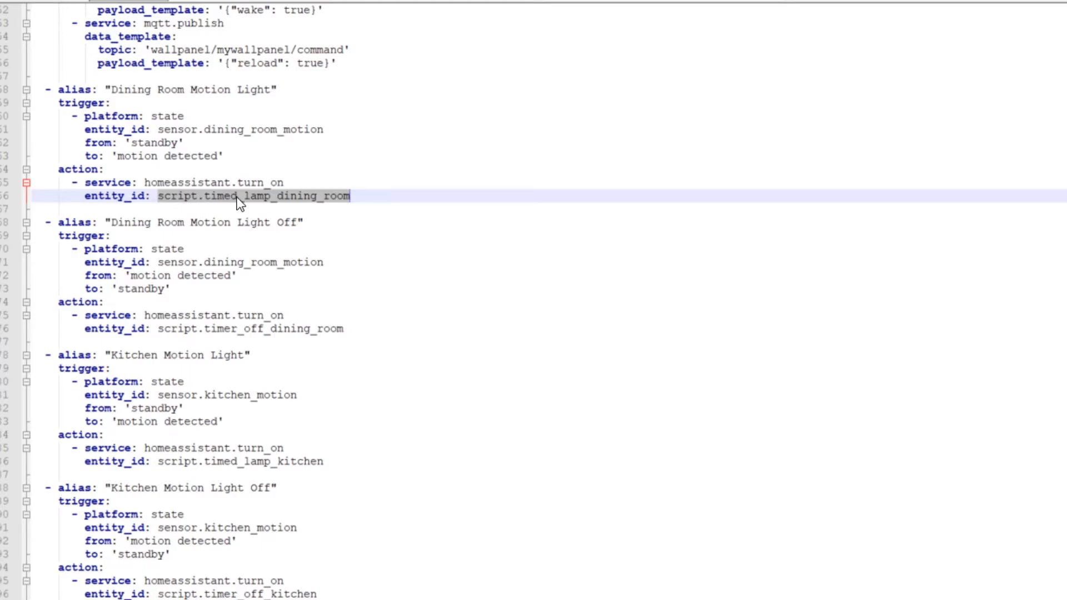
{"action": "mouse_move", "coordinate": [163, 39]}
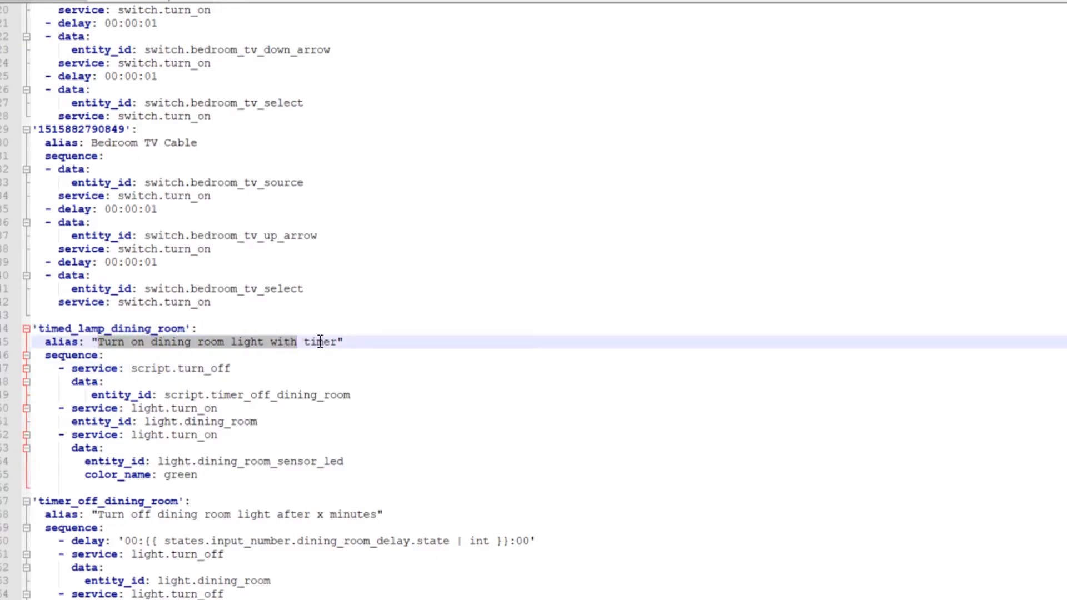
Step: Highlight the script.turn_off call and the timer_off_dining_room script name in the scripts YAML
{"action": "left_click", "coordinate": [65, 355]}
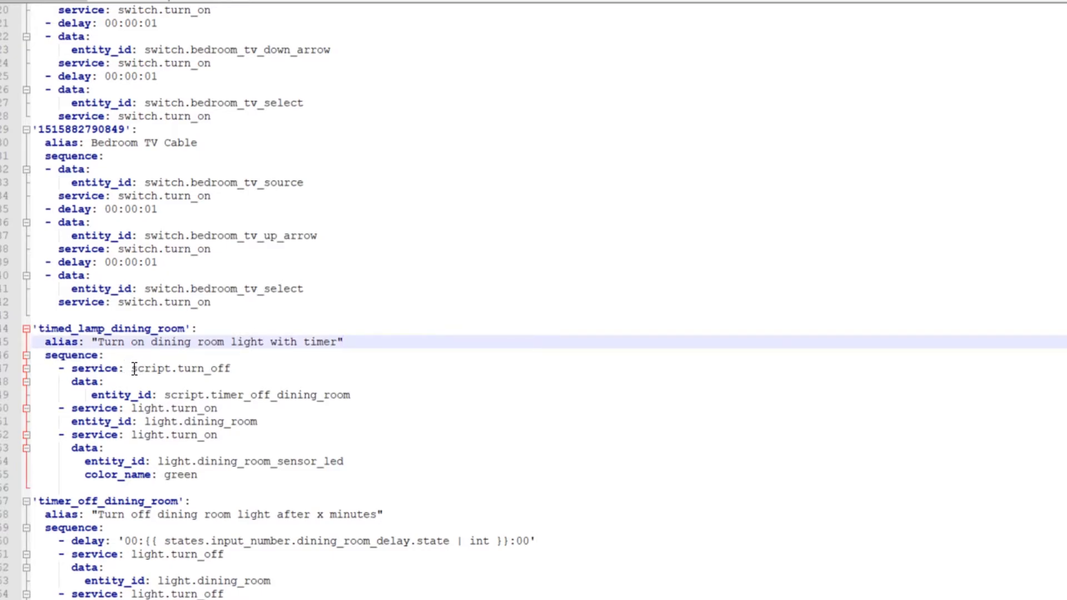
{"action": "double_click", "coordinate": [181, 368]}
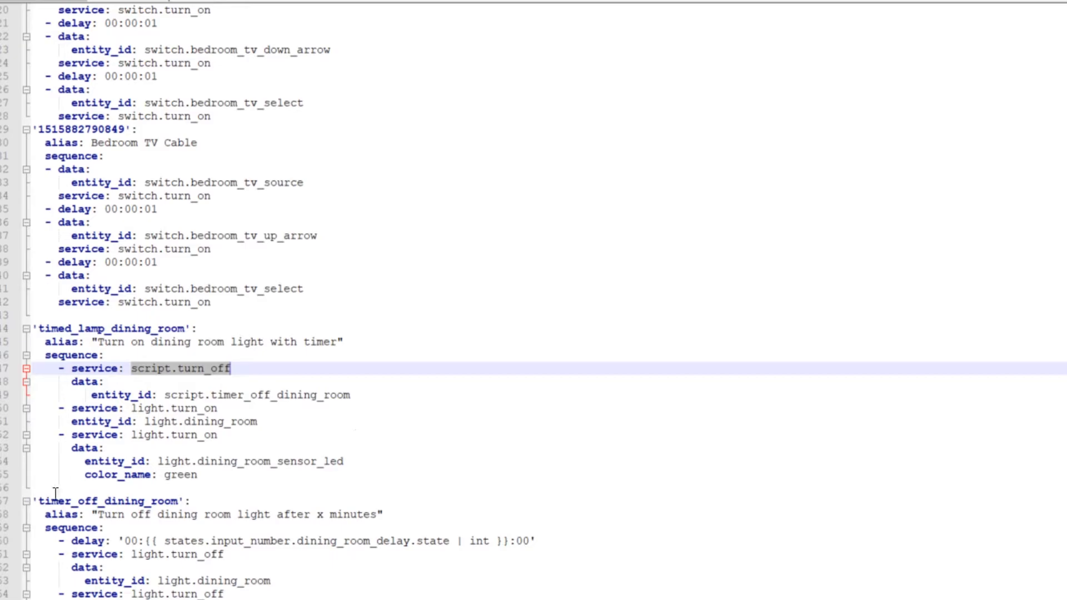
{"action": "left_click", "coordinate": [109, 501]}
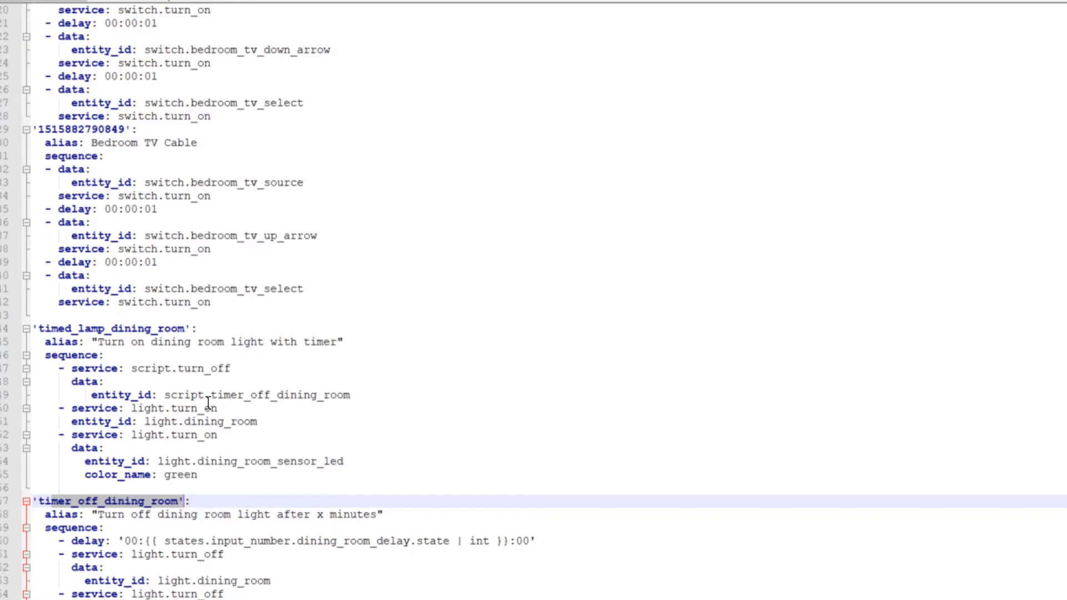
{"action": "mouse_move", "coordinate": [515, 388]}
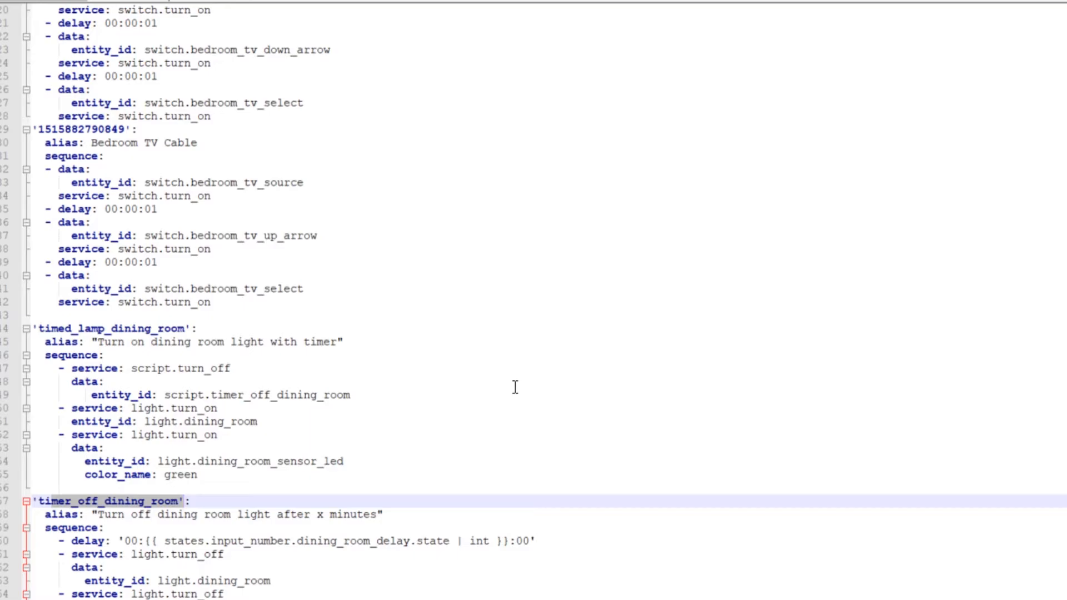
{"action": "mouse_move", "coordinate": [501, 388]}
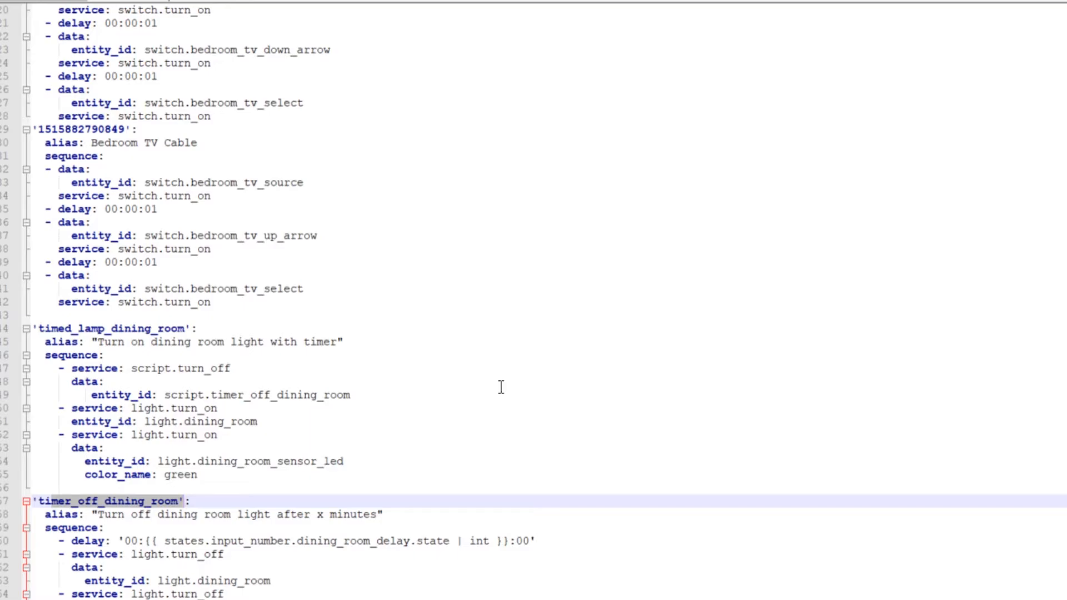
{"action": "mouse_move", "coordinate": [512, 383]}
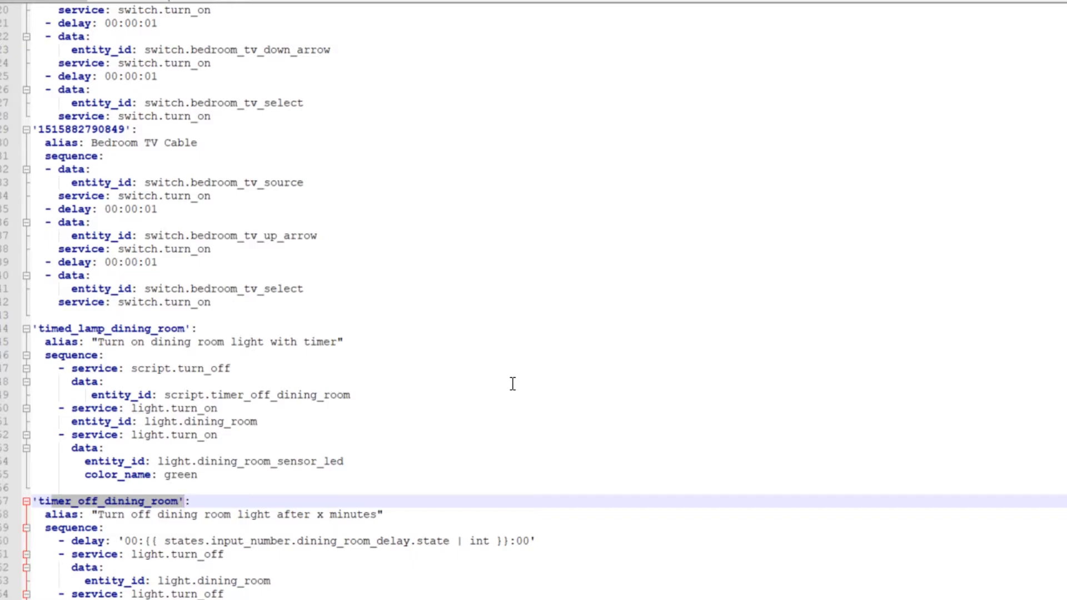
{"action": "mouse_move", "coordinate": [407, 376]}
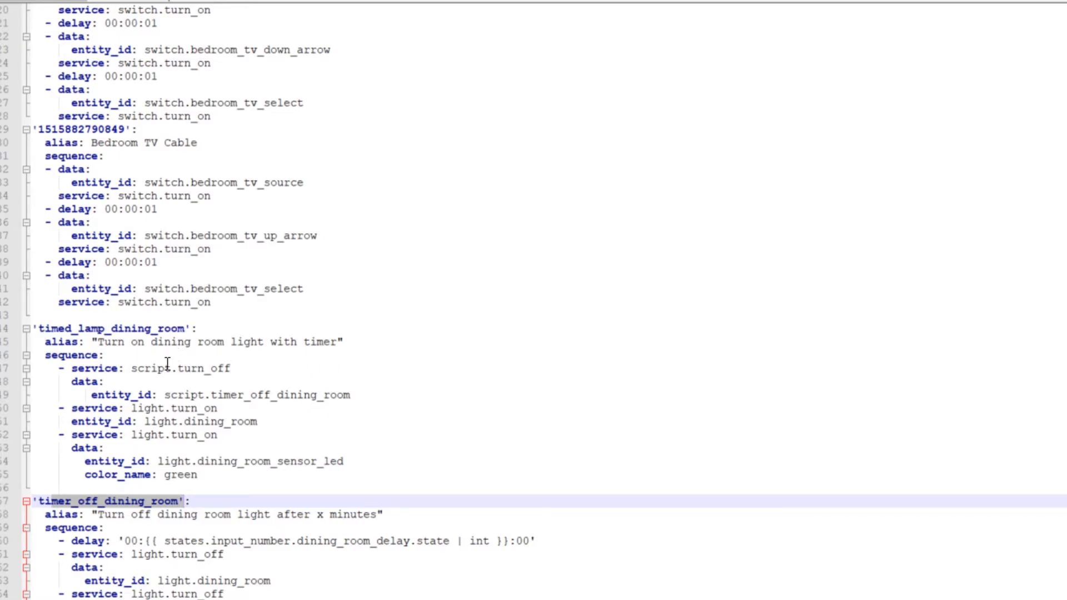
{"action": "mouse_move", "coordinate": [330, 385]}
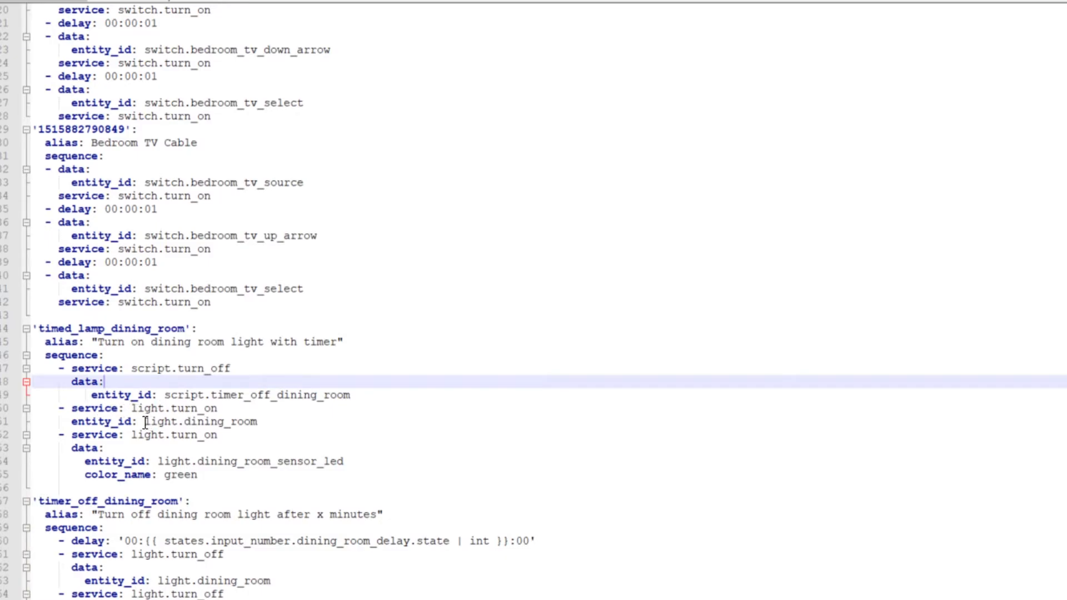
Step: Review the light.turn_on services for the dining room light and the green sensor LED colour
{"action": "double_click", "coordinate": [200, 421]}
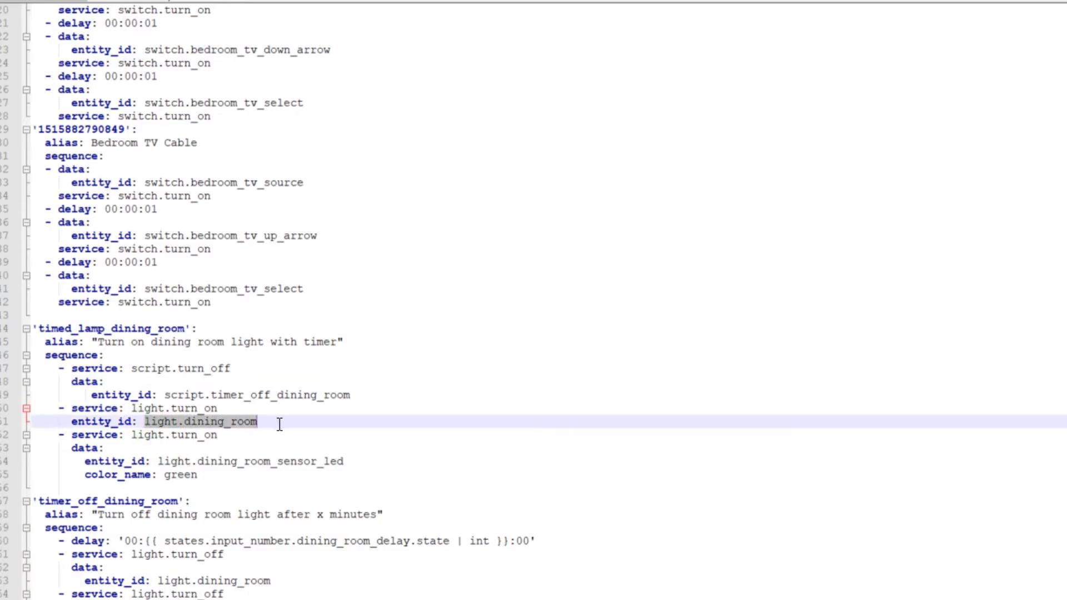
{"action": "mouse_move", "coordinate": [283, 424]}
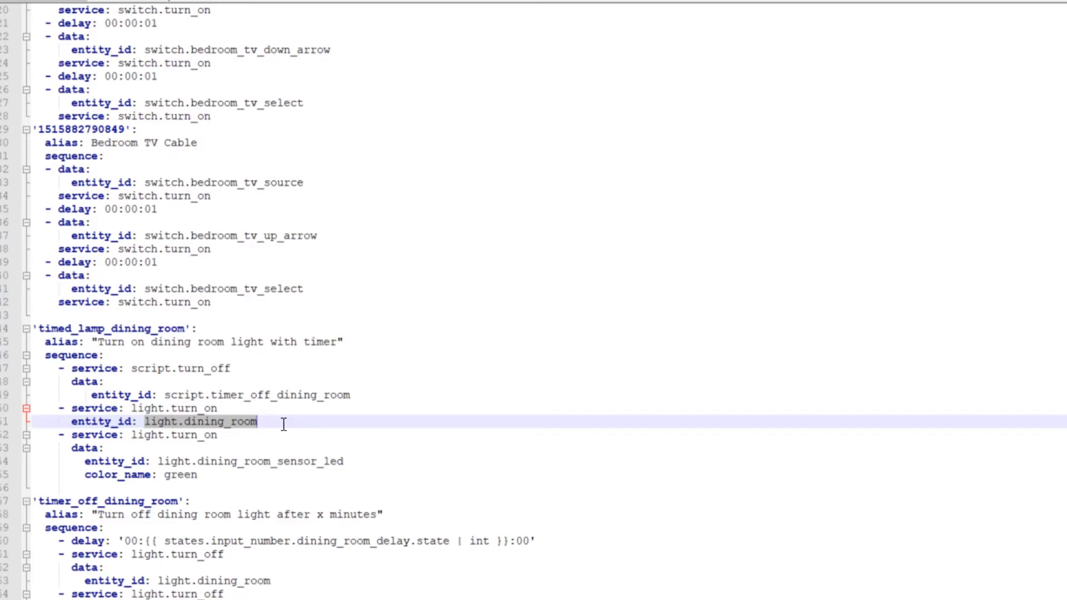
{"action": "left_click", "coordinate": [149, 422]}
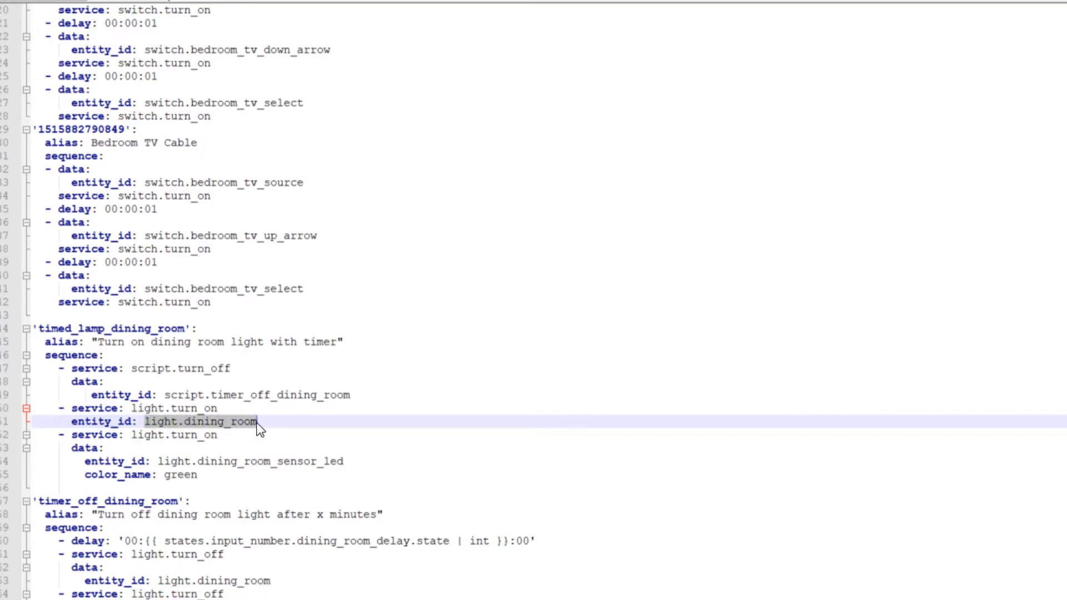
{"action": "left_click", "coordinate": [109, 448]}
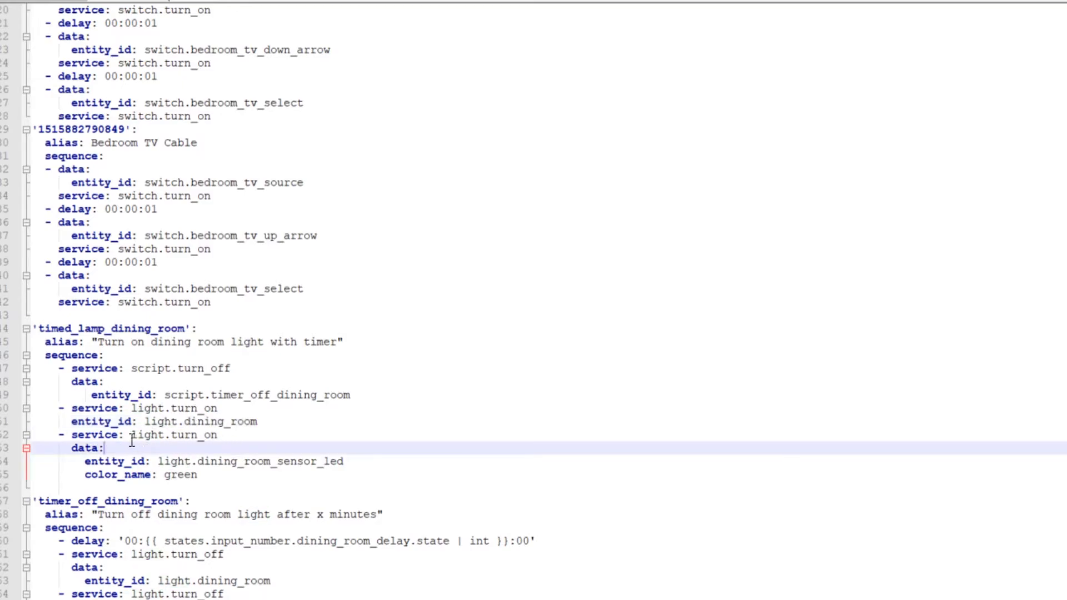
{"action": "double_click", "coordinate": [176, 435]}
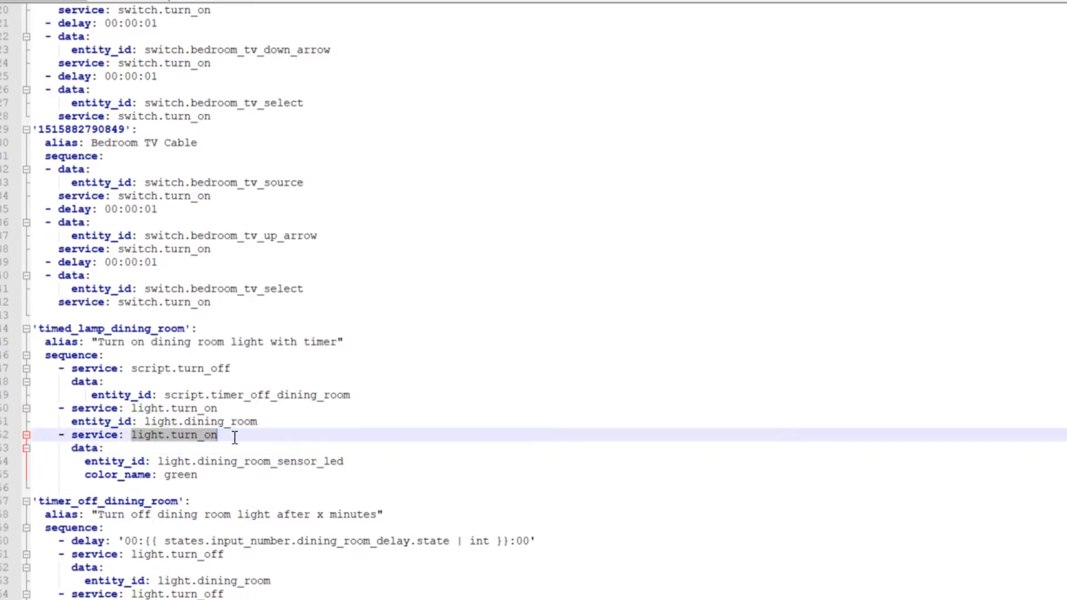
{"action": "mouse_move", "coordinate": [158, 456]}
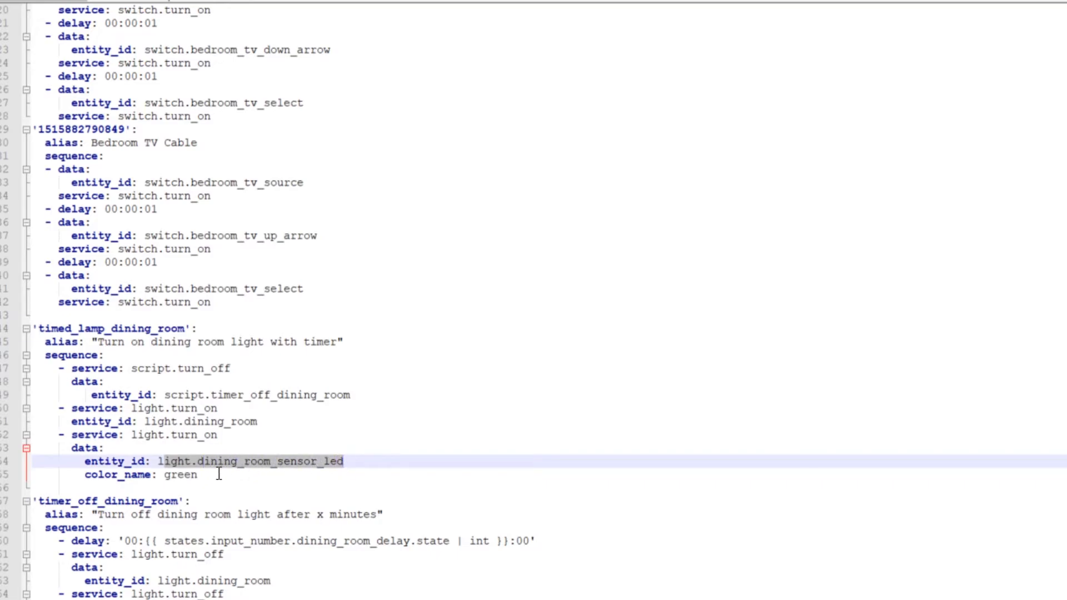
{"action": "double_click", "coordinate": [180, 474]}
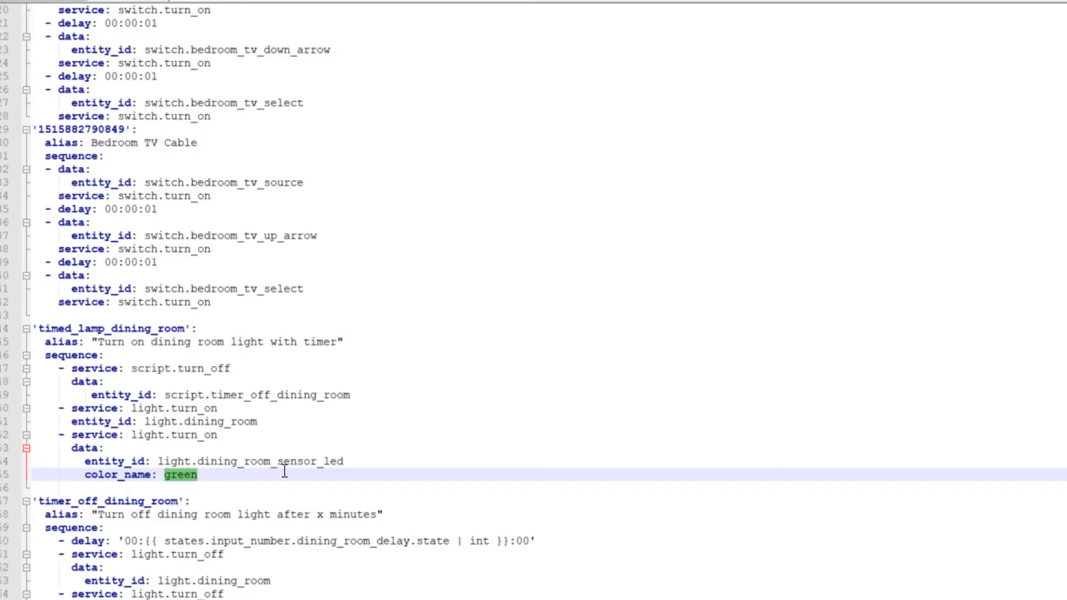
{"action": "mouse_move", "coordinate": [357, 466]}
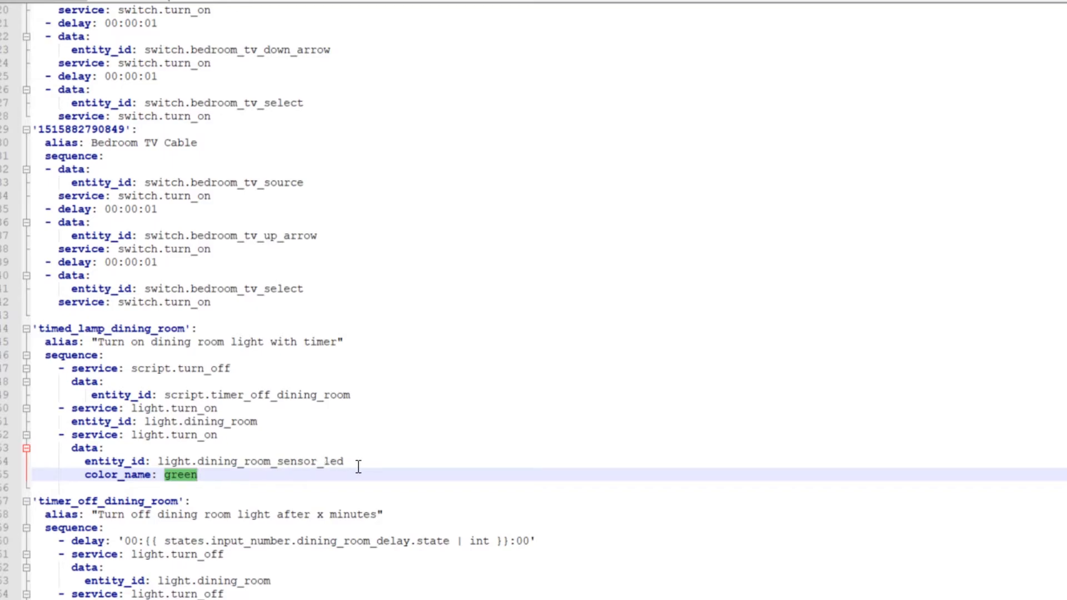
{"action": "mouse_move", "coordinate": [478, 451]}
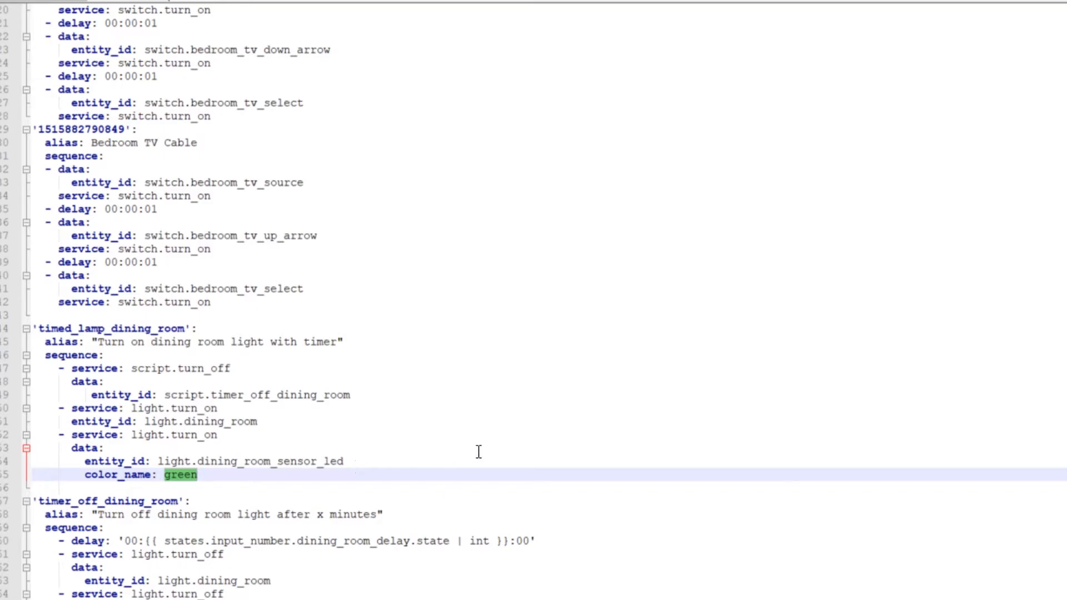
{"action": "mouse_move", "coordinate": [447, 464]}
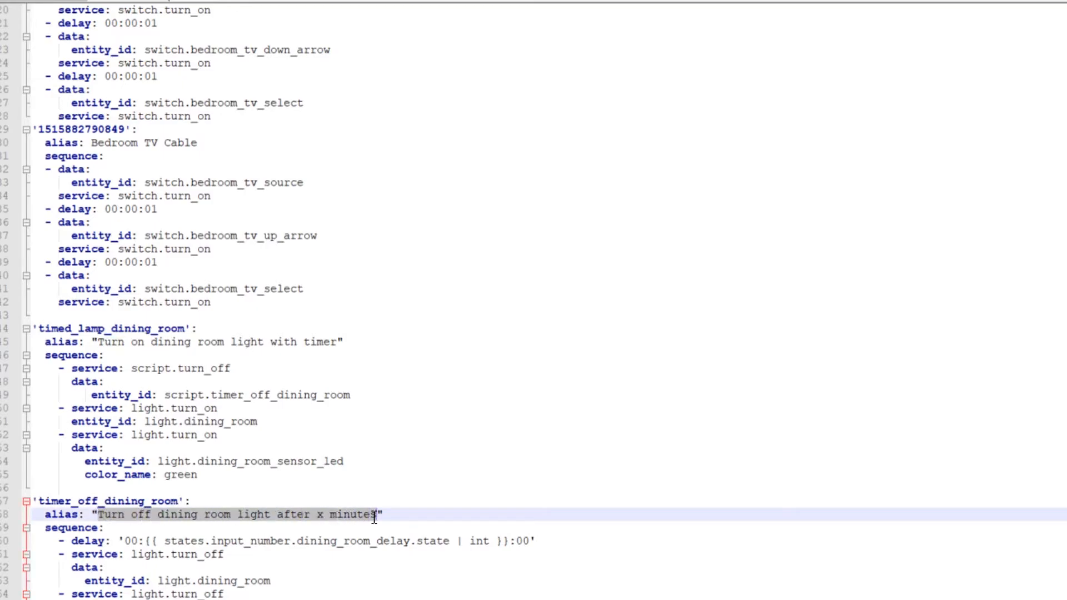
{"action": "left_click", "coordinate": [99, 580]}
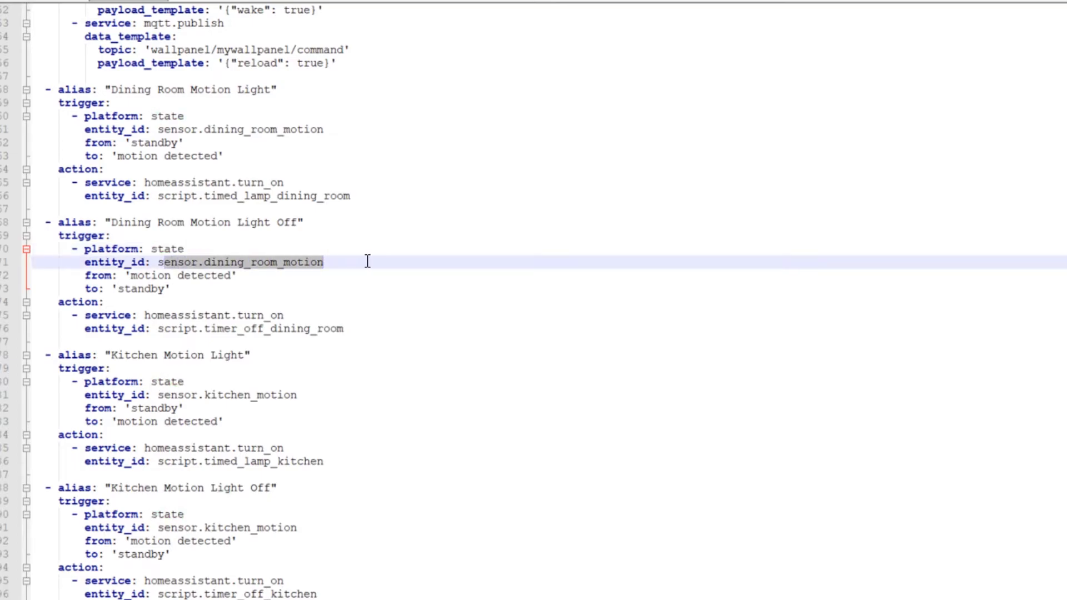
{"action": "mouse_move", "coordinate": [130, 273]}
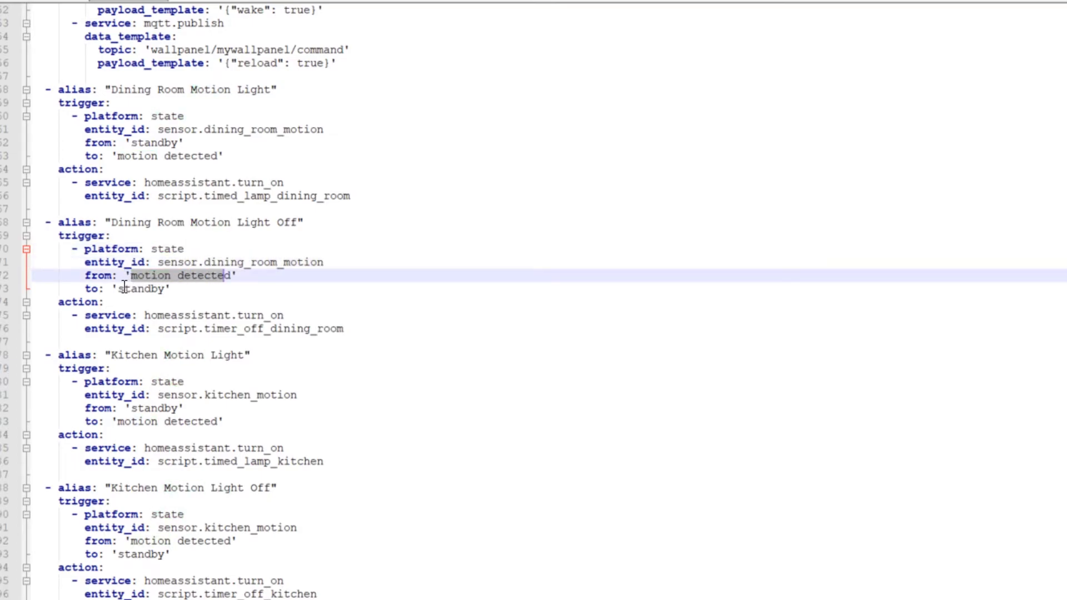
{"action": "left_click", "coordinate": [152, 315]}
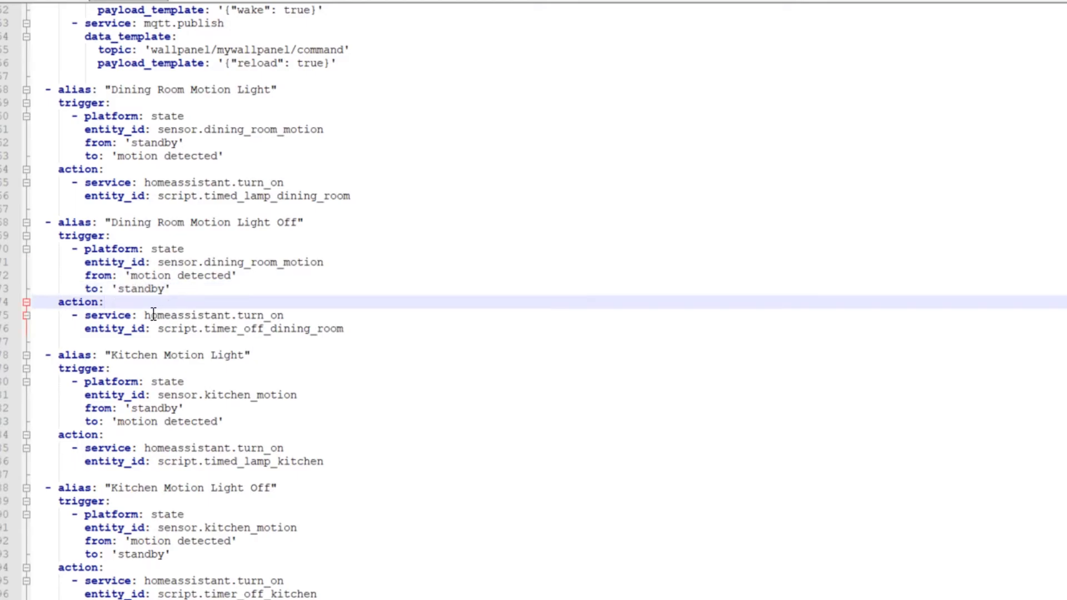
{"action": "double_click", "coordinate": [213, 316]}
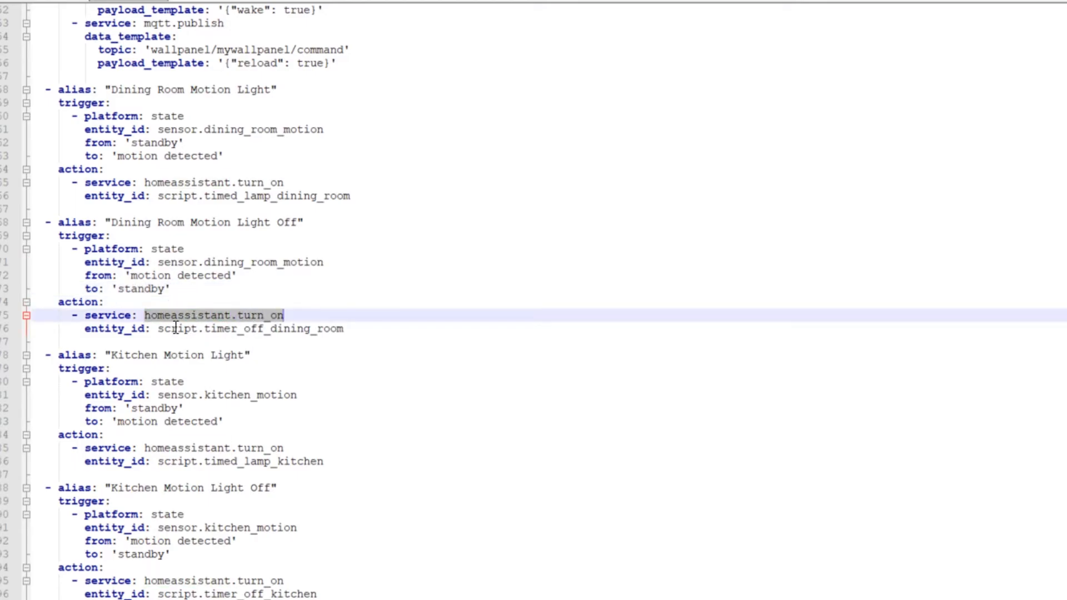
{"action": "left_click", "coordinate": [347, 328]}
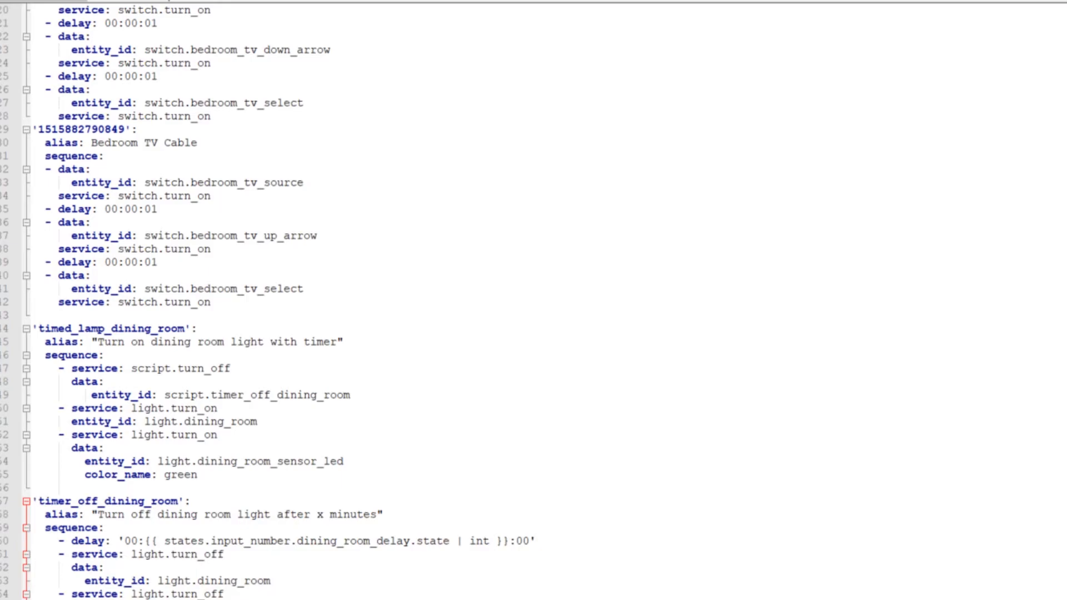
{"action": "mouse_move", "coordinate": [300, 524]}
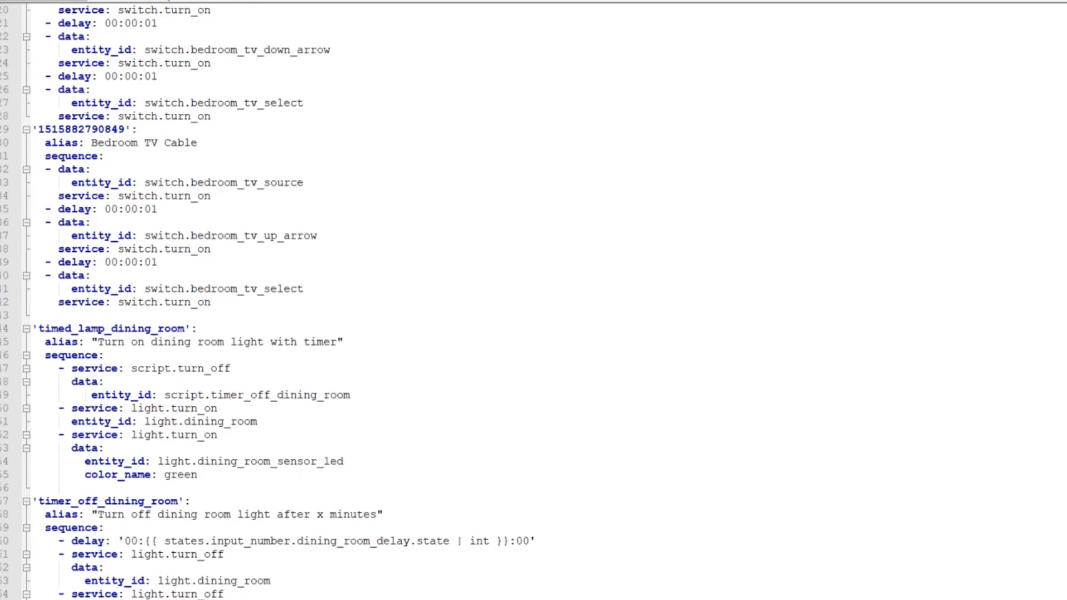
{"action": "mouse_move", "coordinate": [252, 110]}
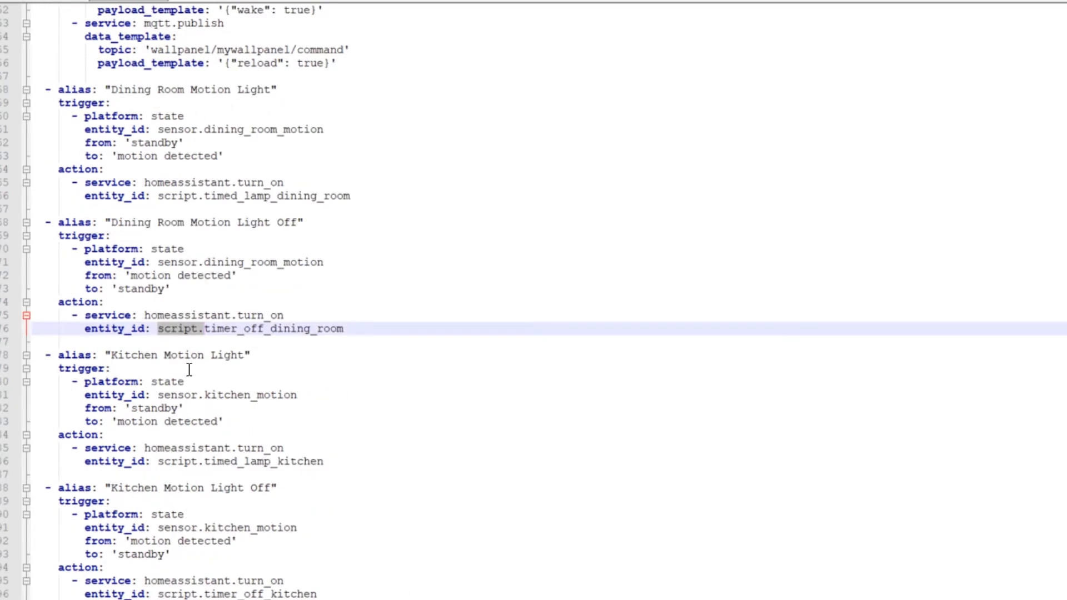
{"action": "mouse_move", "coordinate": [173, 541]}
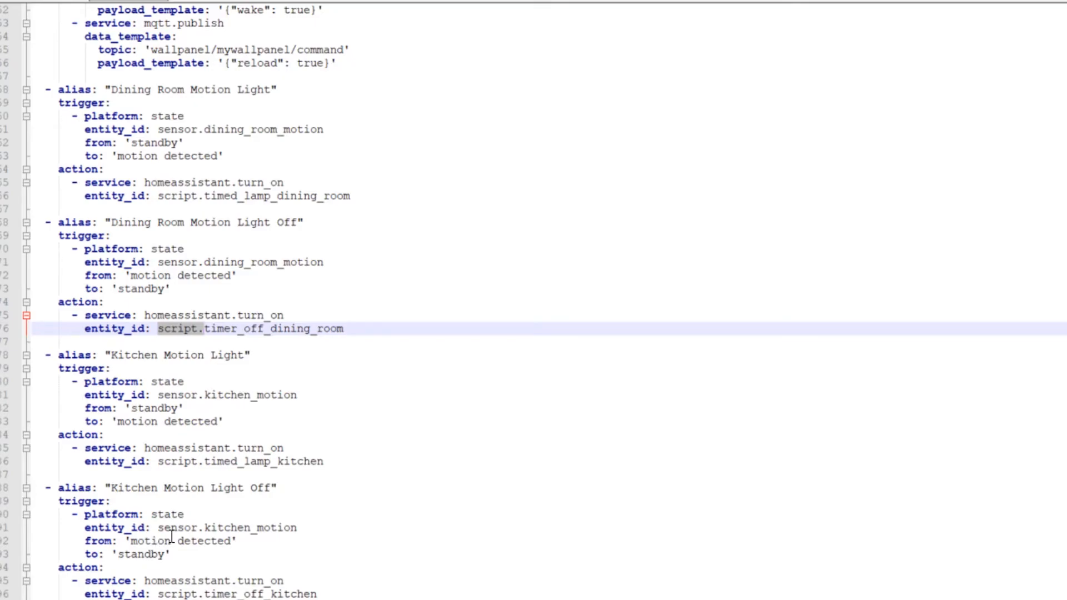
{"action": "mouse_move", "coordinate": [201, 503]}
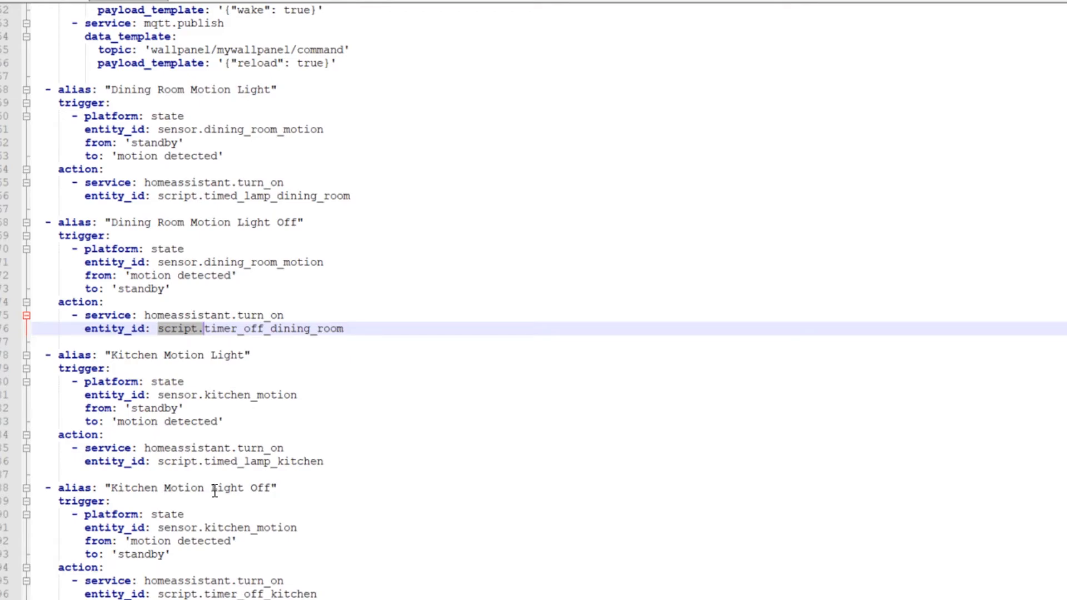
{"action": "mouse_move", "coordinate": [215, 488]}
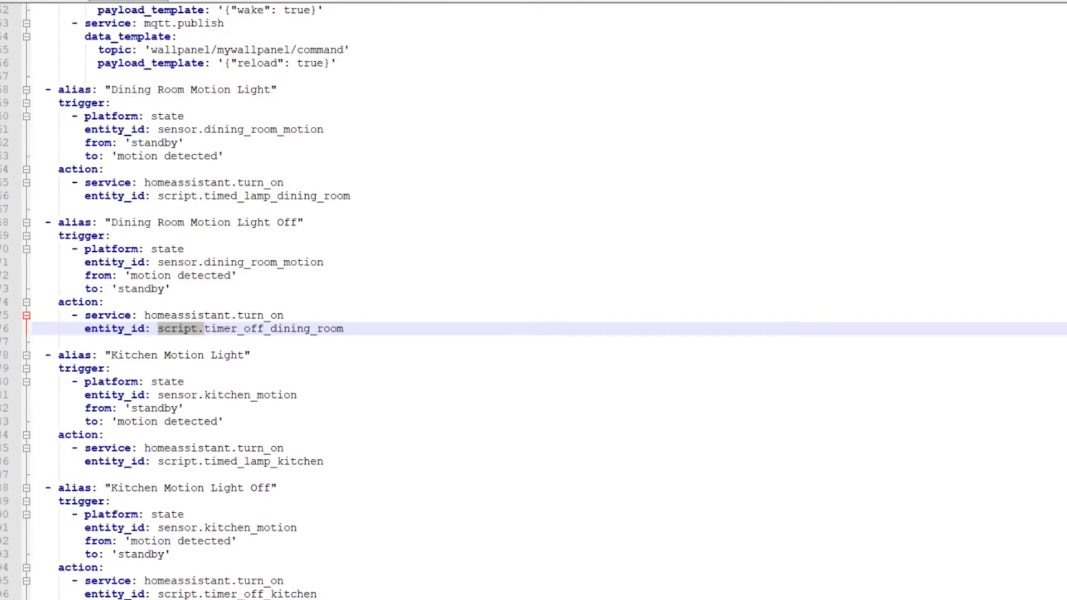
{"action": "scroll", "scroll_direction": "up", "scroll_amount": 3}
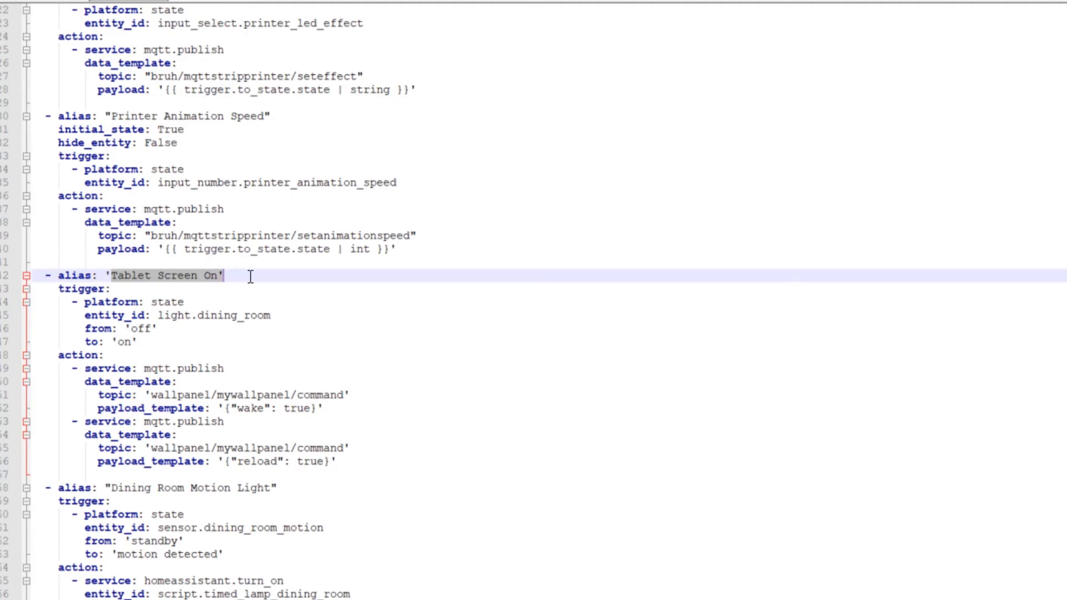
{"action": "mouse_move", "coordinate": [146, 298]}
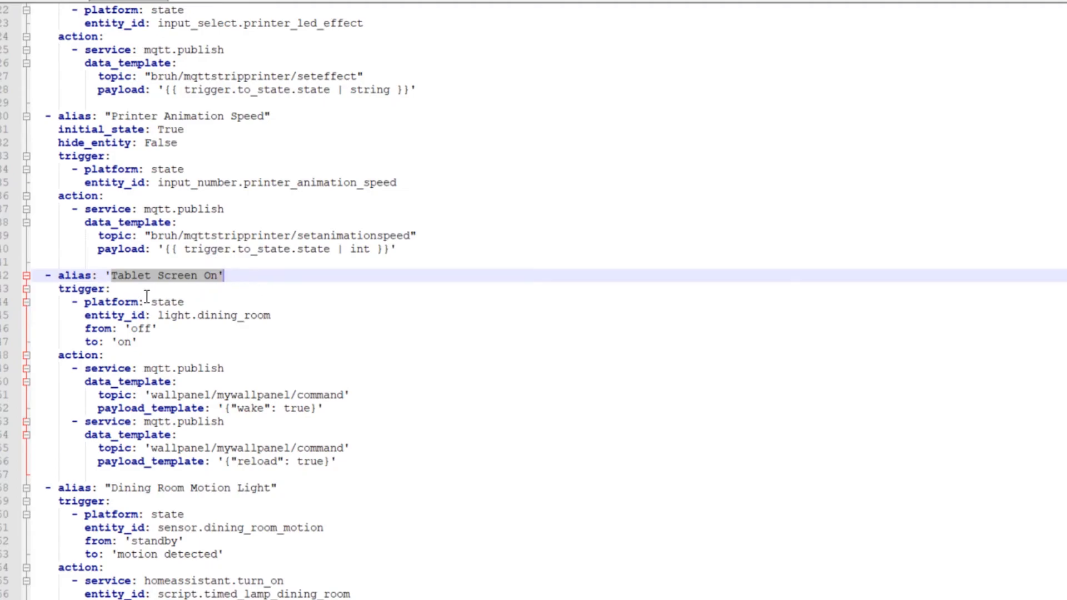
{"action": "left_click", "coordinate": [155, 316]}
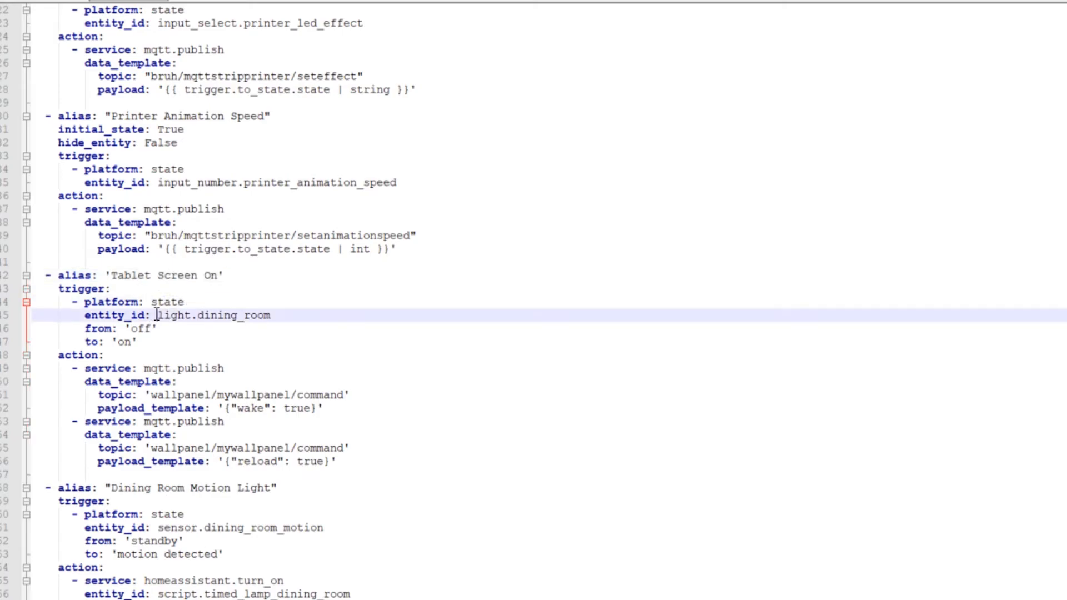
{"action": "double_click", "coordinate": [211, 315]}
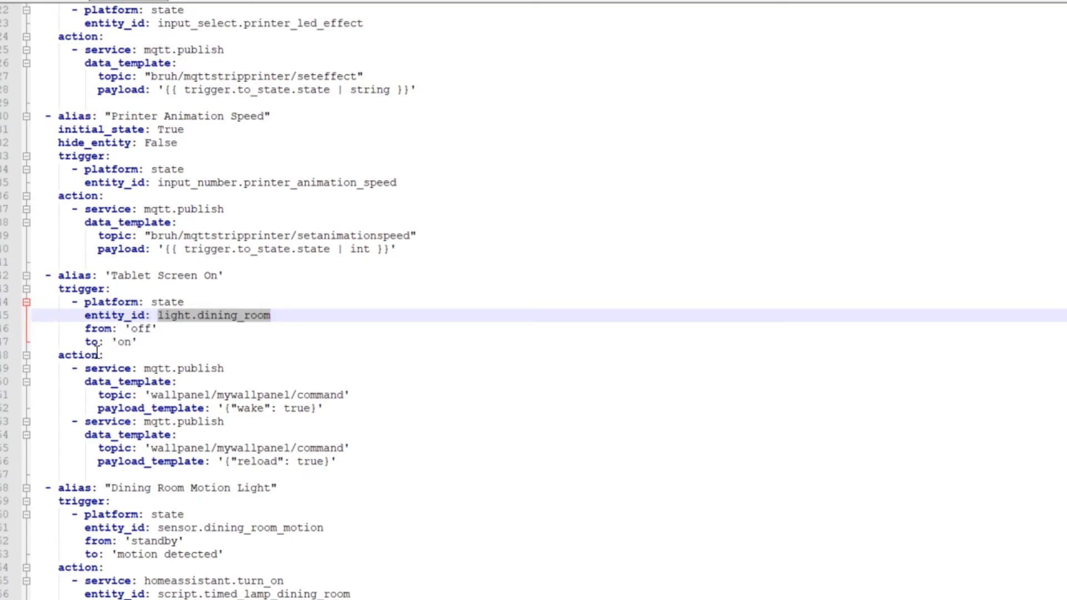
{"action": "mouse_move", "coordinate": [116, 368]}
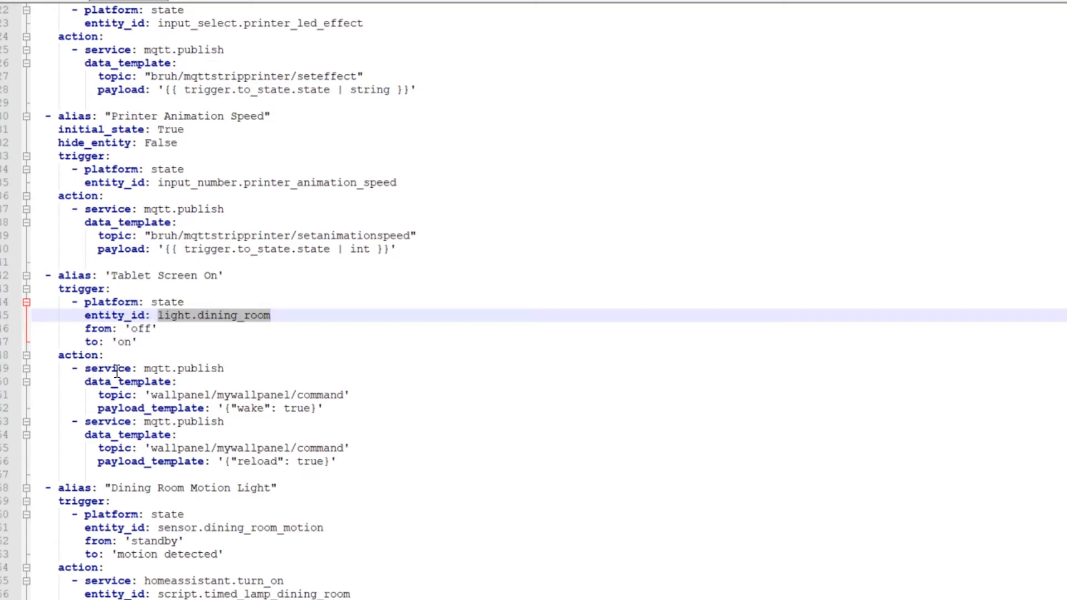
{"action": "mouse_move", "coordinate": [212, 368]}
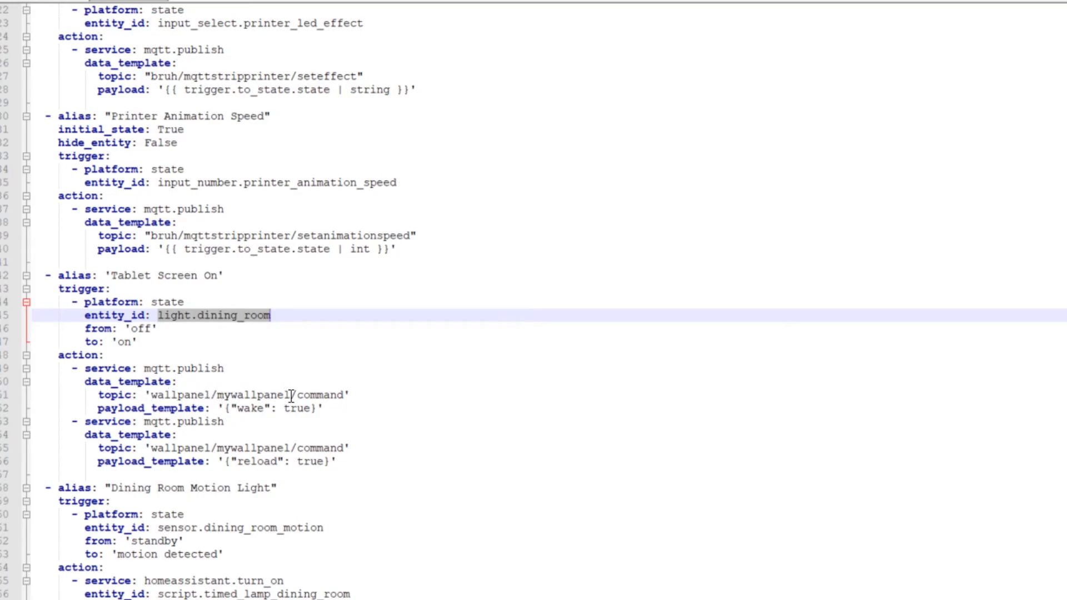
{"action": "mouse_move", "coordinate": [279, 425]}
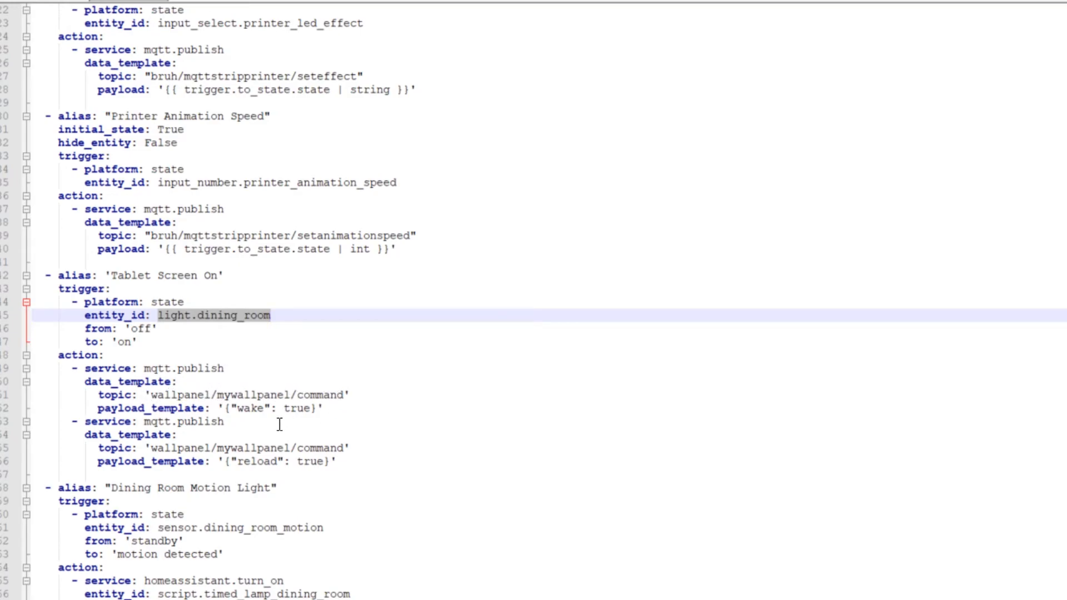
{"action": "mouse_move", "coordinate": [250, 415]}
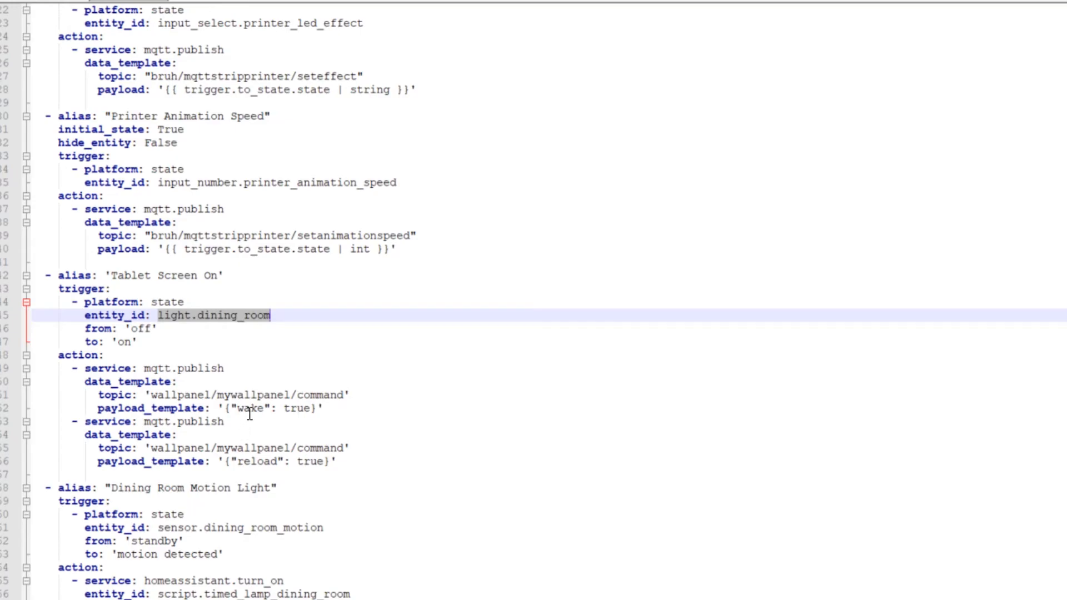
{"action": "mouse_move", "coordinate": [276, 409]}
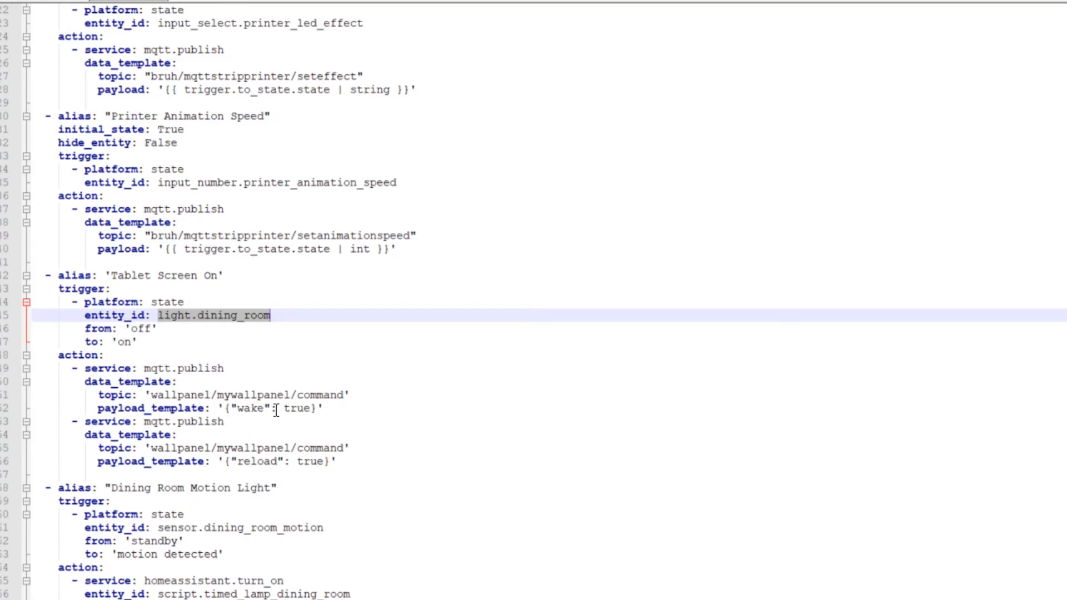
{"action": "mouse_move", "coordinate": [347, 415]}
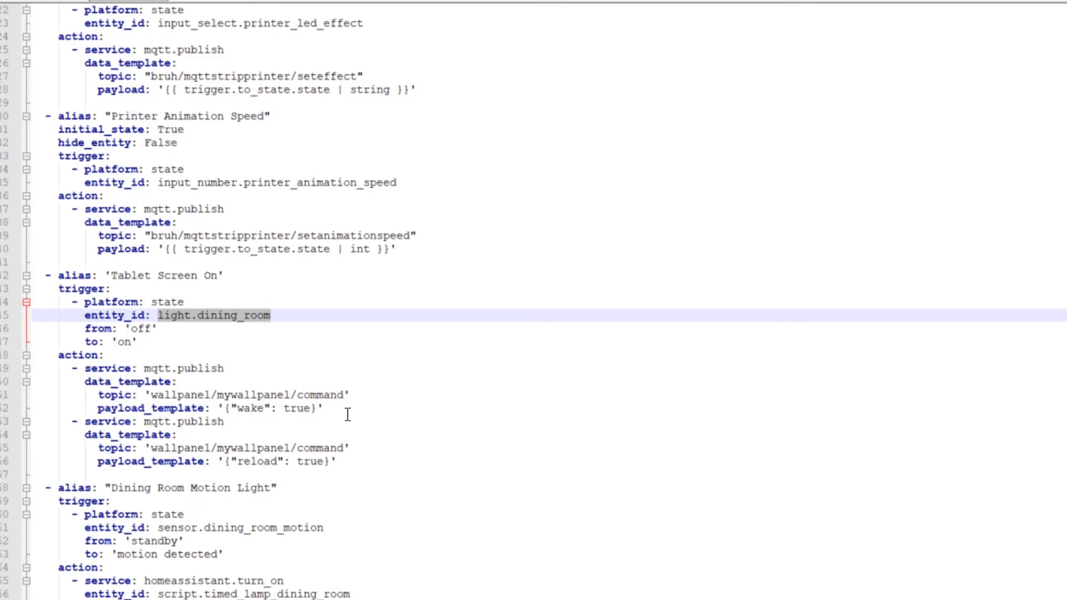
{"action": "mouse_move", "coordinate": [247, 421]}
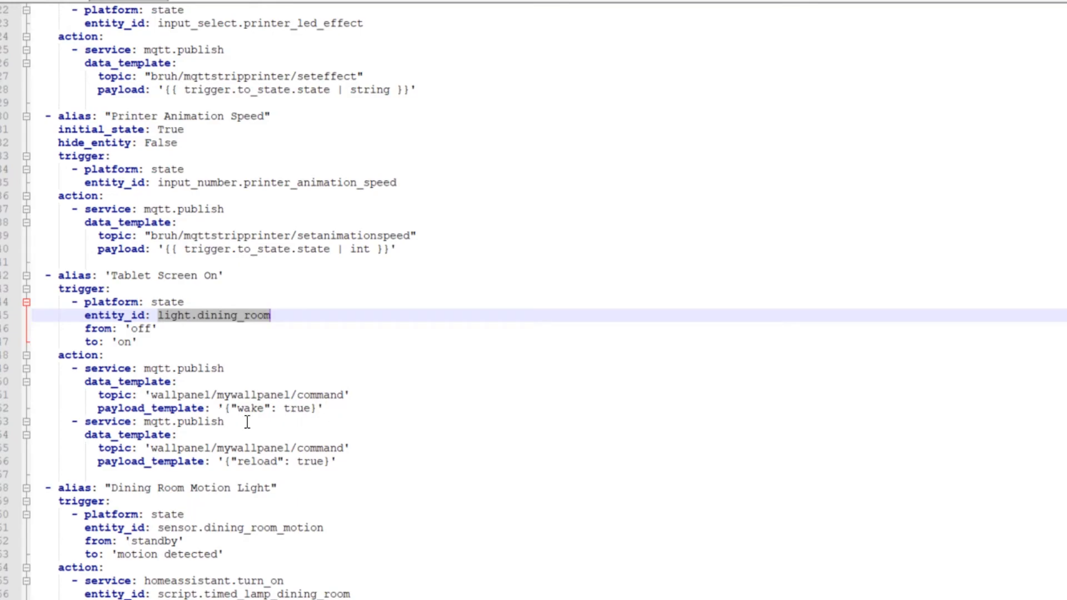
{"action": "mouse_move", "coordinate": [213, 437]}
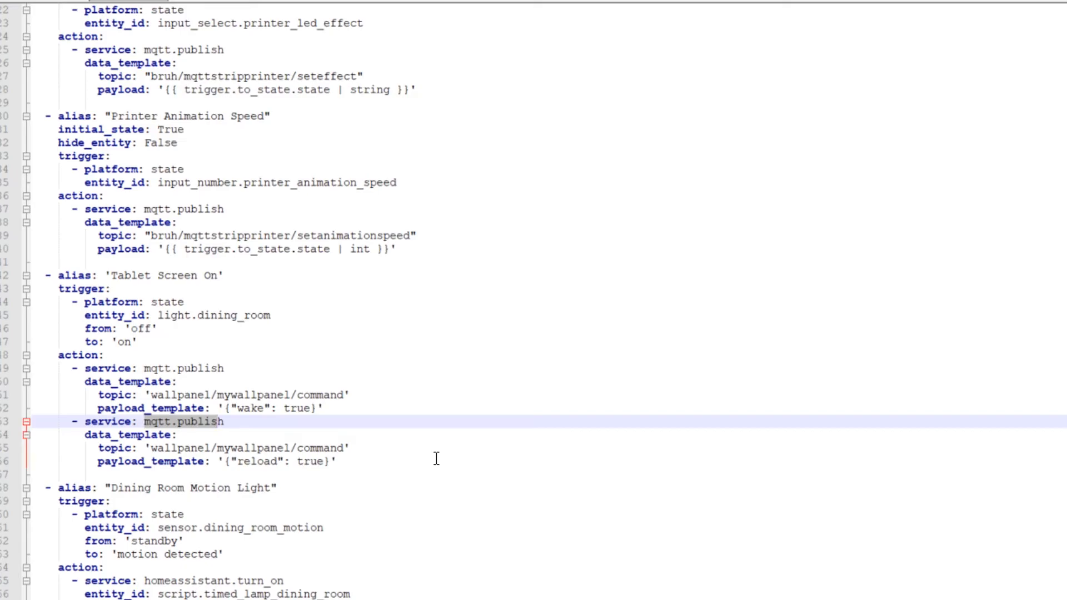
{"action": "mouse_move", "coordinate": [454, 509]}
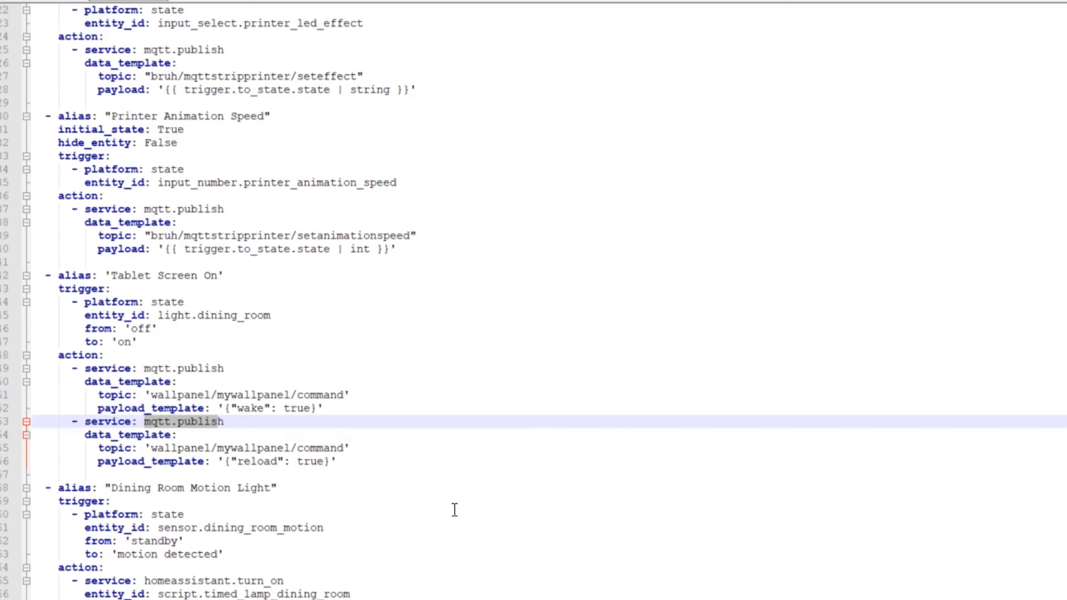
{"action": "mouse_move", "coordinate": [383, 443]}
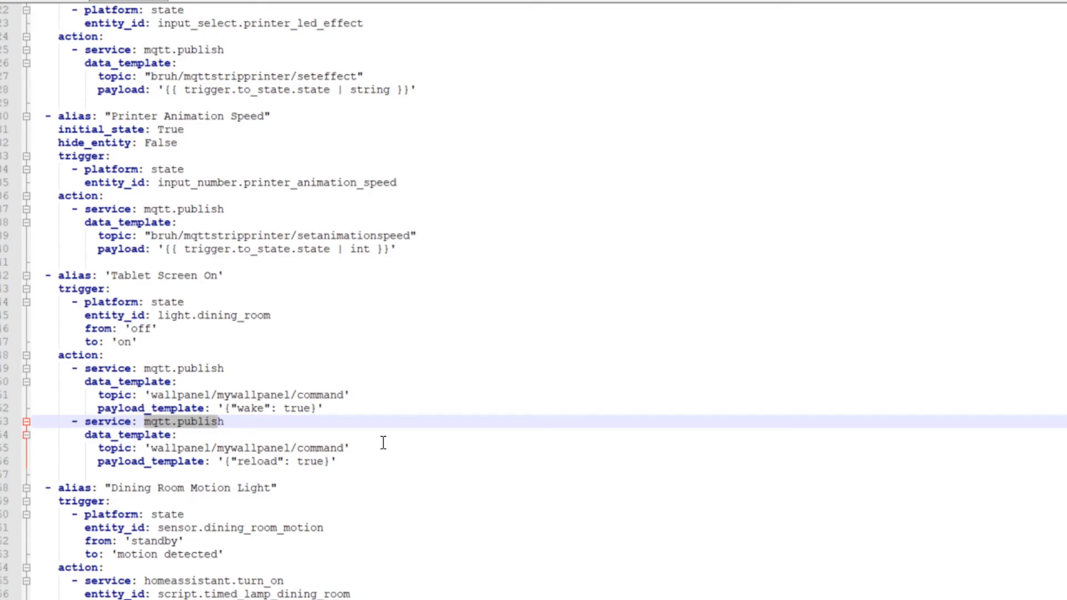
{"action": "mouse_move", "coordinate": [413, 443]}
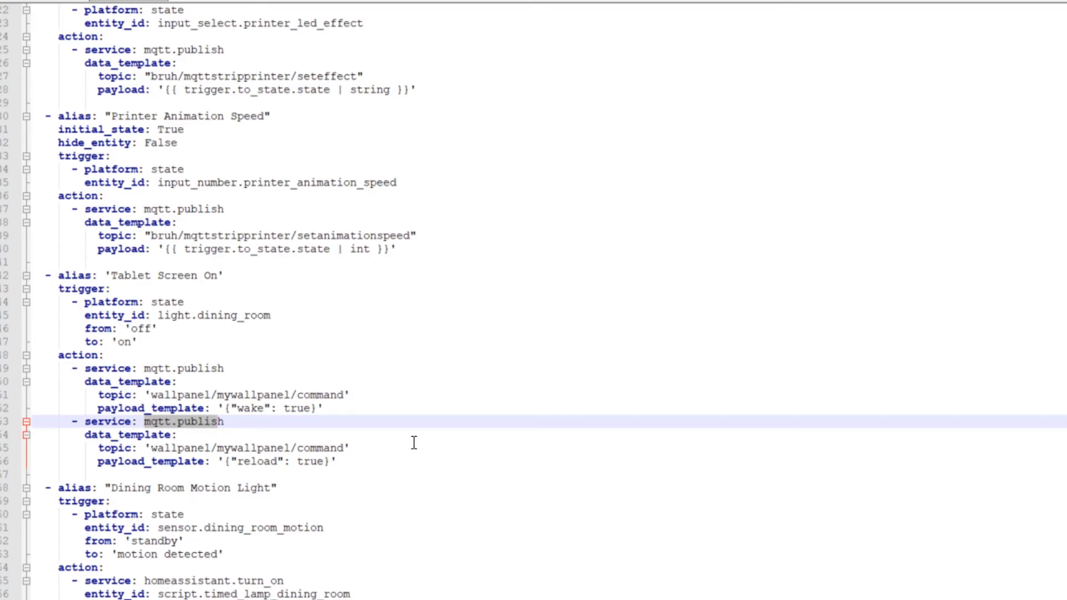
{"action": "mouse_move", "coordinate": [393, 511]}
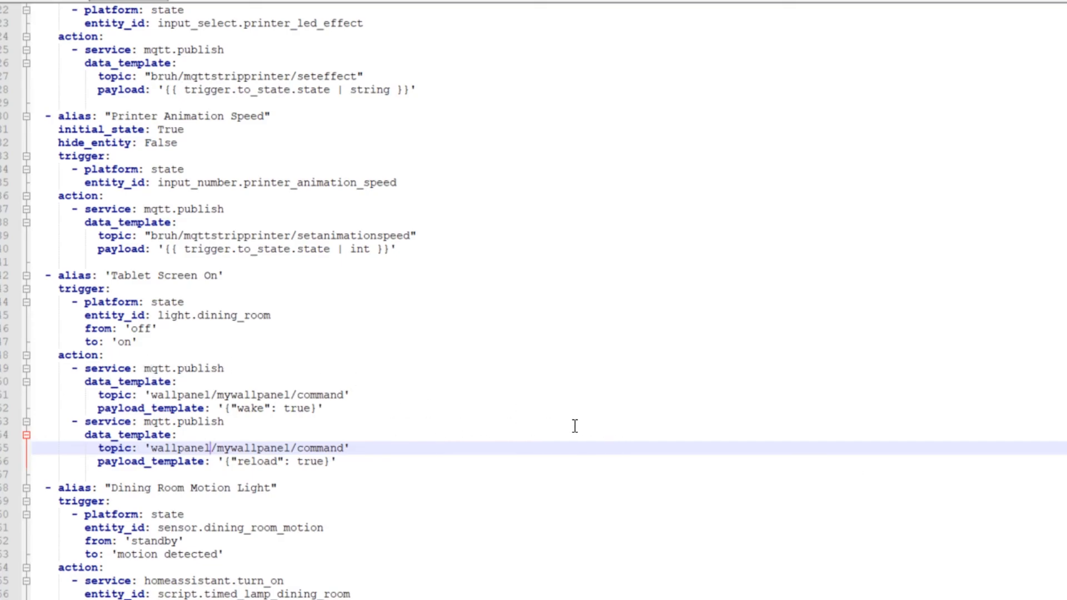
{"action": "mouse_move", "coordinate": [356, 506]}
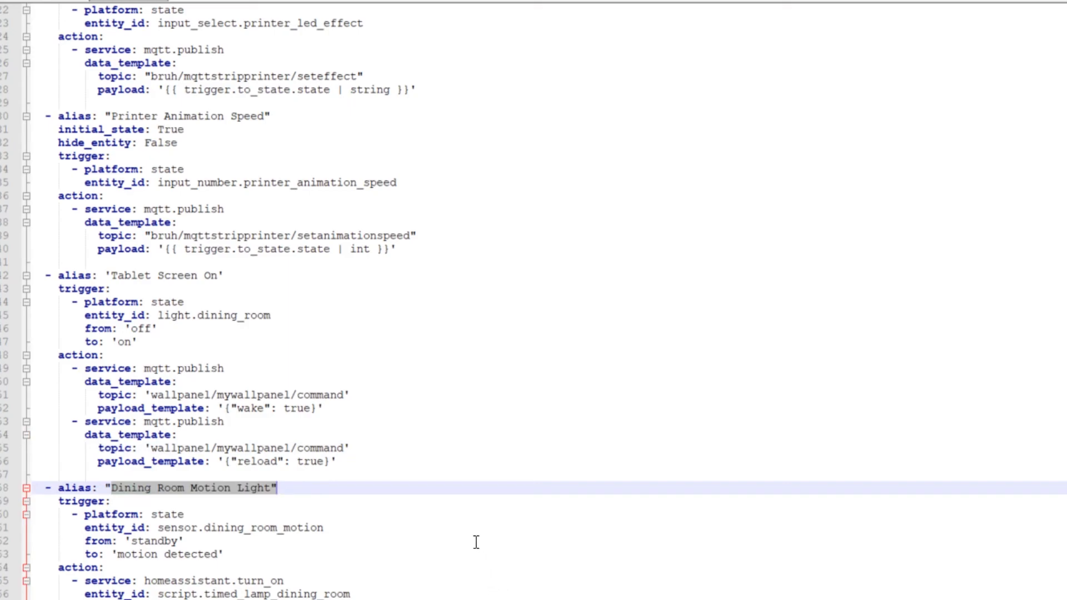
{"action": "mouse_move", "coordinate": [414, 317]}
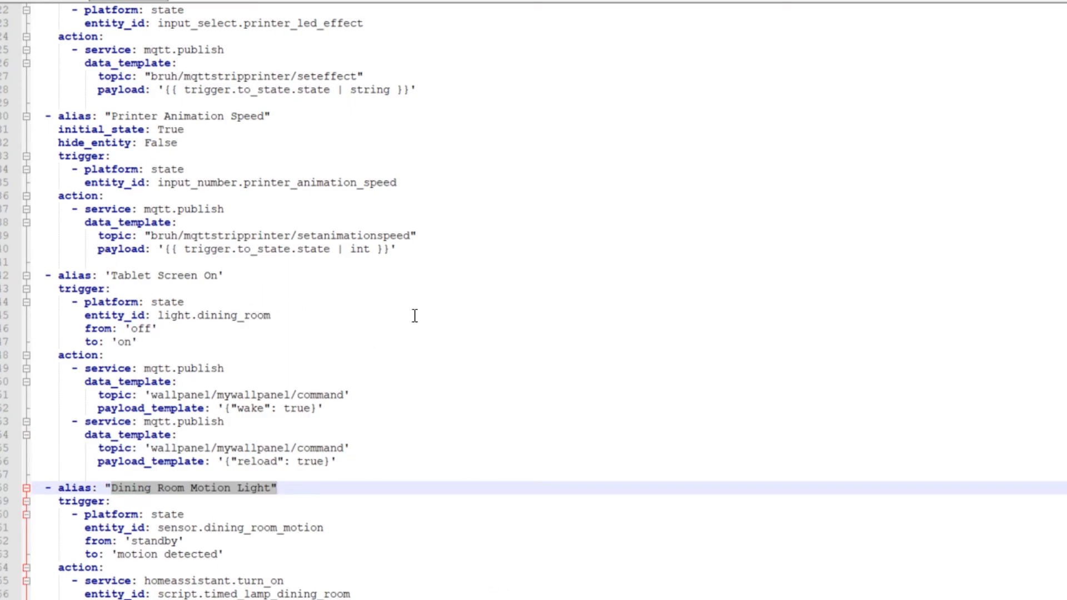
{"action": "mouse_move", "coordinate": [470, 348]}
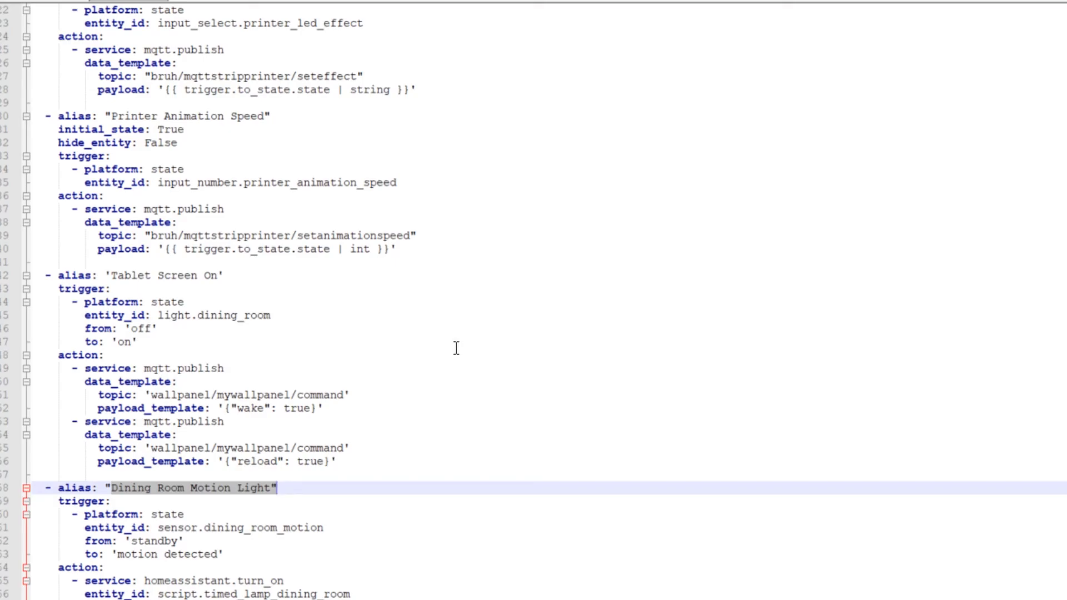
{"action": "mouse_move", "coordinate": [167, 590]}
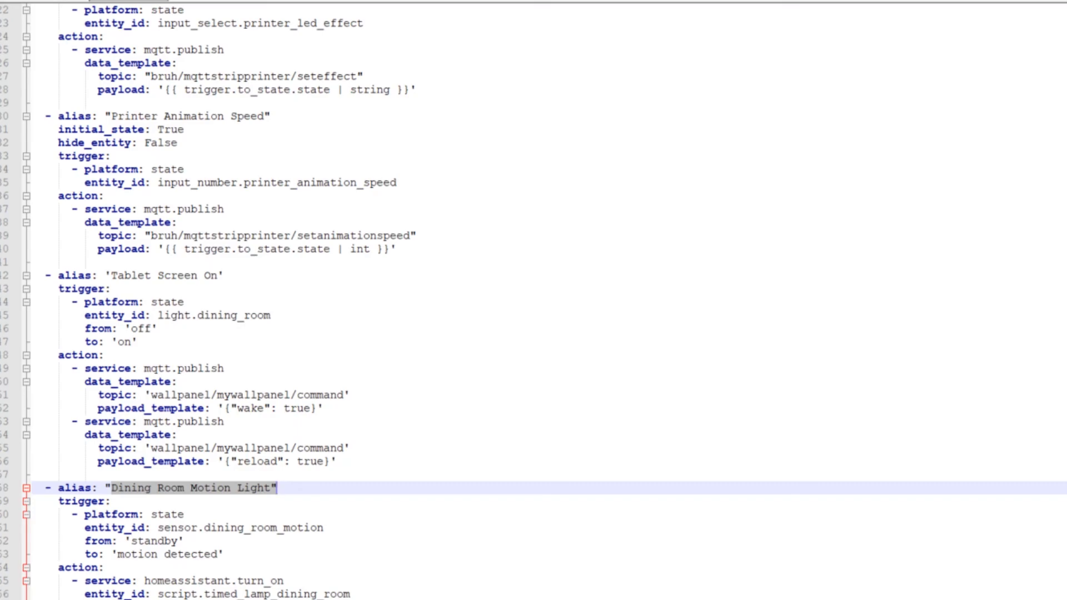
{"action": "mouse_move", "coordinate": [725, 82]}
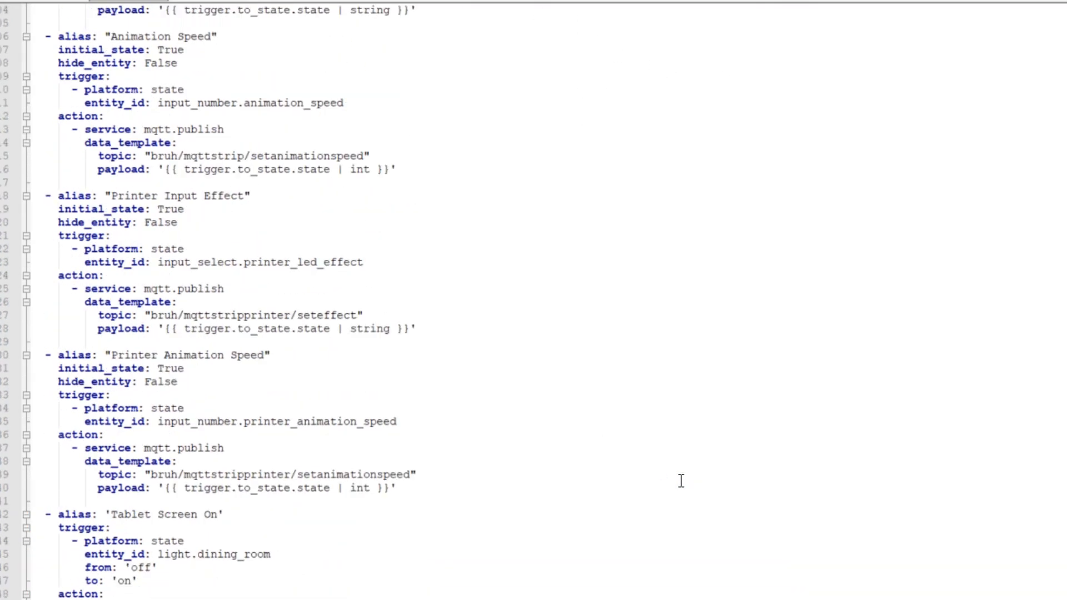
{"action": "scroll", "scroll_direction": "up", "scroll_amount": 3}
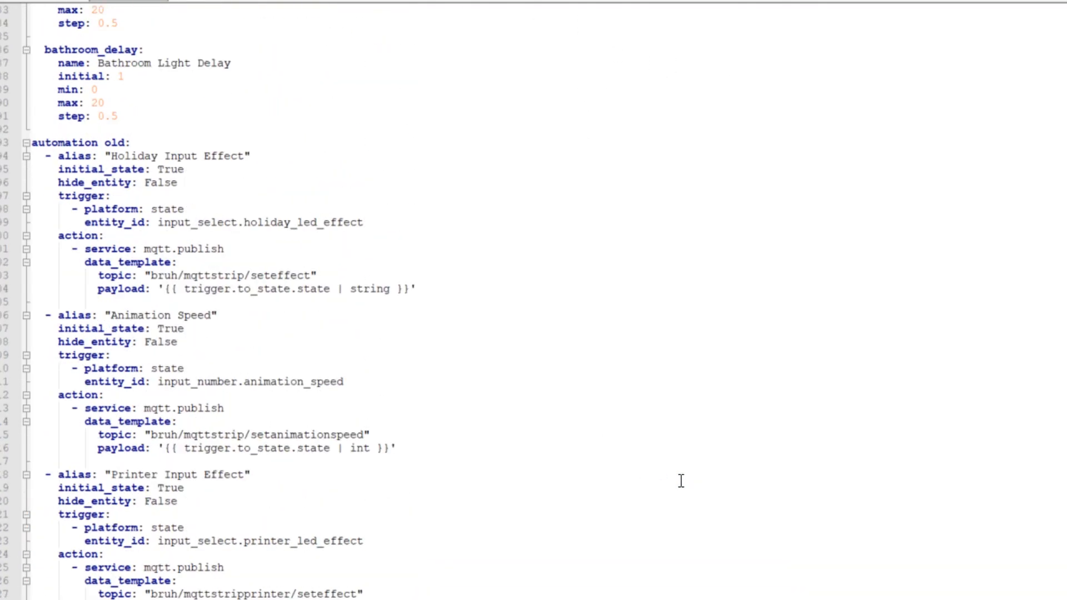
{"action": "scroll", "scroll_direction": "down", "scroll_amount": 3}
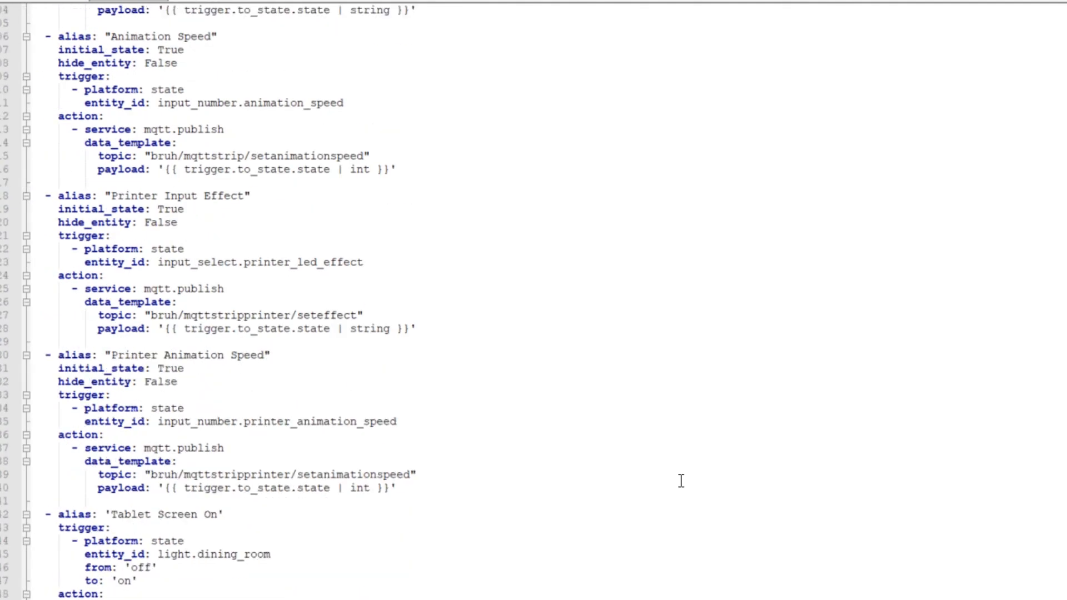
{"action": "scroll", "scroll_direction": "down", "scroll_amount": 3}
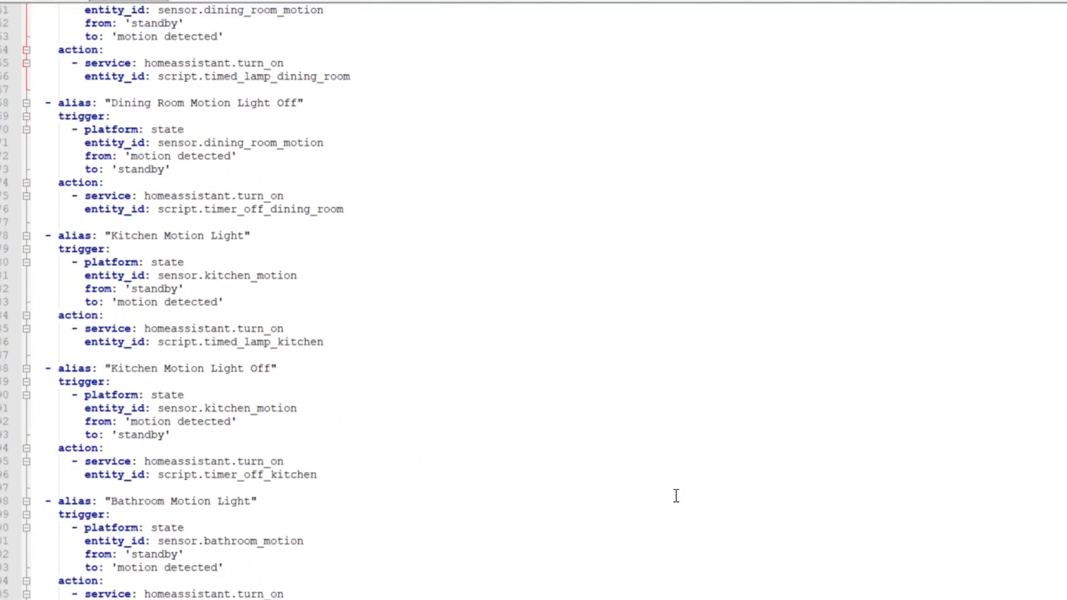